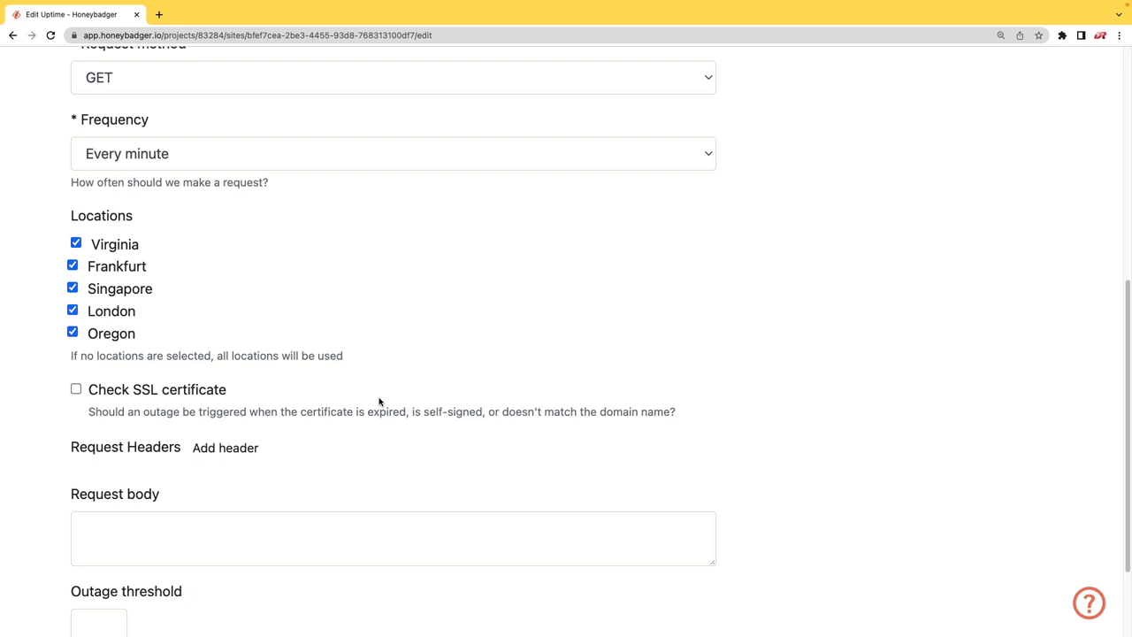
{"action": "mouse_move", "coordinate": [260, 396]}
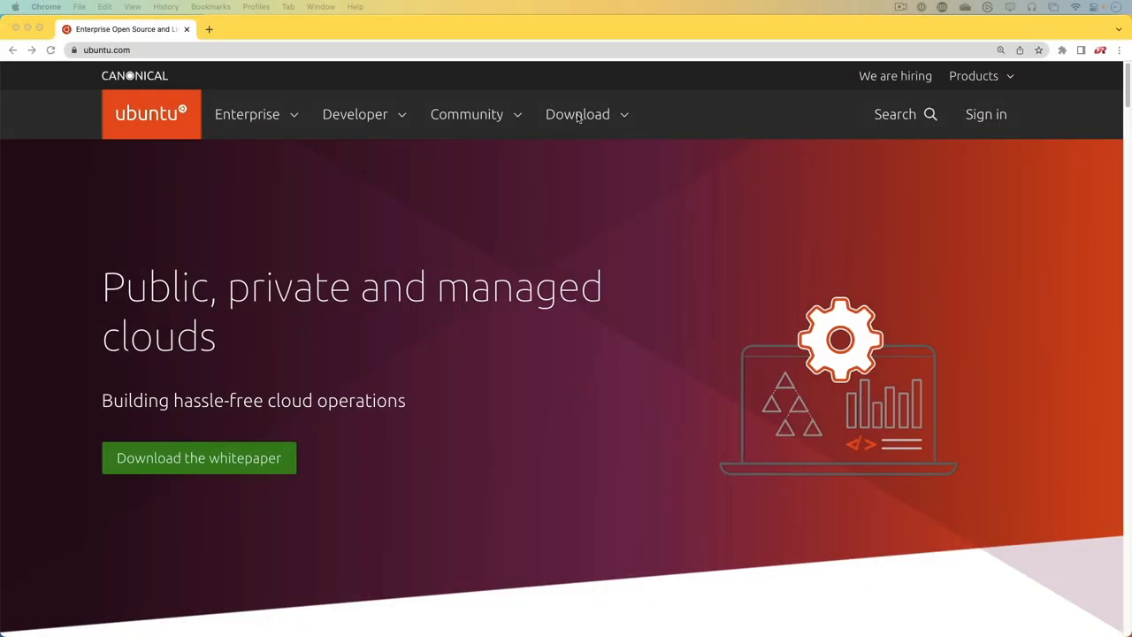
- From ubuntu.com's Download menu, choose the Ubuntu Desktop 22.04 LTS release
{"action": "left_click", "coordinate": [577, 114]}
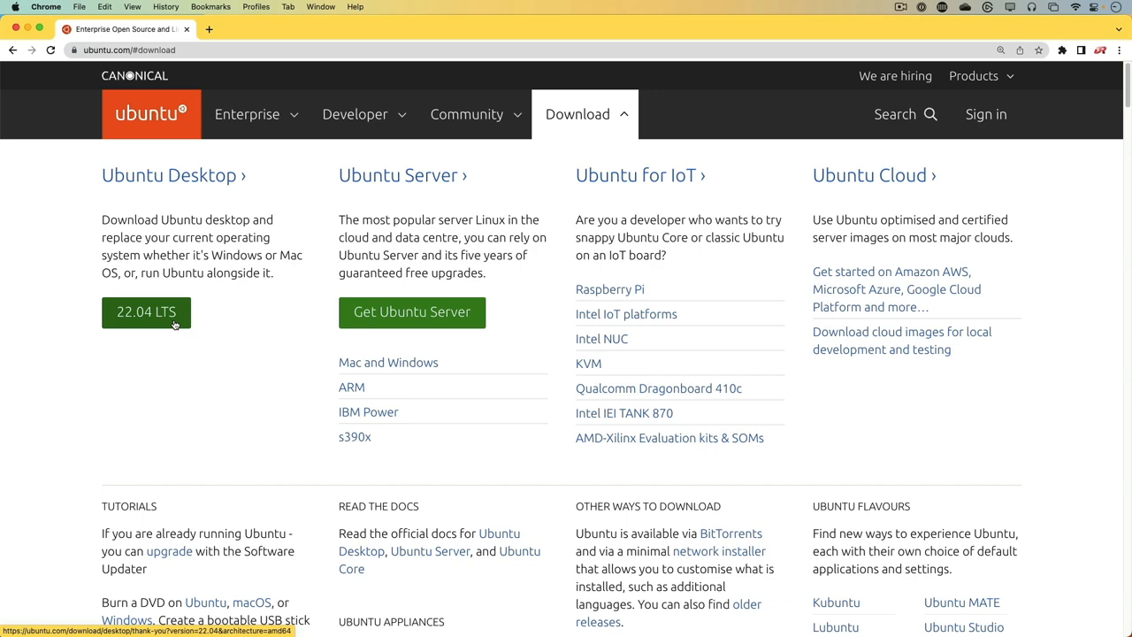
{"action": "left_click", "coordinate": [146, 311]}
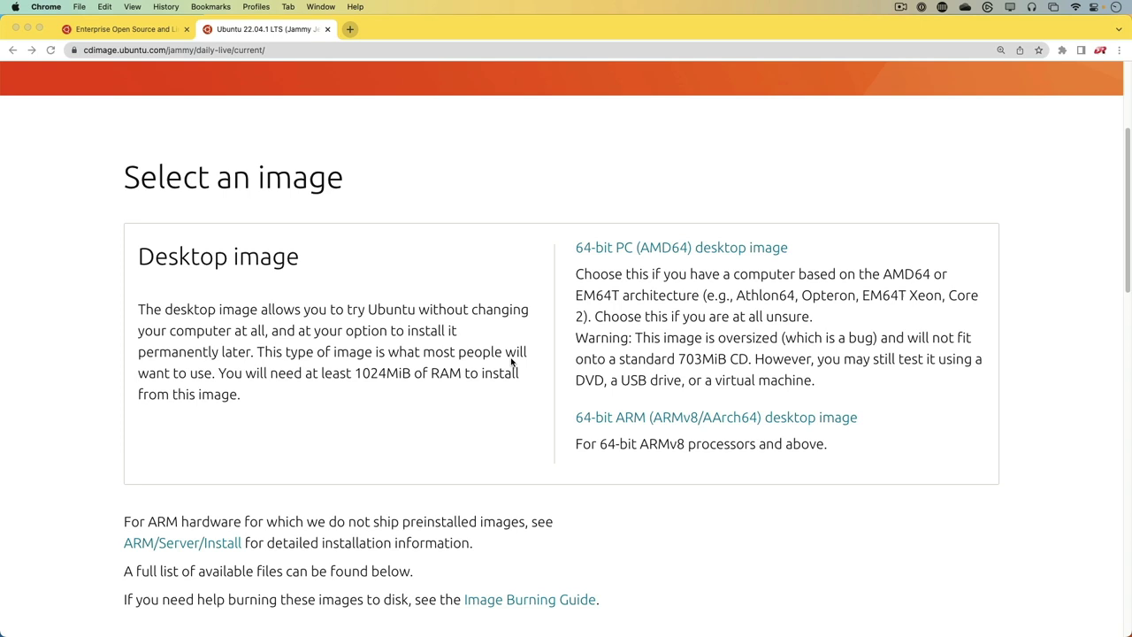
{"action": "mouse_move", "coordinate": [716, 416]}
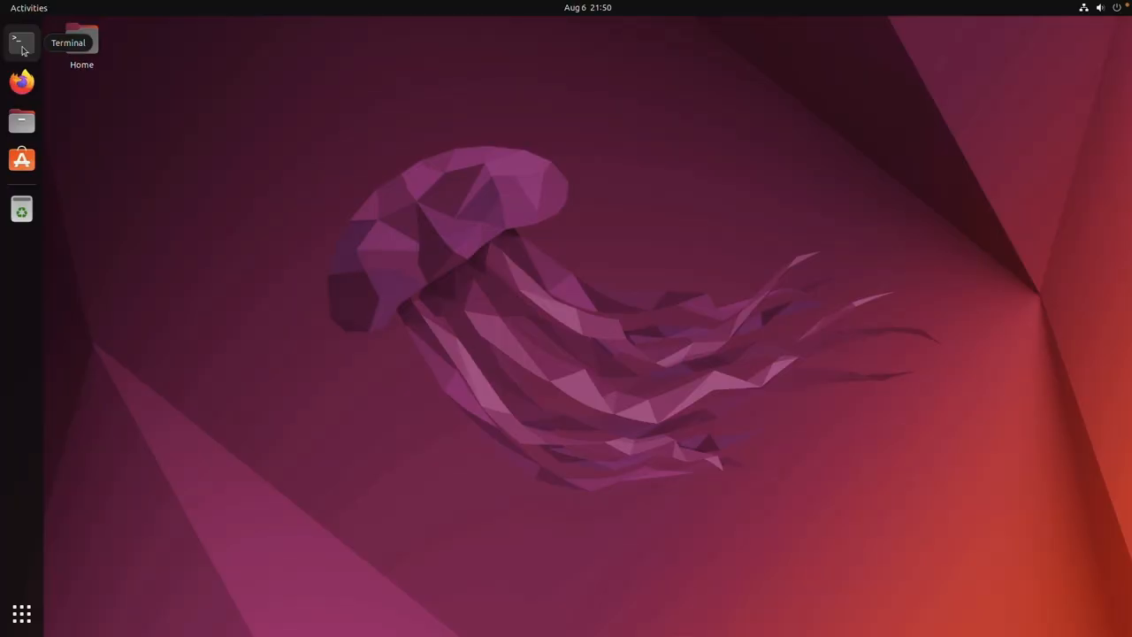
- Refresh apt package lists and apply the pending libgnutls30 upgrade
{"action": "left_click", "coordinate": [21, 43]}
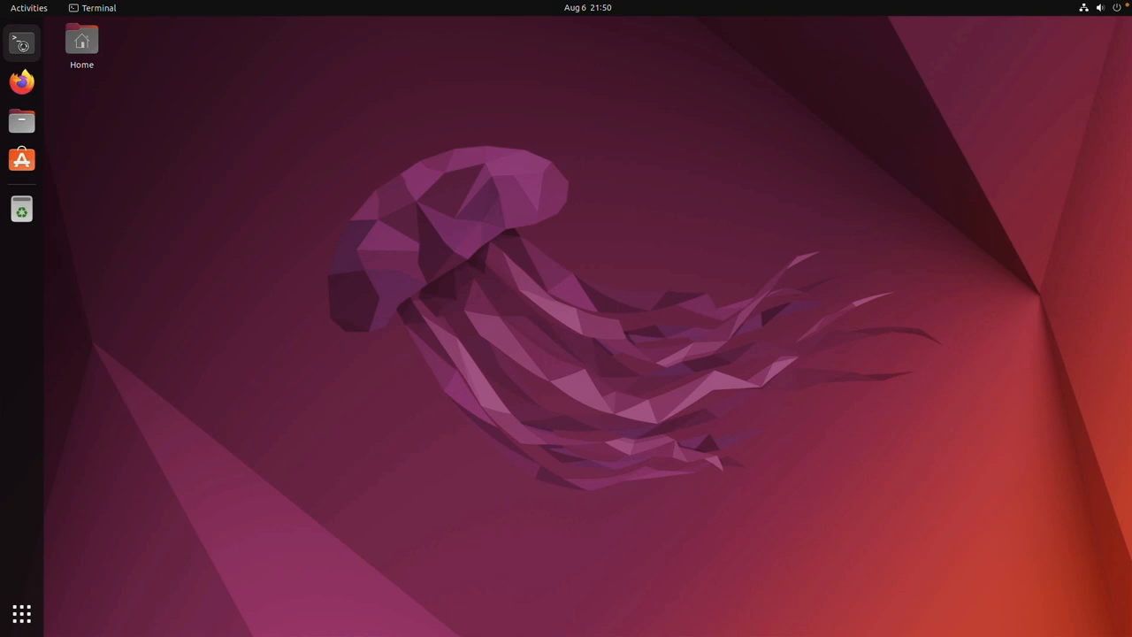
{"action": "type", "text": "sudo ap"}
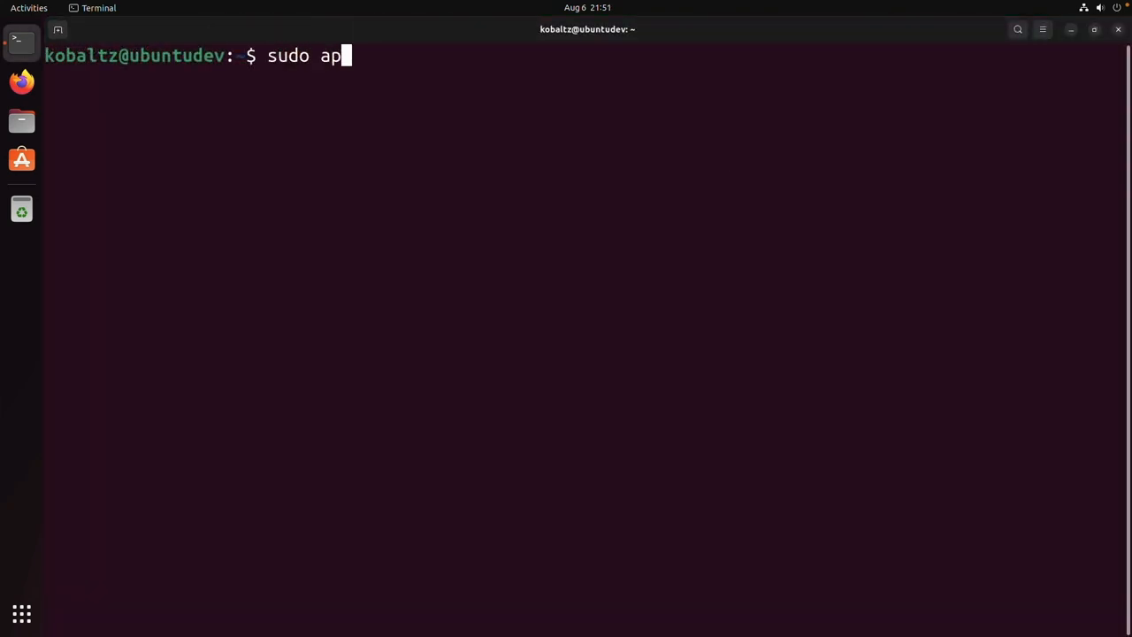
{"action": "key", "text": "Return"}
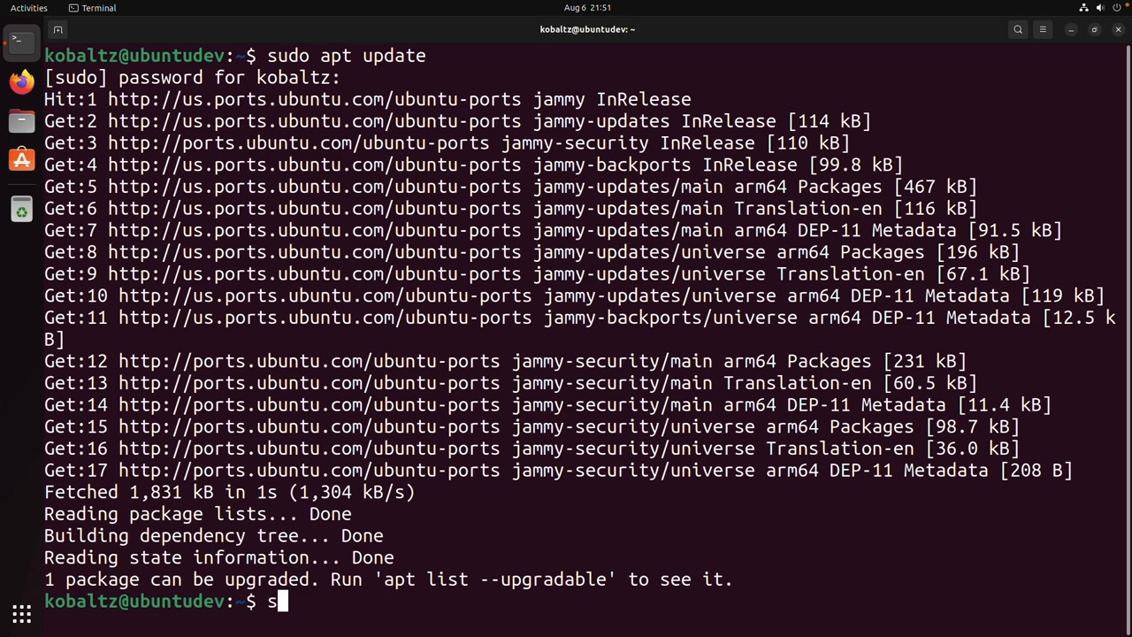
{"action": "type", "text": "udo apt upgrade"}
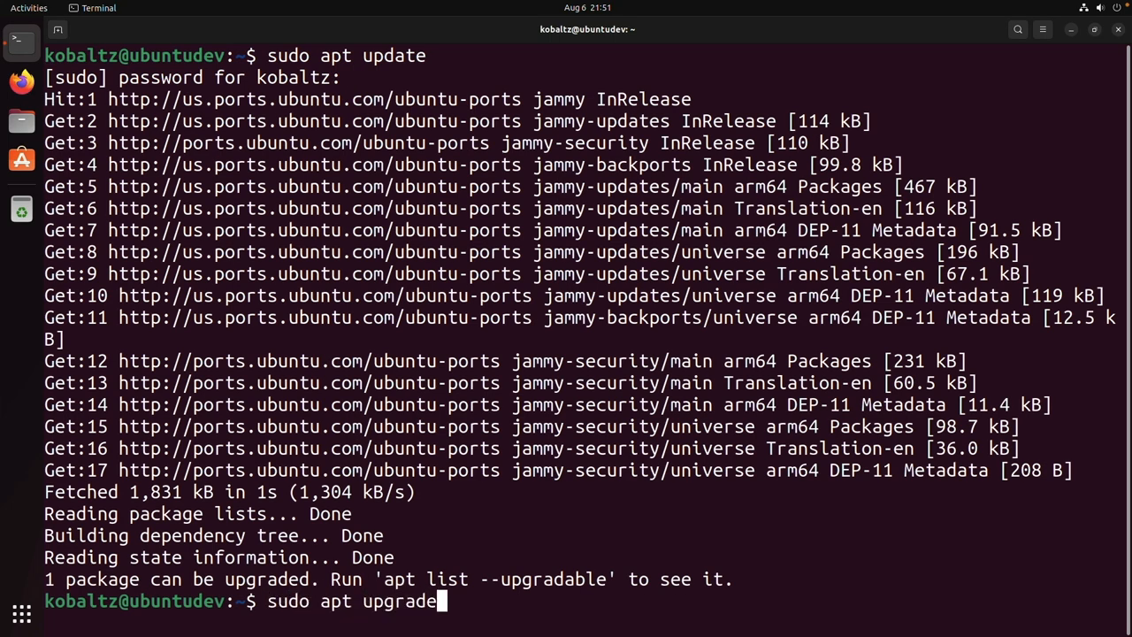
{"action": "key", "text": "Return"}
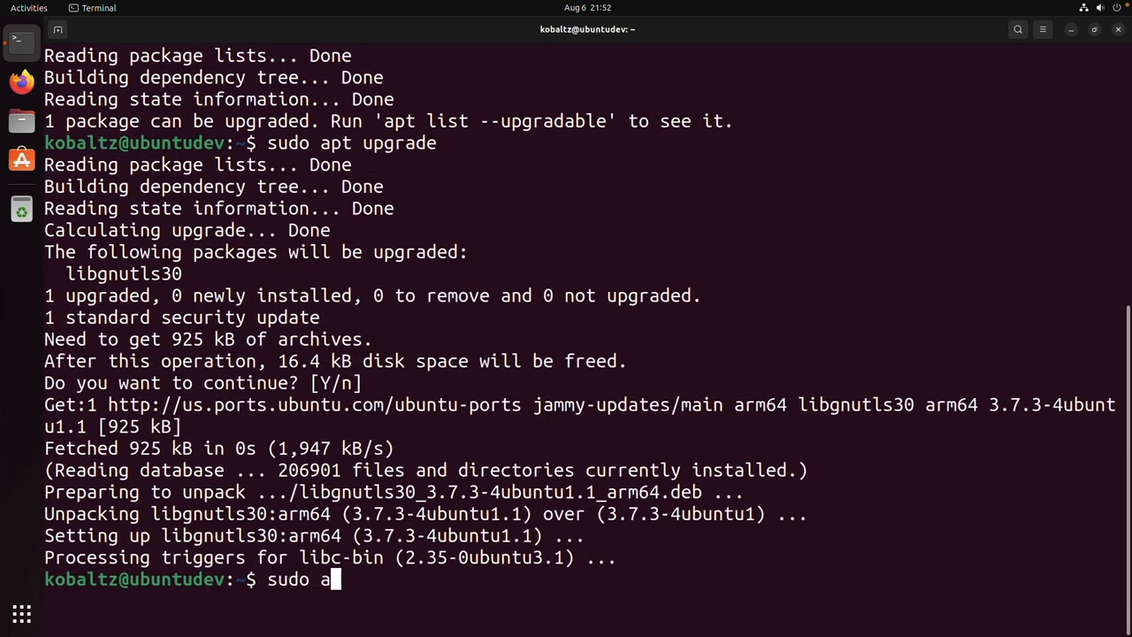
- Install gnupg2, curl and git with apt install -y
{"action": "type", "text": "pt"}
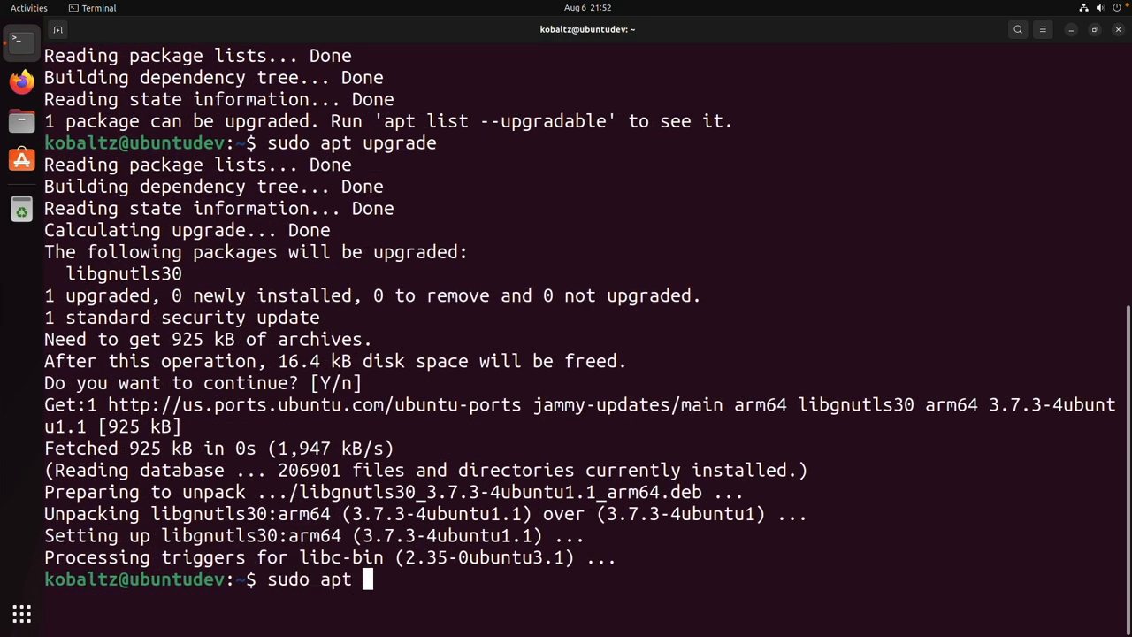
{"action": "type", "text": "install -y"}
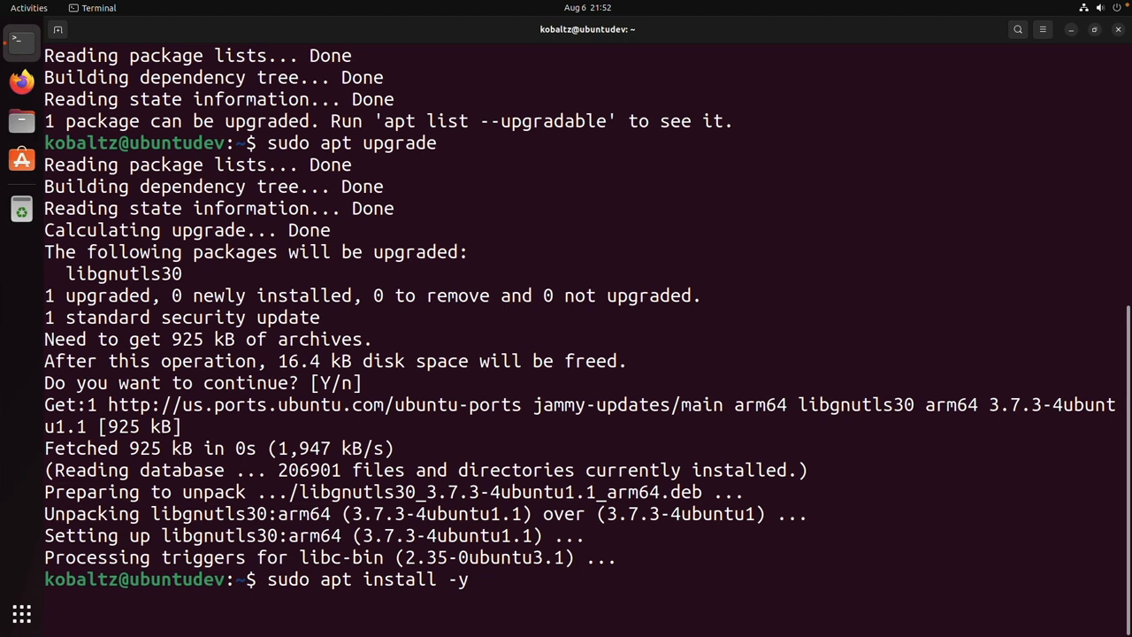
{"action": "type", "text": "gnupg2"}
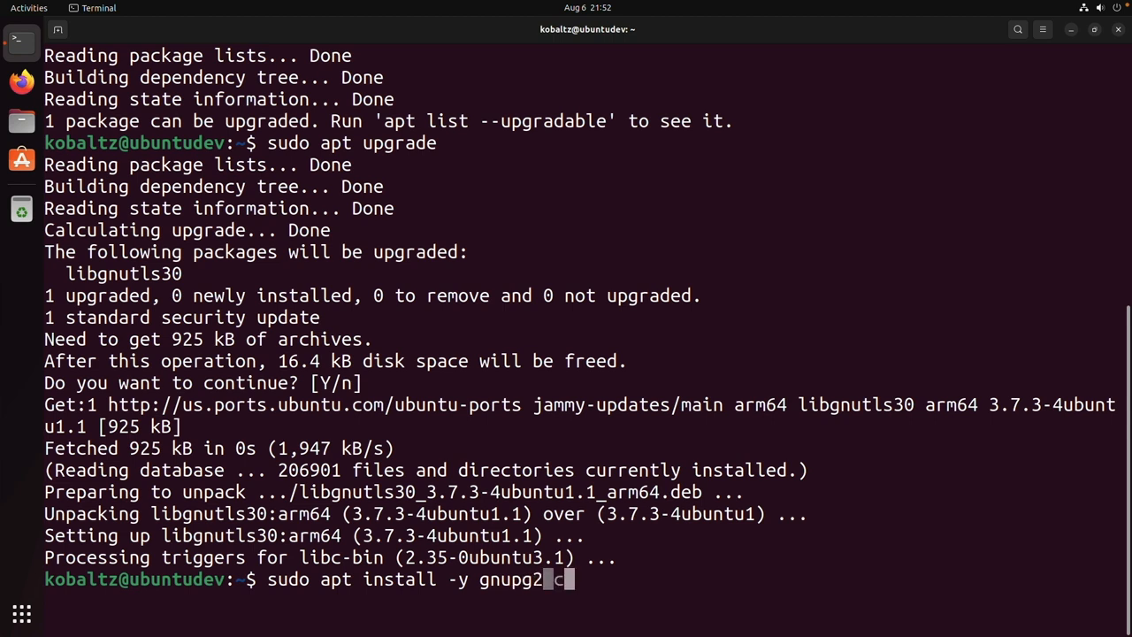
{"action": "type", "text": "curl git"}
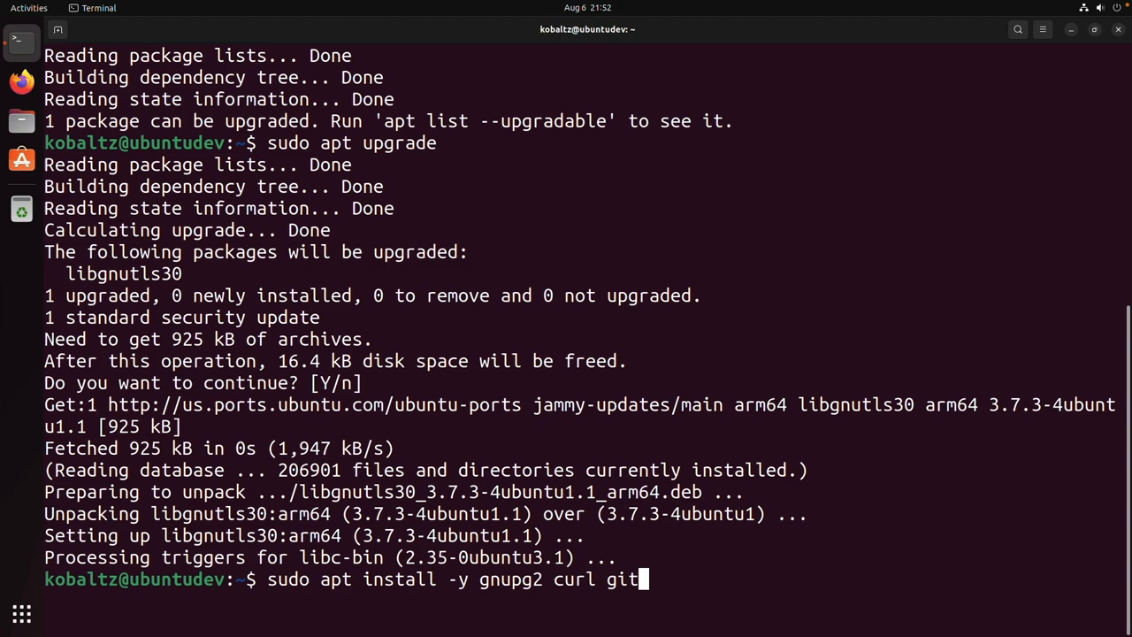
{"action": "key", "text": "Return"}
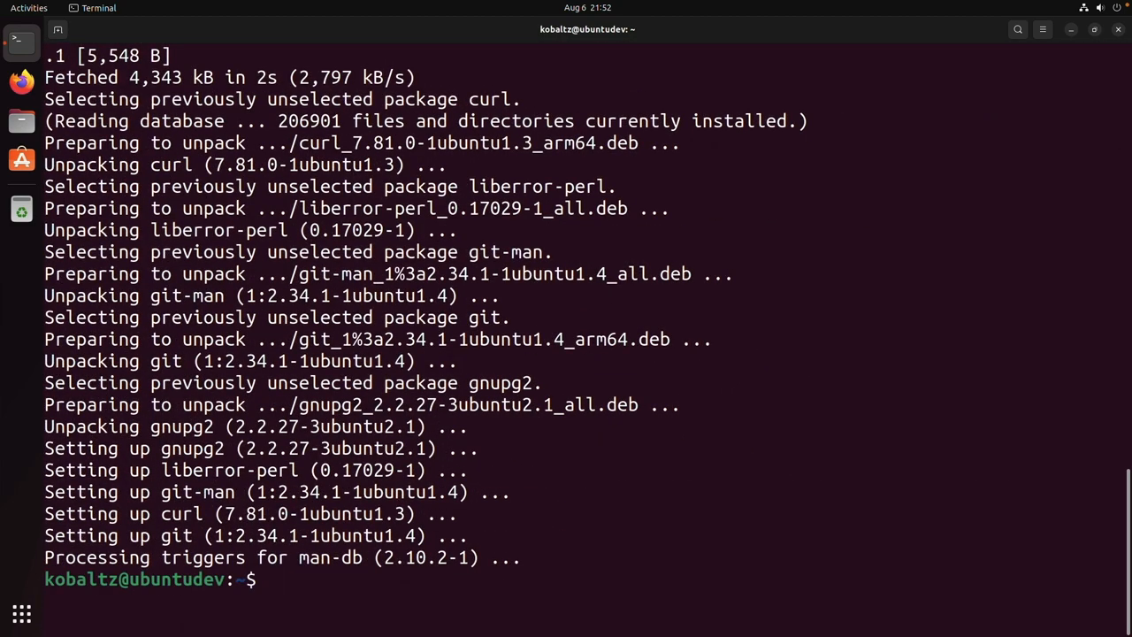
- Import the two RVM GPG keys and run the RVM 1.29.12 installer
{"action": "type", "text": "g"}
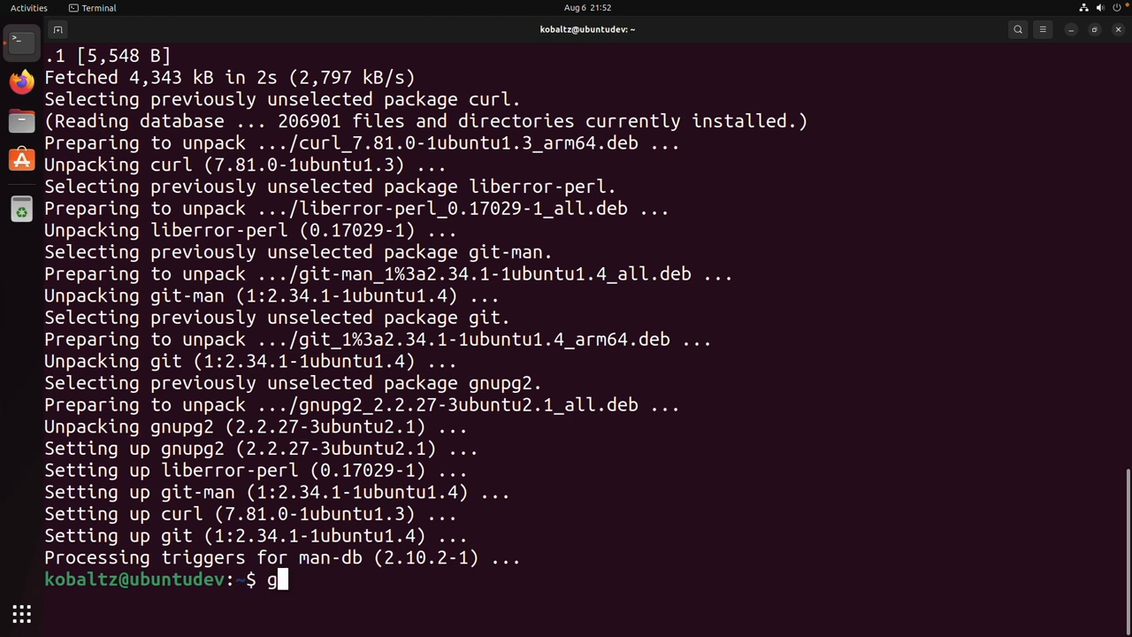
{"action": "type", "text": "pg2 --"}
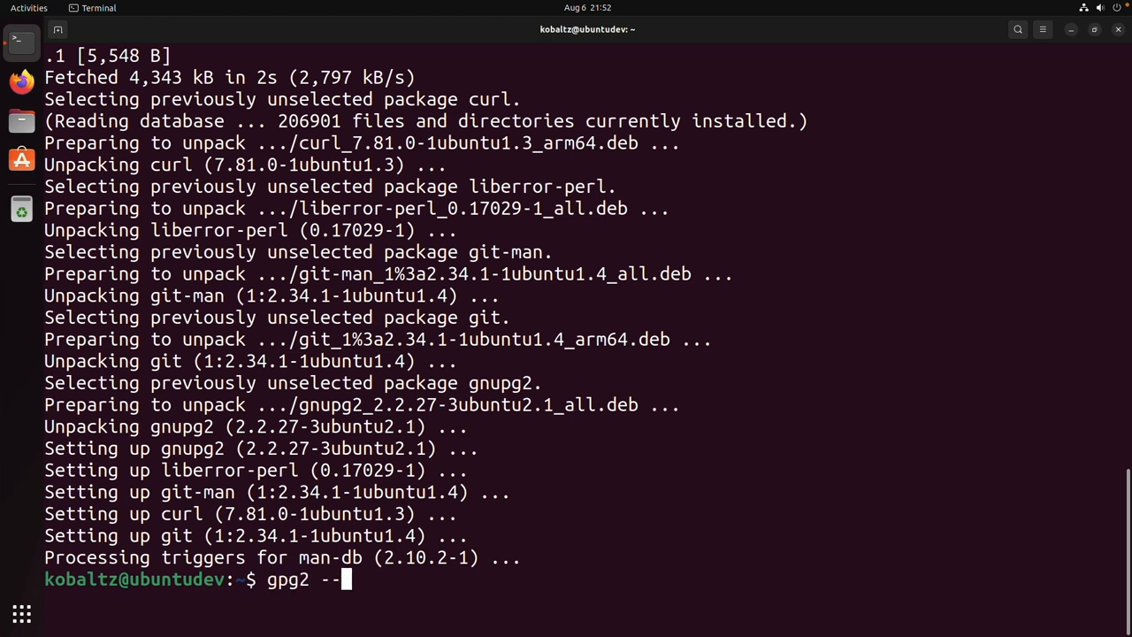
{"action": "type", "text": "recv-key"}
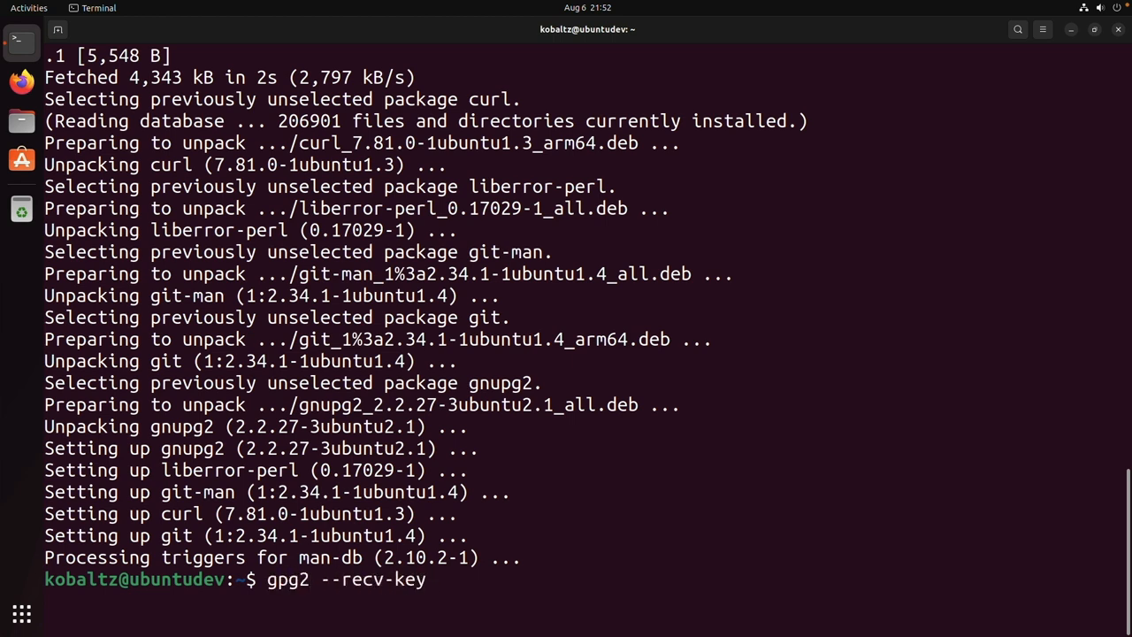
{"action": "type", "text": "s 409B6B1796C275462A1703113804BB82D39DC0E3 7D2BAF1CF37B13E2069D6956105BD0E739499BDB"}
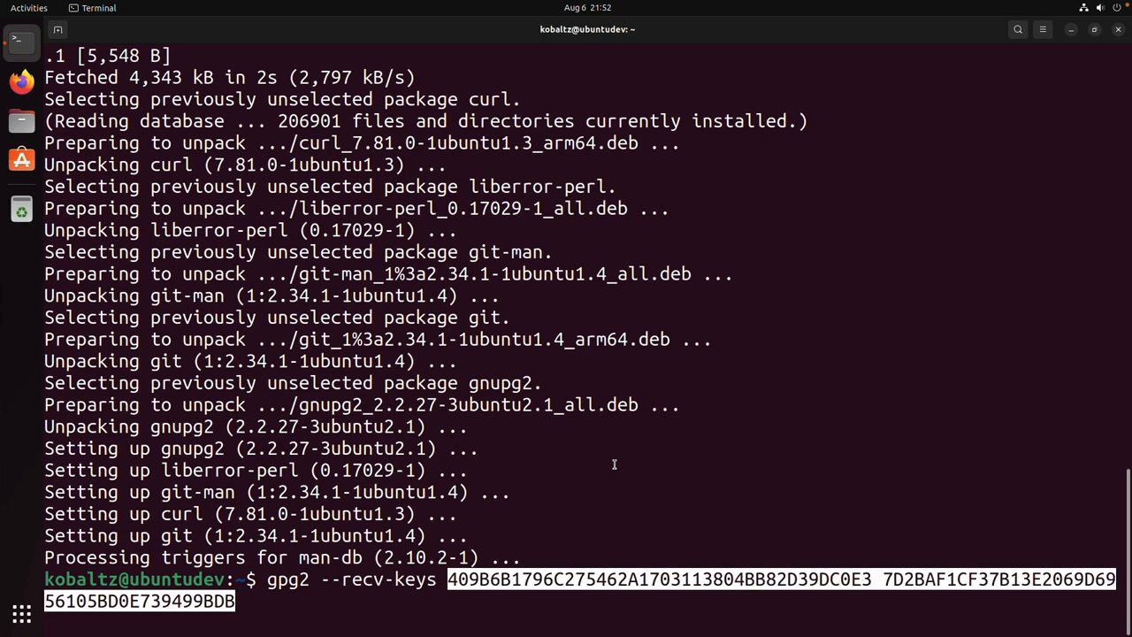
{"action": "key", "text": "Return"}
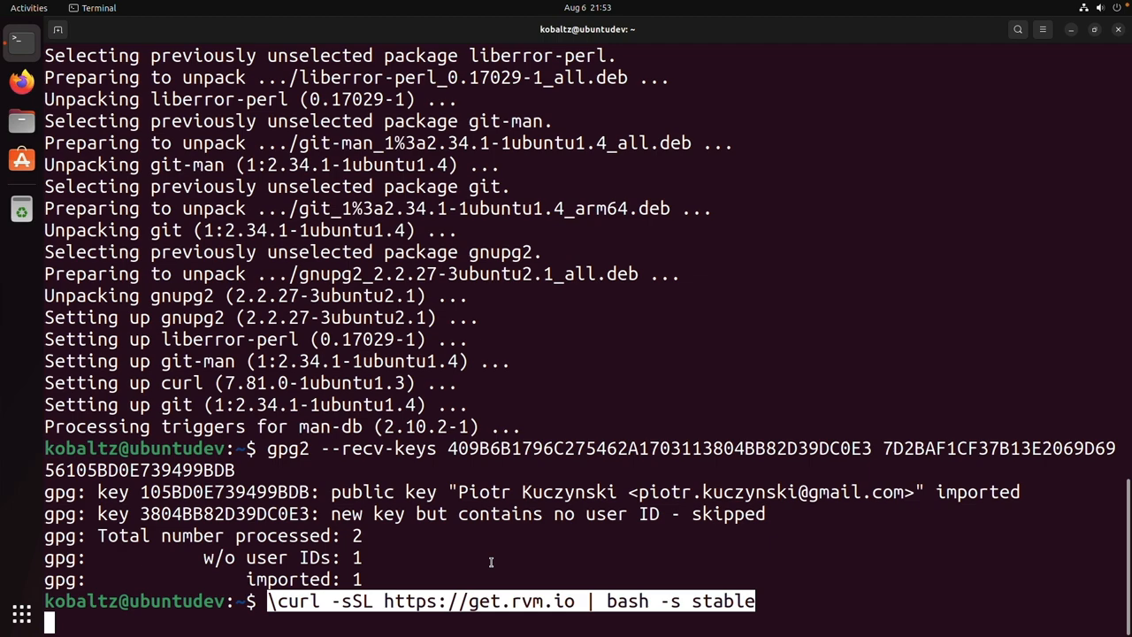
{"action": "key", "text": "Return"}
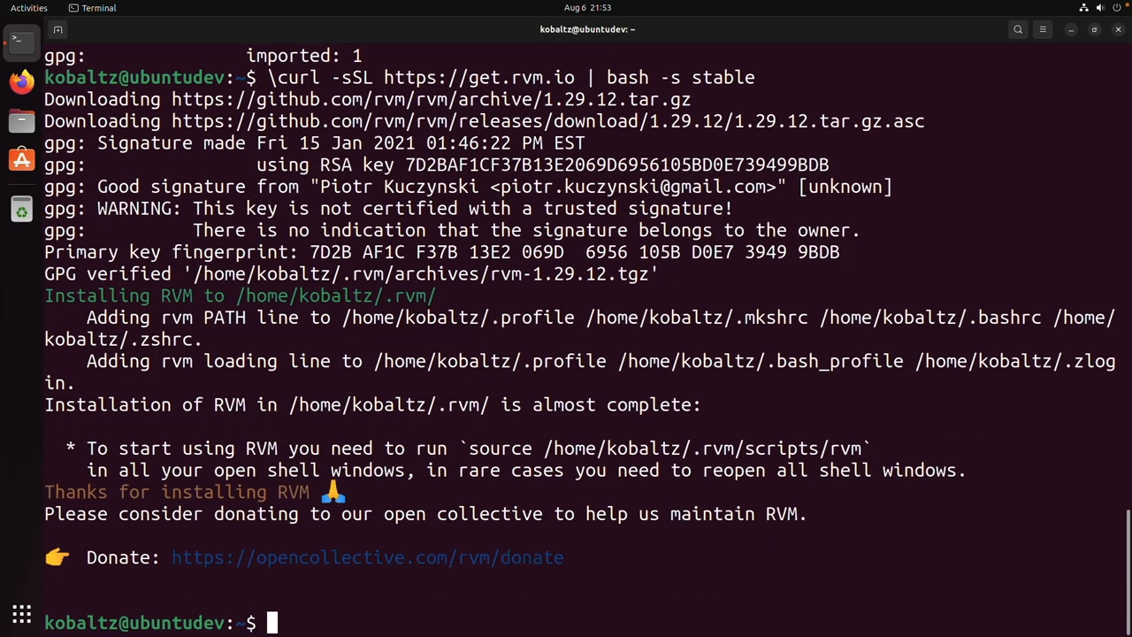
- Source /home/$(whoami)/.rvm/scripts/rvm to load RVM into the shell
{"action": "type", "text": "source"}
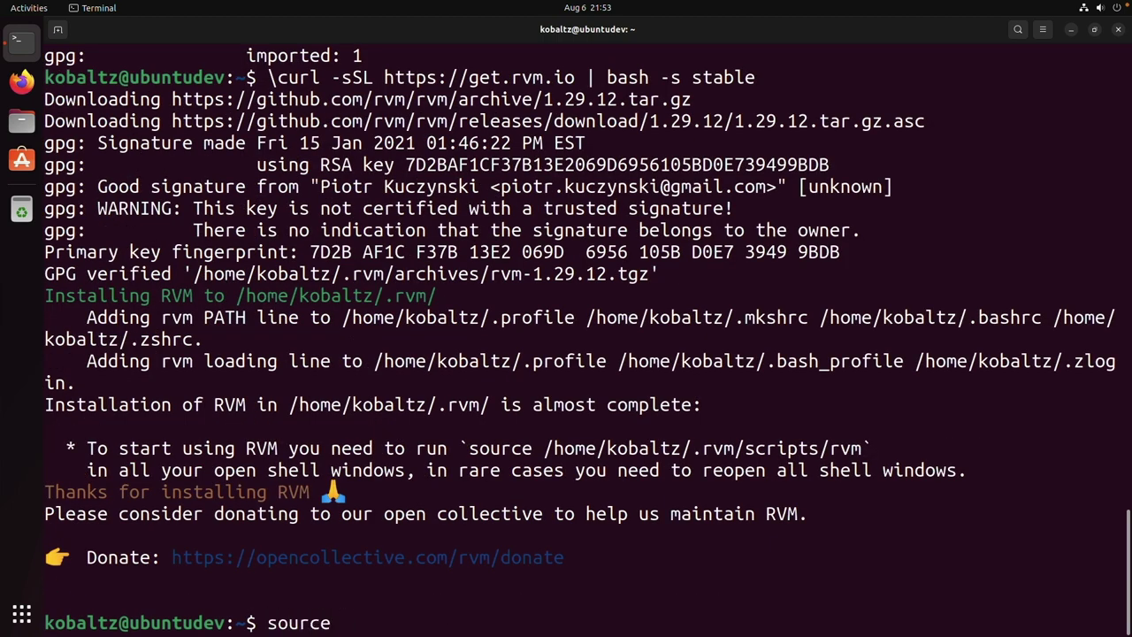
{"action": "type", "text": "/home"}
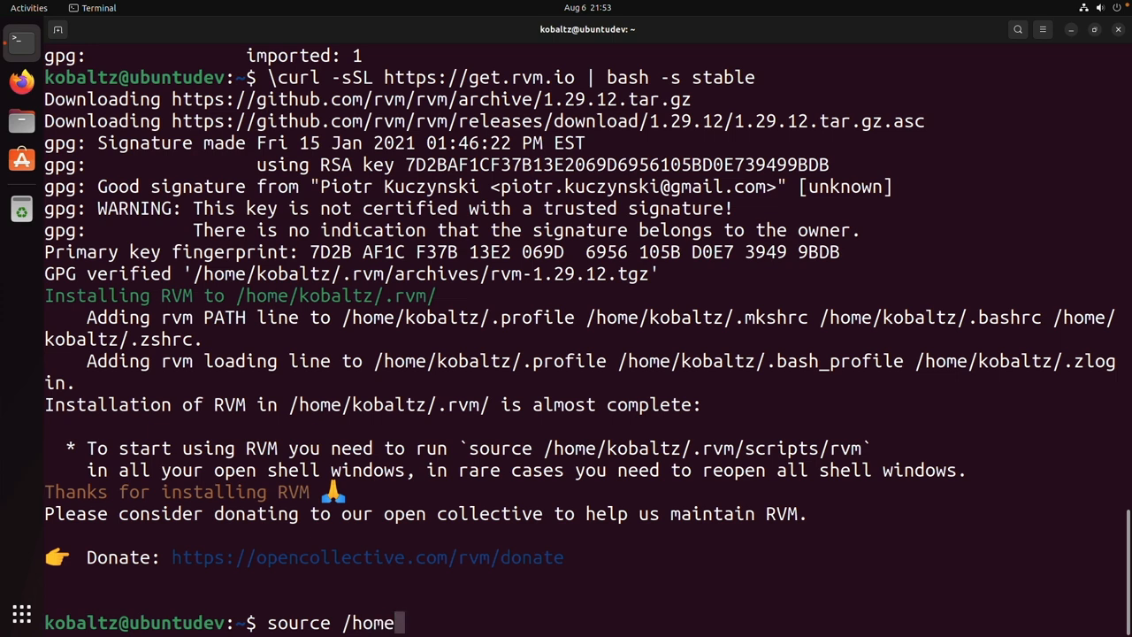
{"action": "type", "text": "/"}
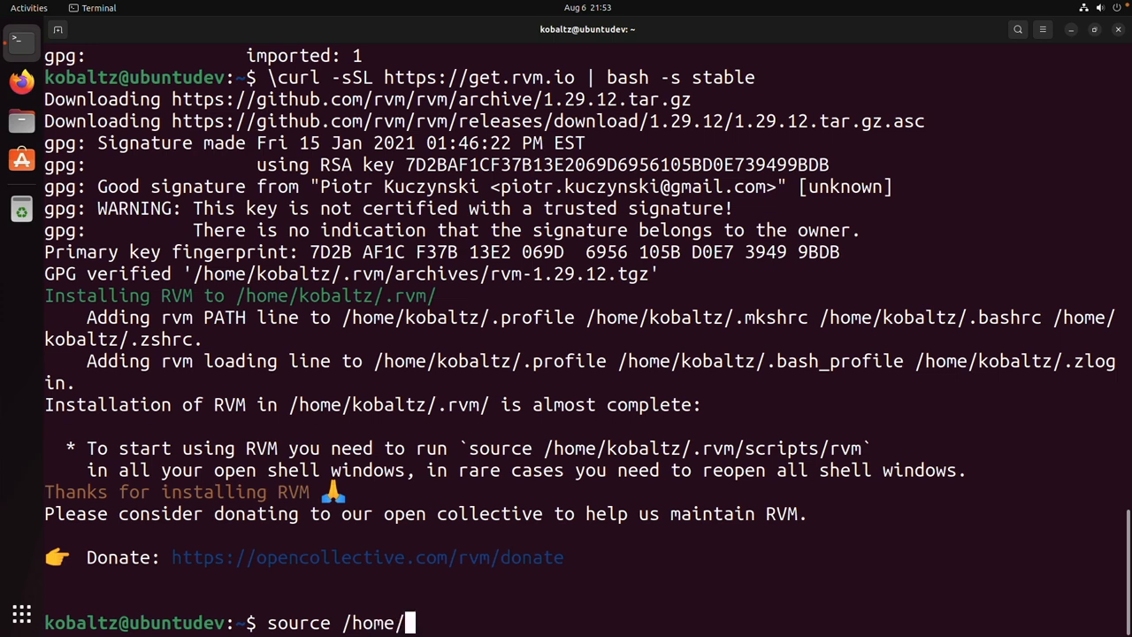
{"action": "type", "text": "$()"}
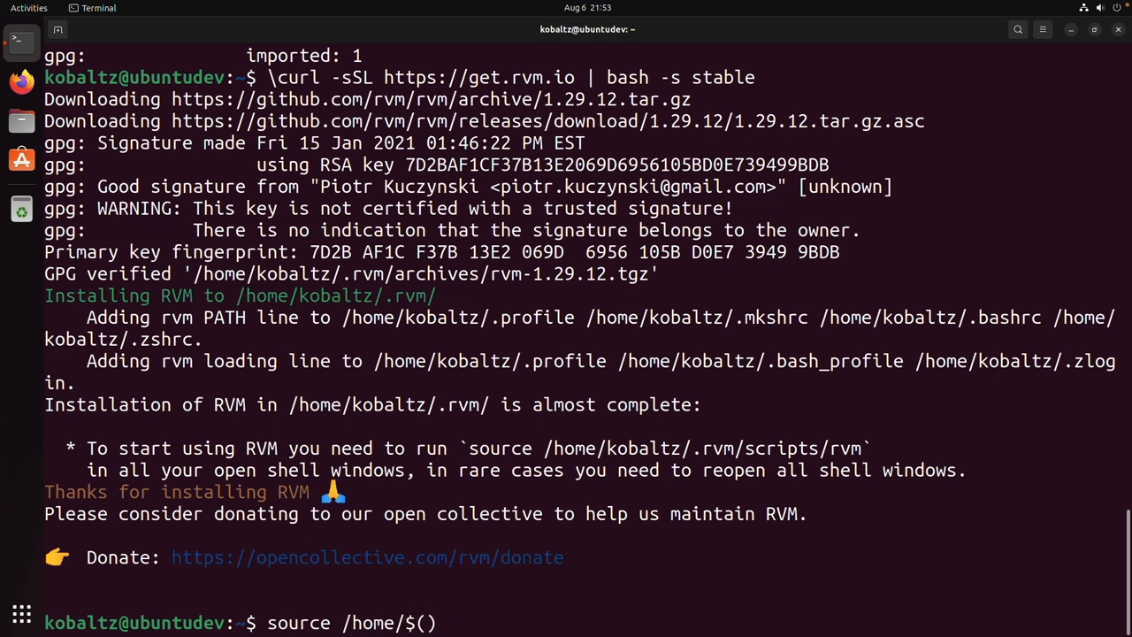
{"action": "type", "text": "whoami"}
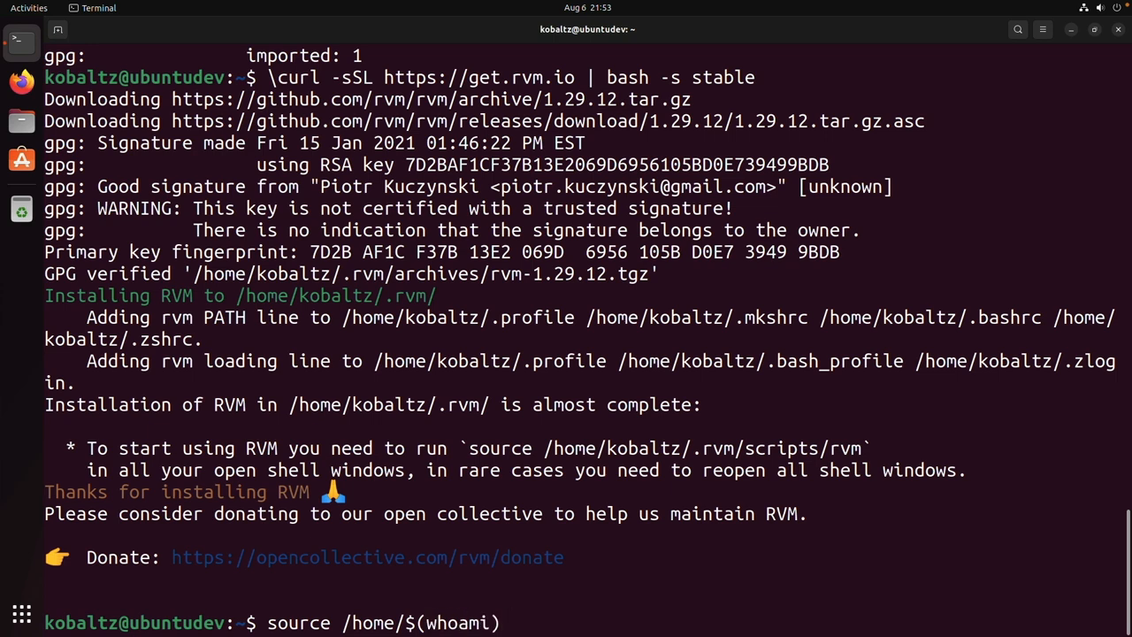
{"action": "type", "text": "/"}
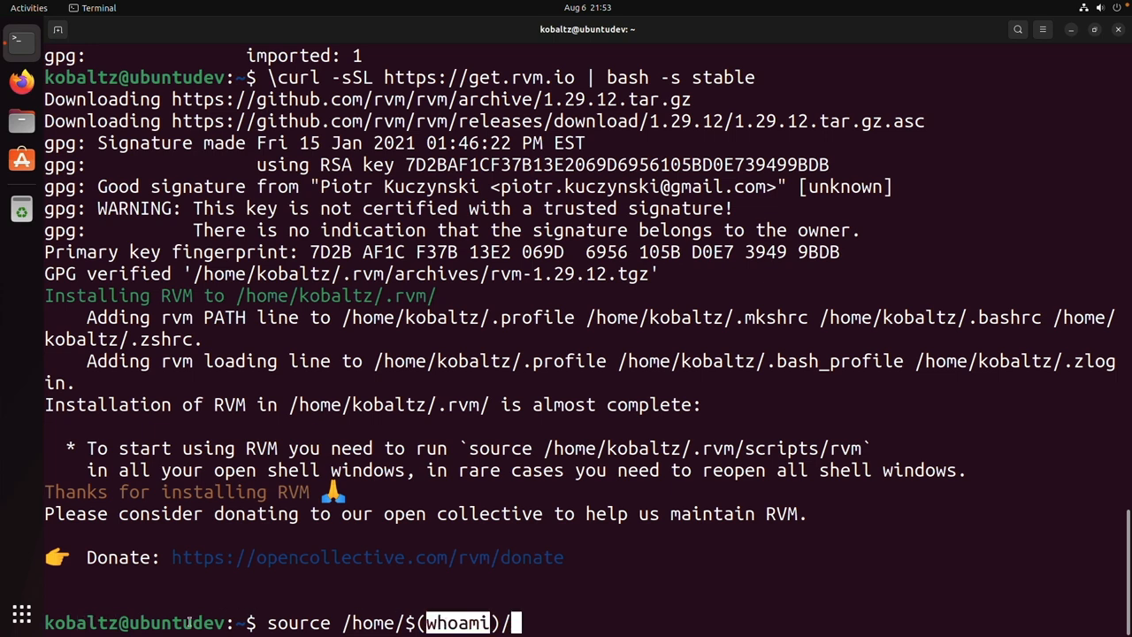
{"action": "type", "text": ".r"}
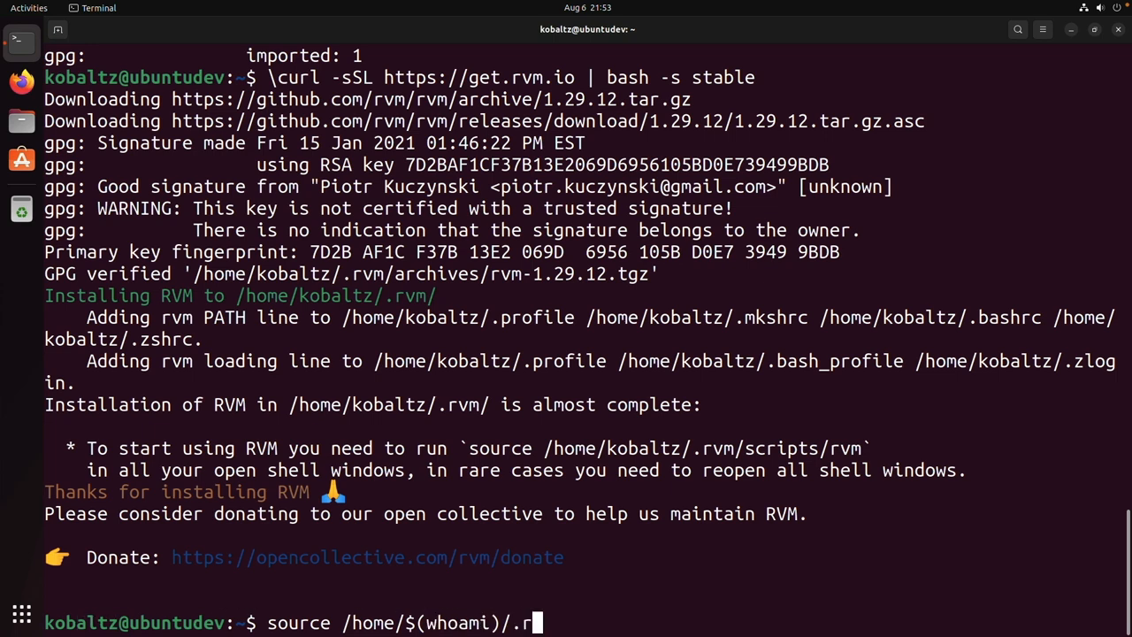
{"action": "type", "text": "vm/scri"}
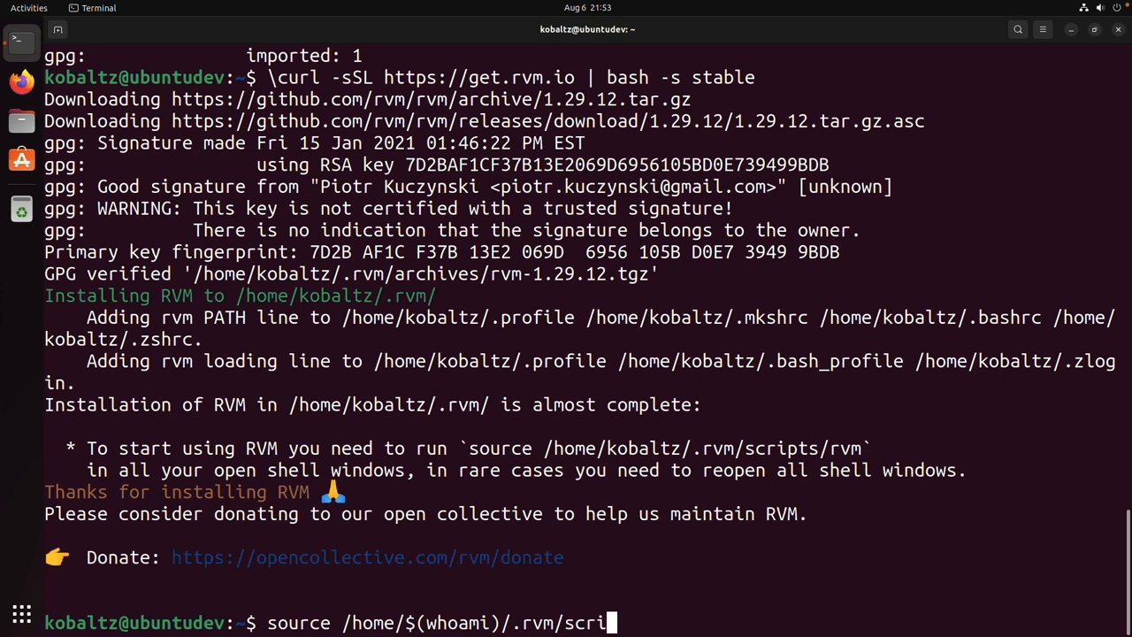
{"action": "type", "text": "pts/rvm"}
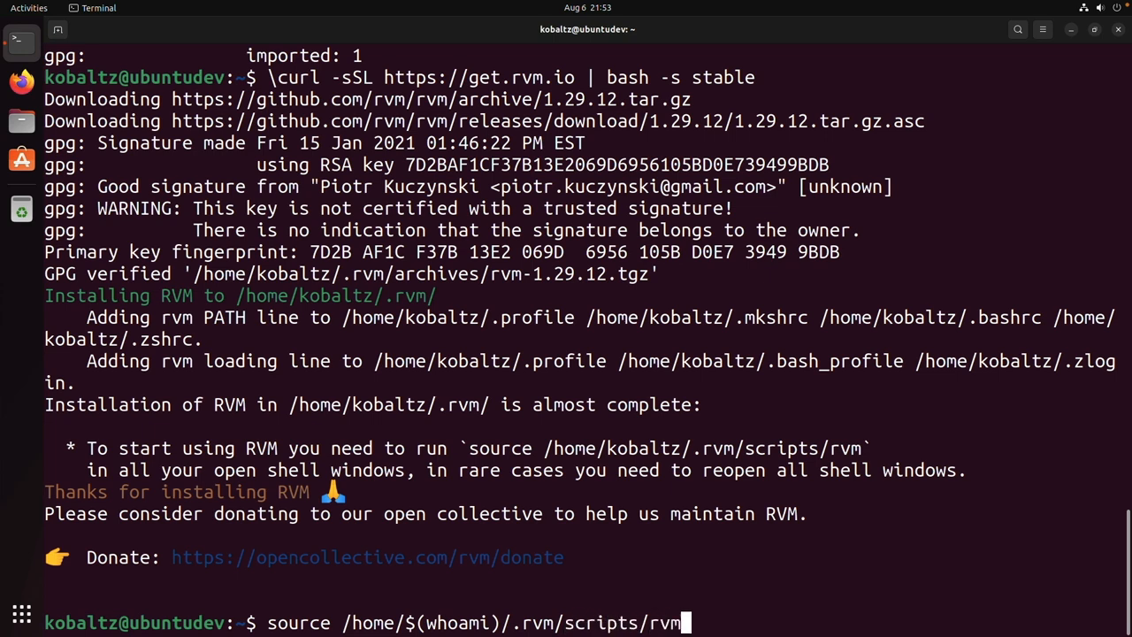
{"action": "type", "text": "rvm li"}
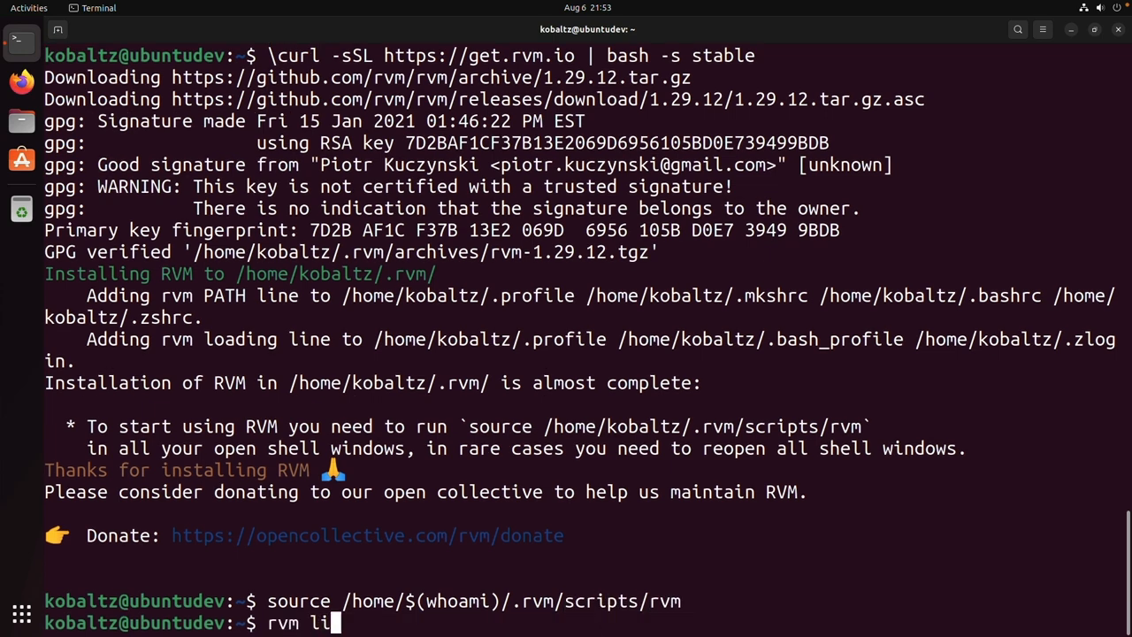
- List the Ruby versions RVM knows how to install
{"action": "key", "text": "Return"}
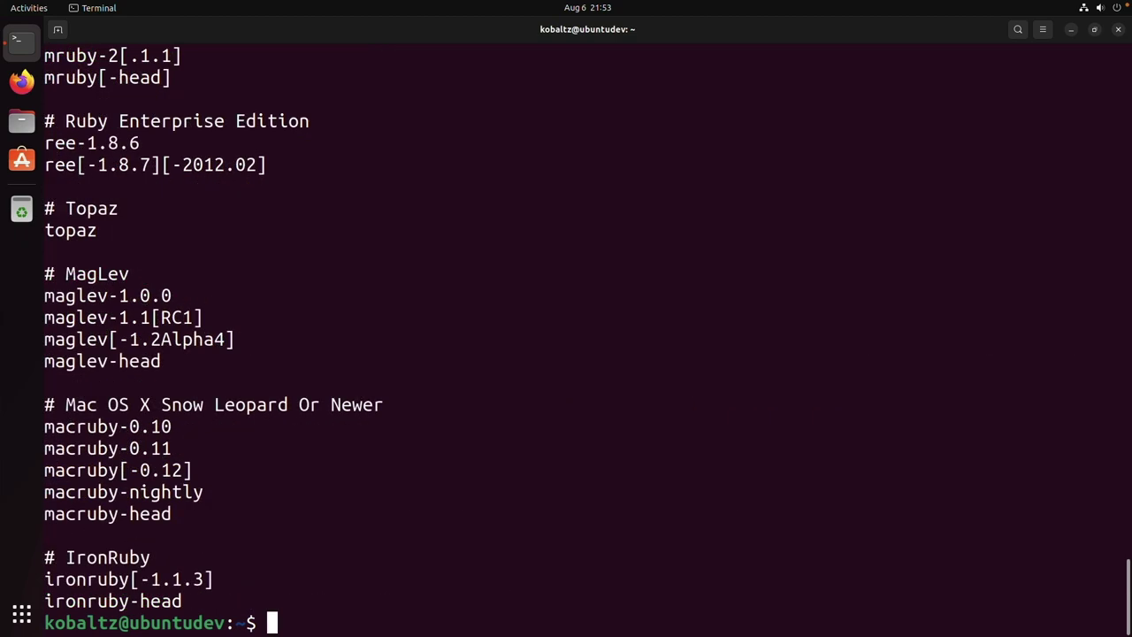
{"action": "scroll", "scroll_direction": "up", "scroll_amount": 3}
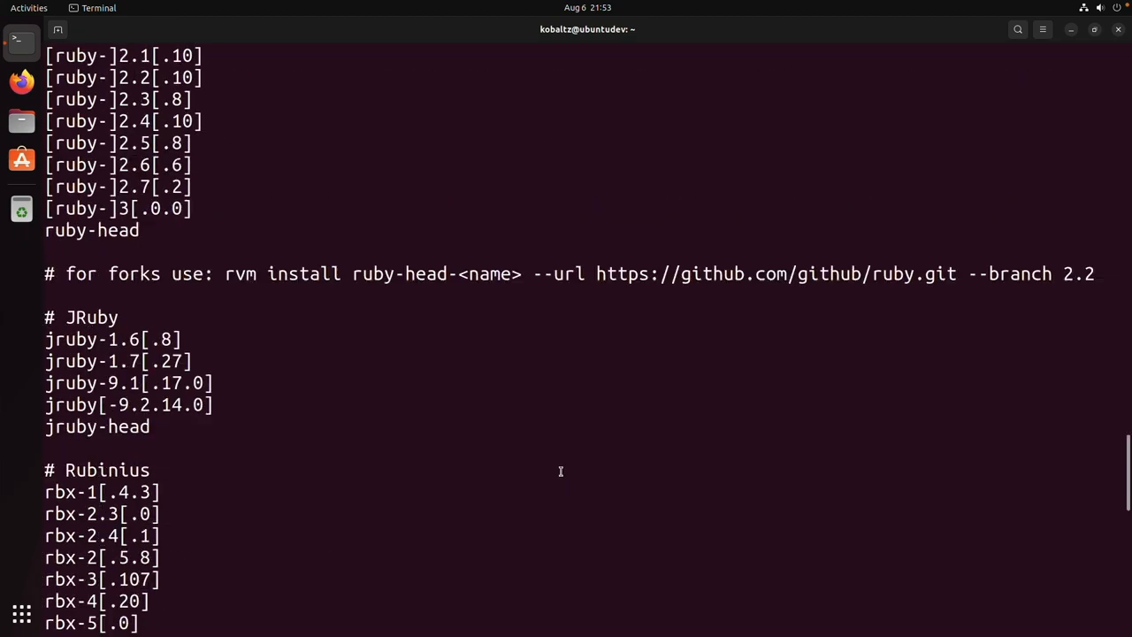
{"action": "scroll", "scroll_direction": "down", "scroll_amount": 3}
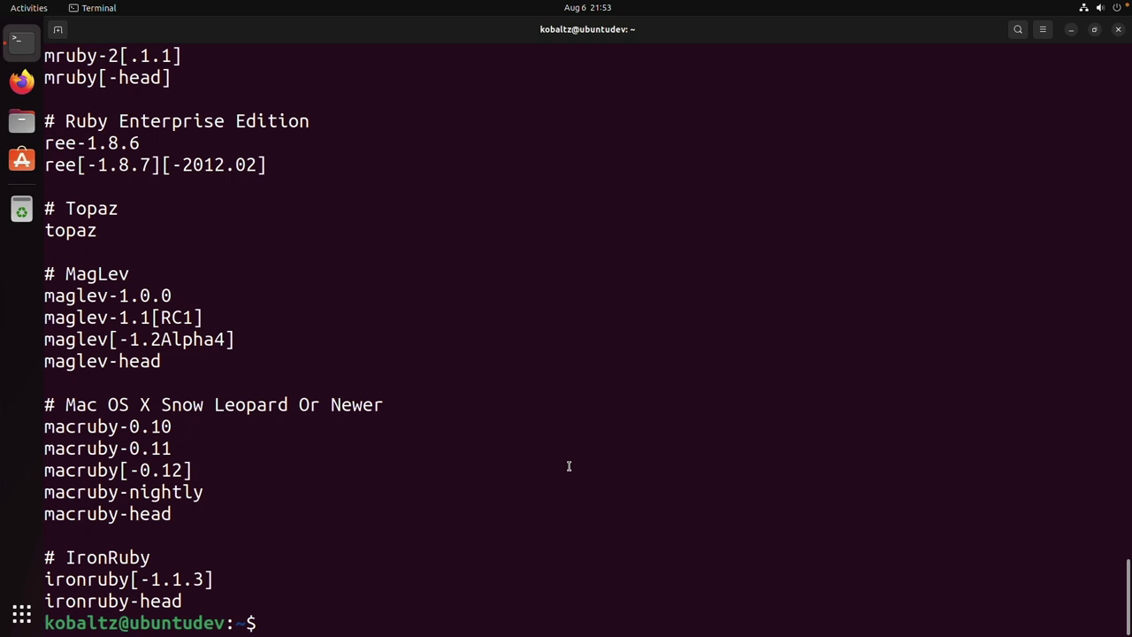
- Append 'gem: --no-document' to ~/.gemrc so gems skip documentation
{"action": "type", "text": "echo"}
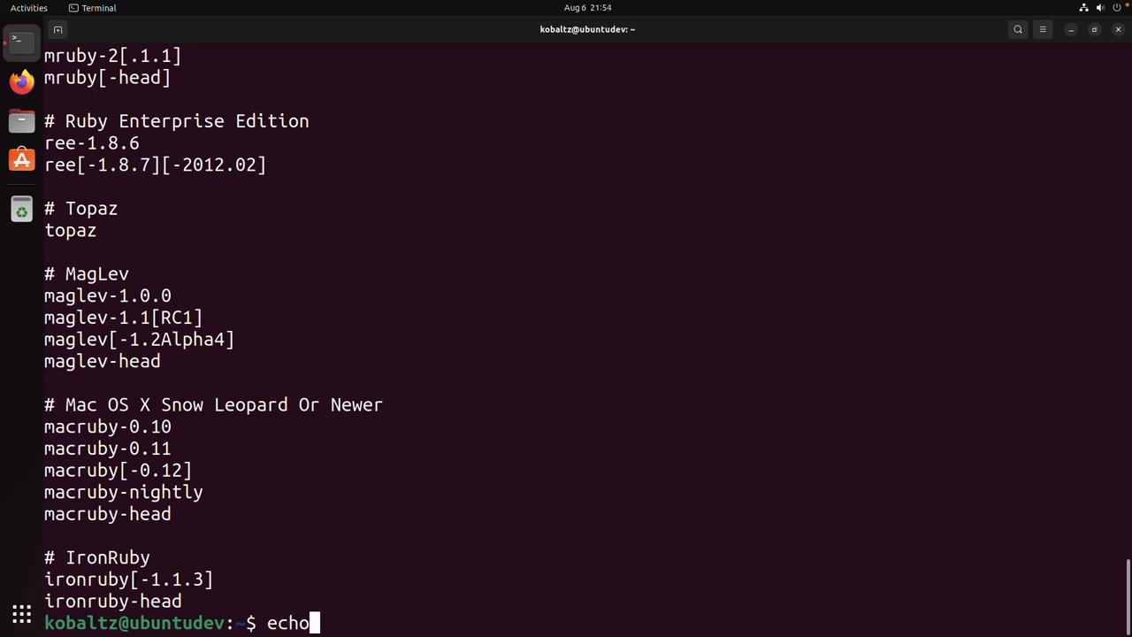
{"action": "type", "text": "'"}
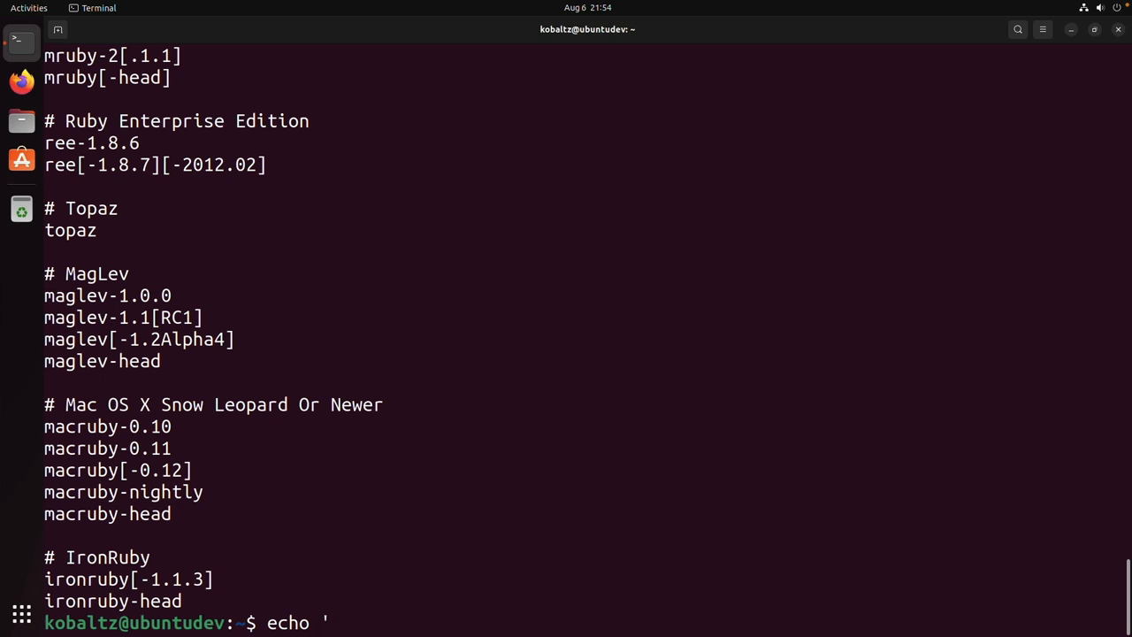
{"action": "type", "text": "gem:"}
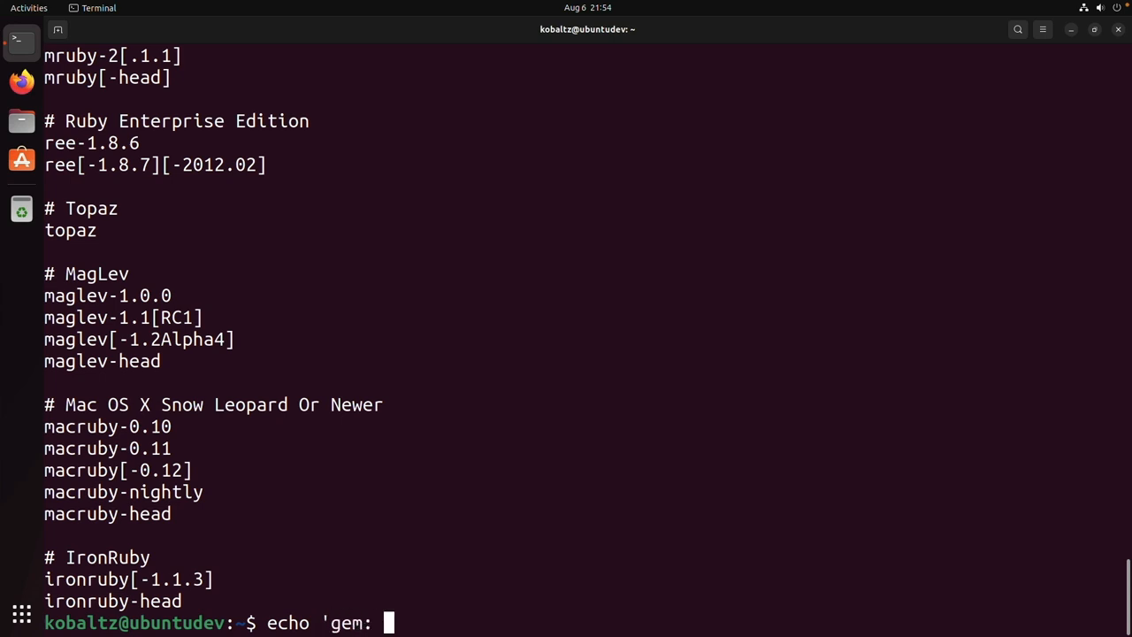
{"action": "type", "text": "--no-d"}
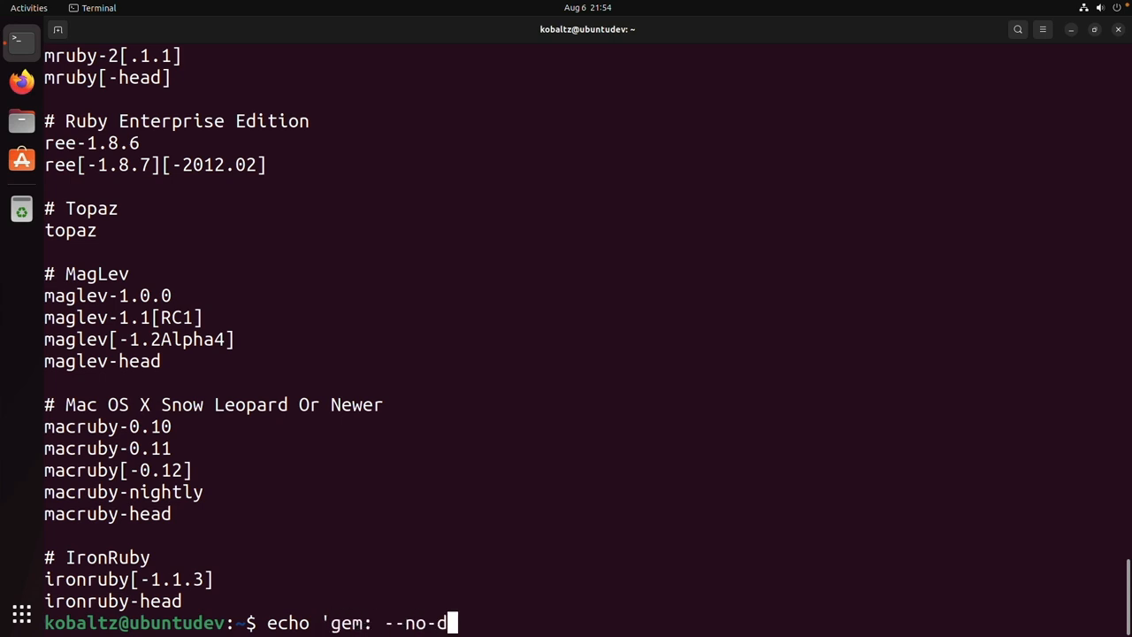
{"action": "type", "text": "ocument' >"}
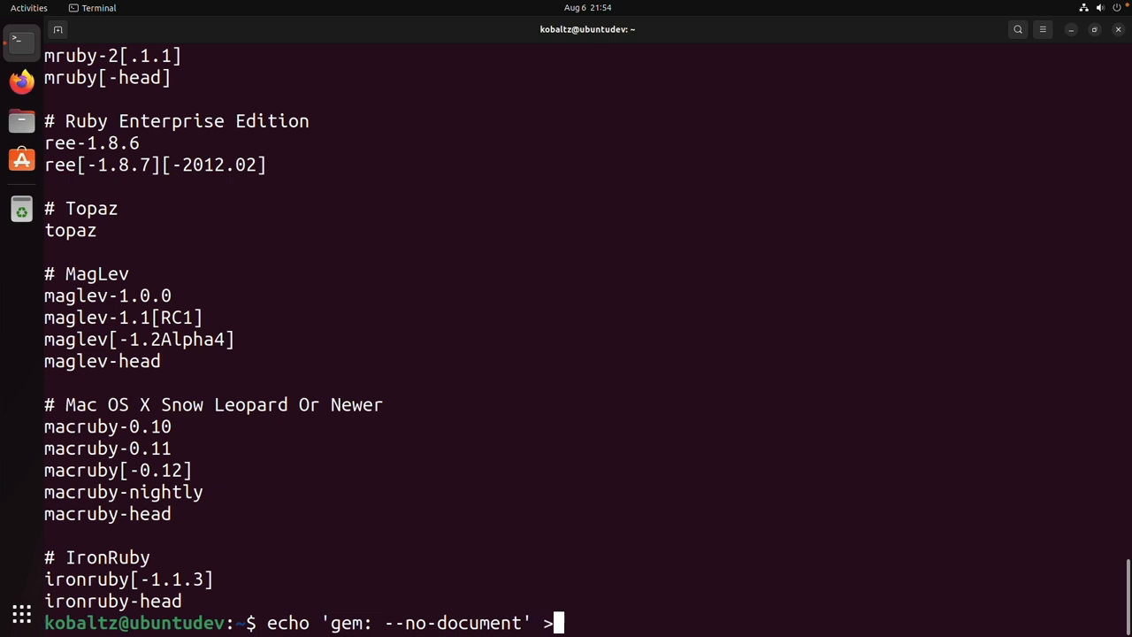
{"action": "type", "text": "> ~/"}
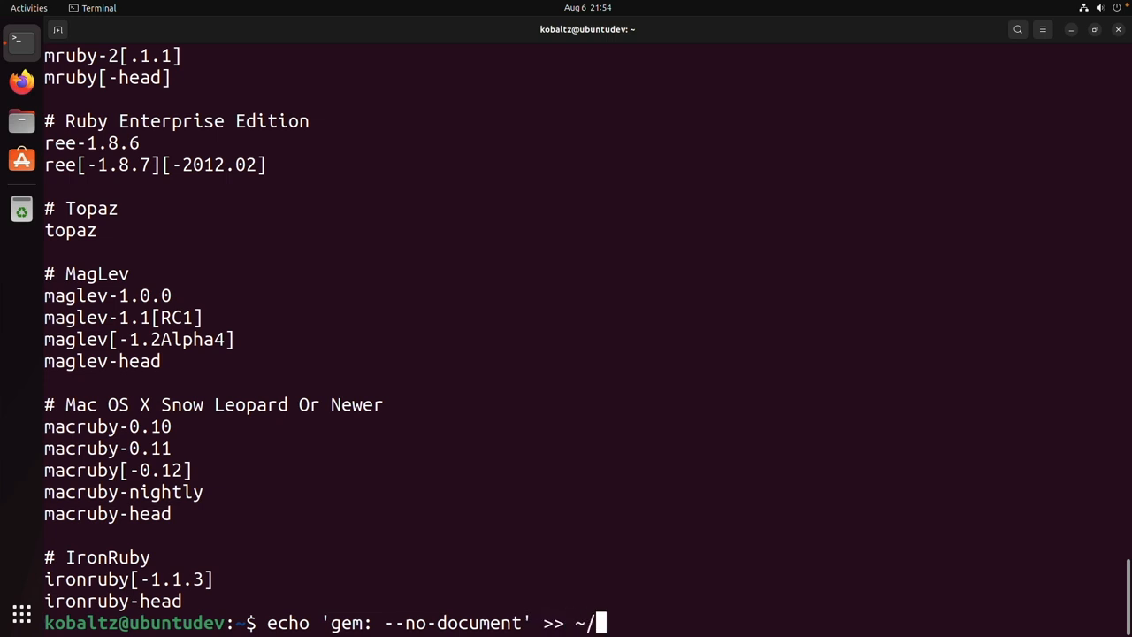
{"action": "type", "text": ".gemrc"}
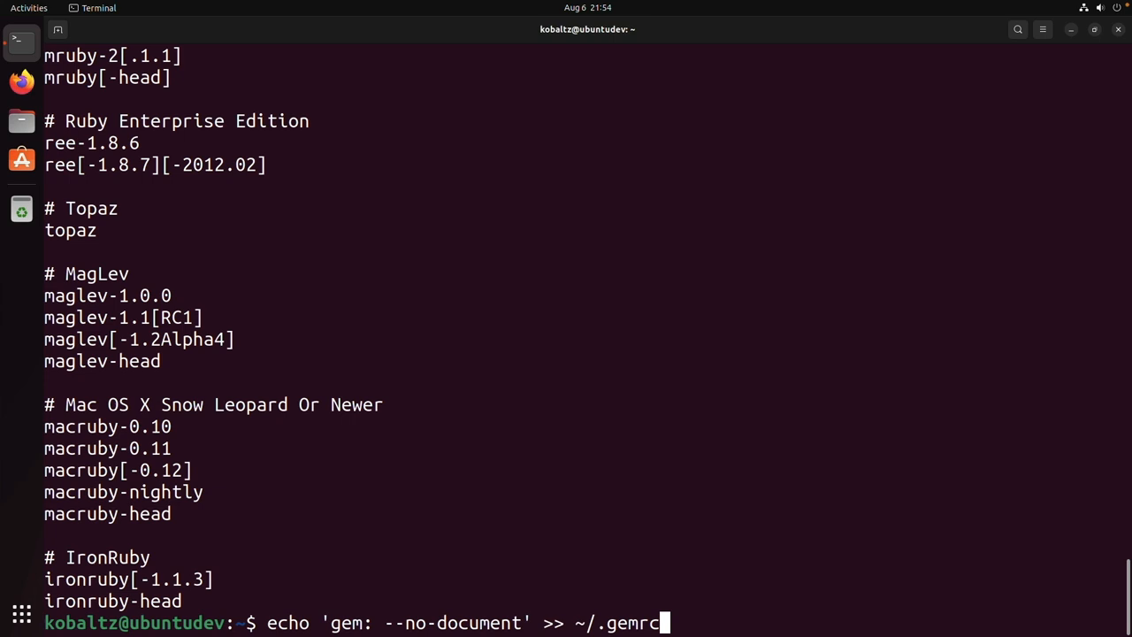
{"action": "key", "text": "Return"}
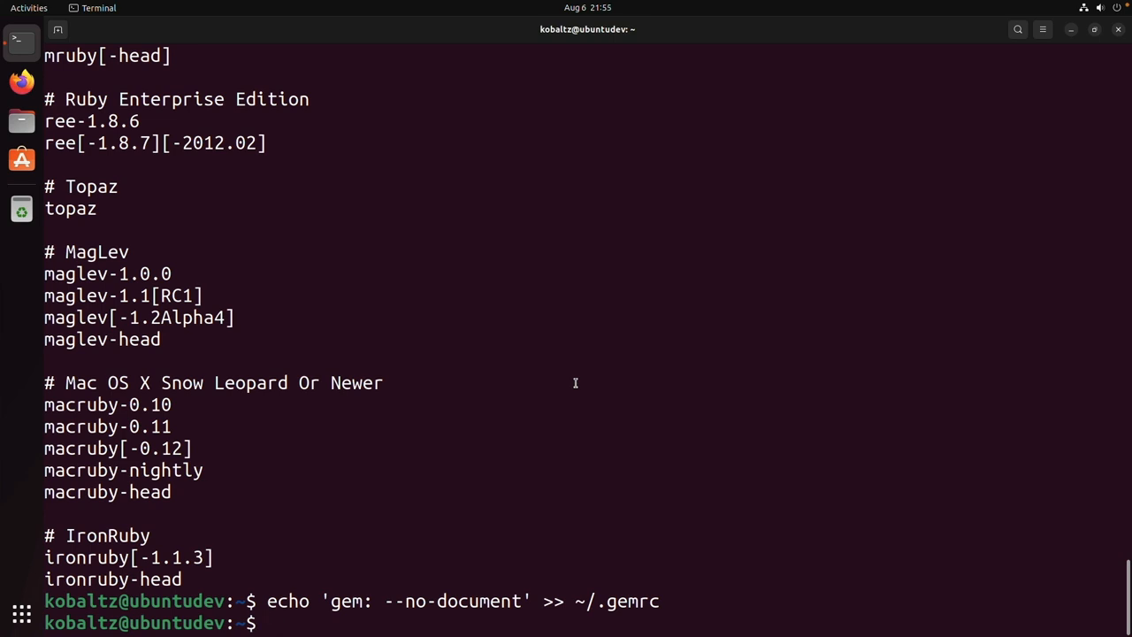
- Add '--javascript esbuild' and '--css bootstrap' defaults to ~/.railsrc
{"action": "type", "text": "echo"}
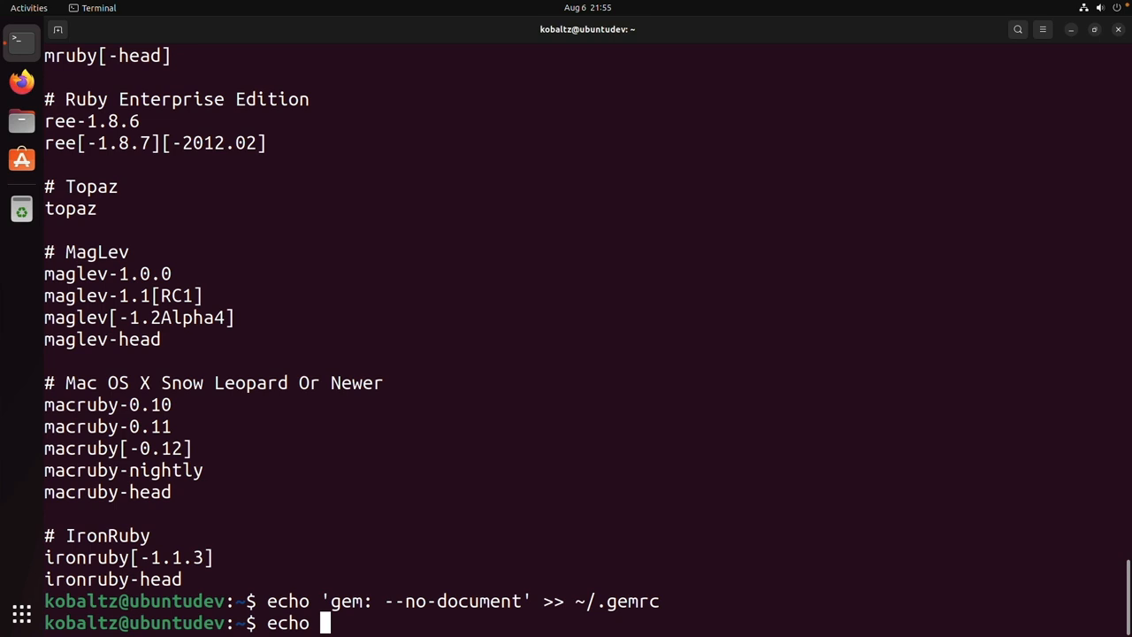
{"action": "type", "text": "'--"}
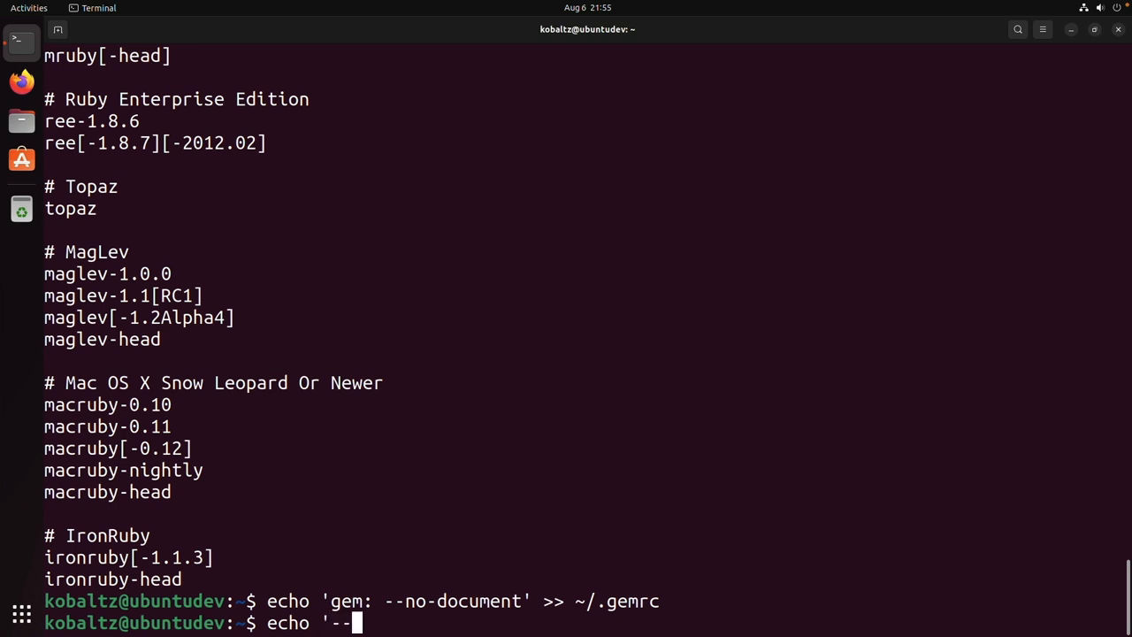
{"action": "type", "text": "javascript esbui"}
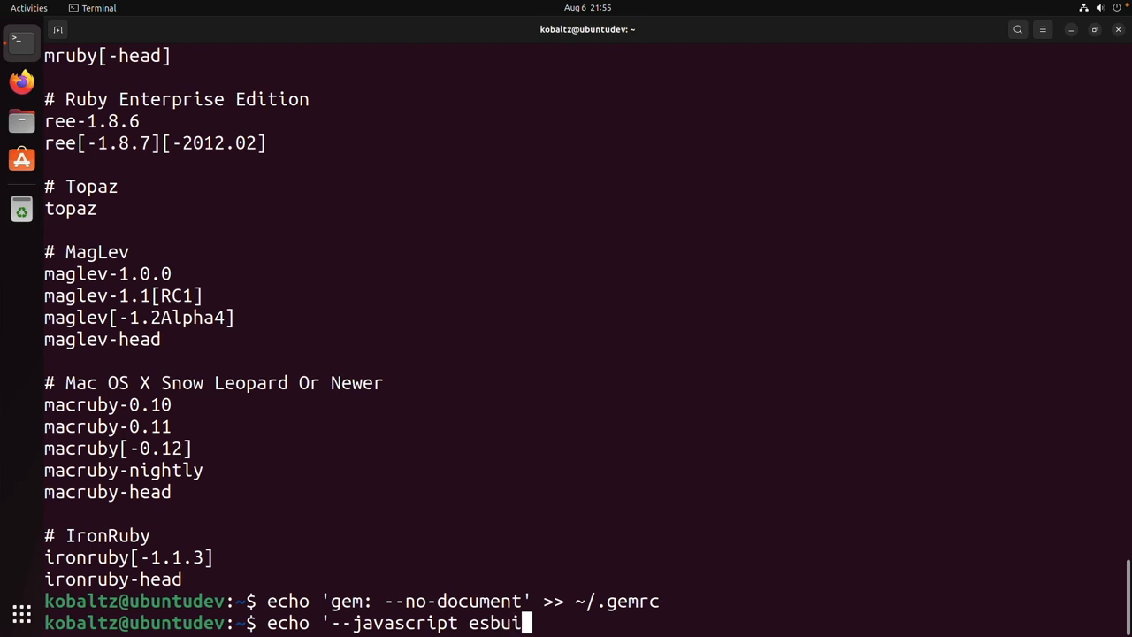
{"action": "type", "text": "ld' >>"}
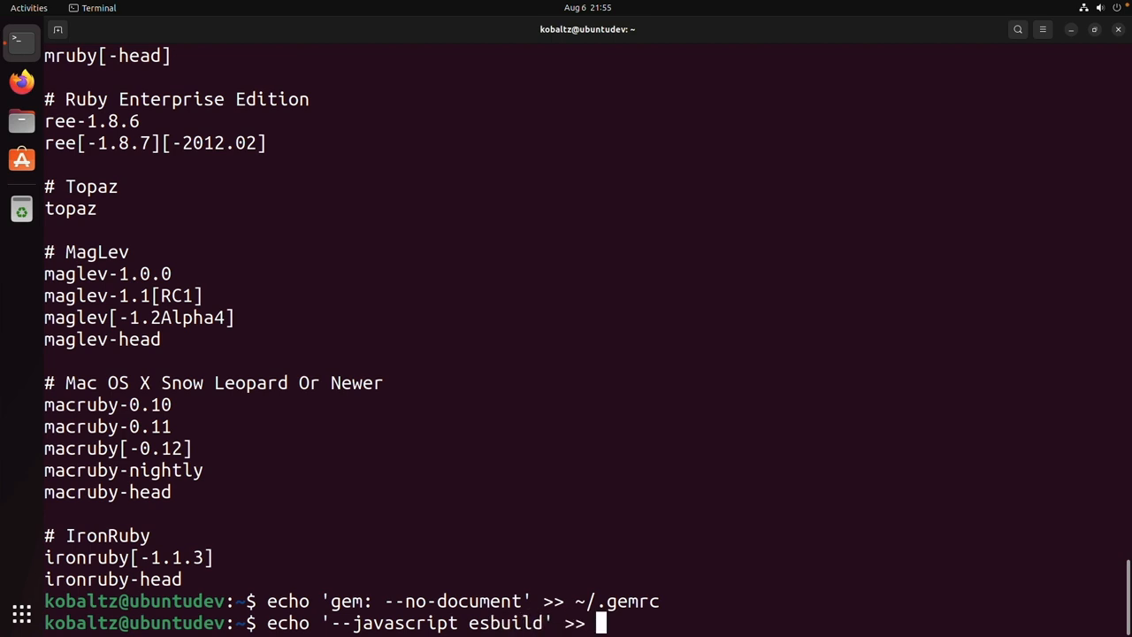
{"action": "type", "text": "~/.railsrc"}
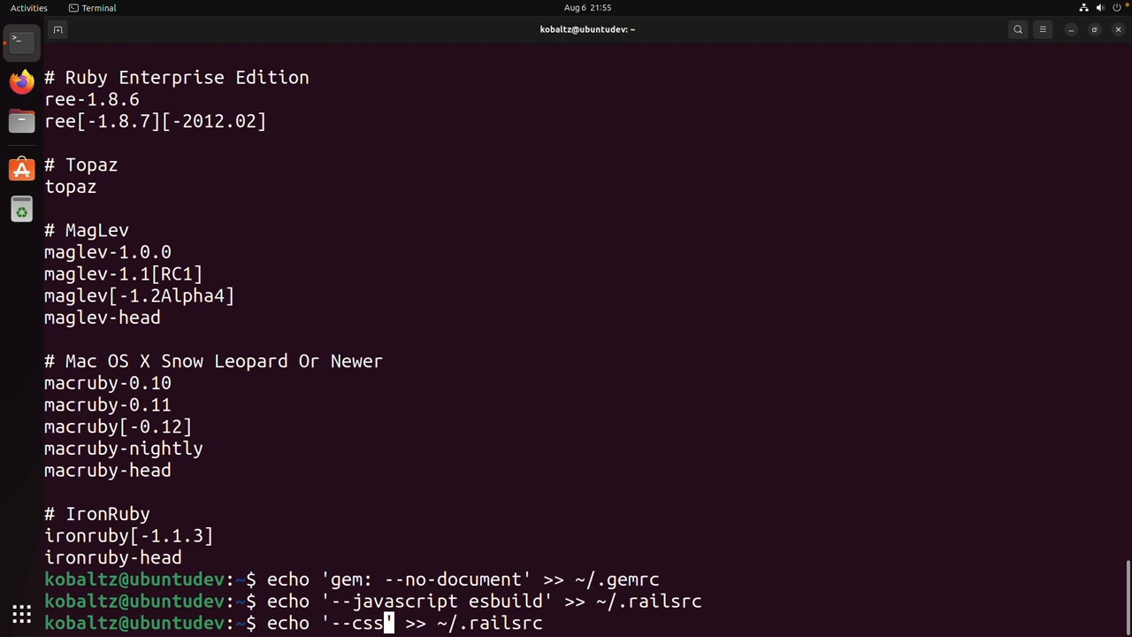
{"action": "type", "text": "bootstr"}
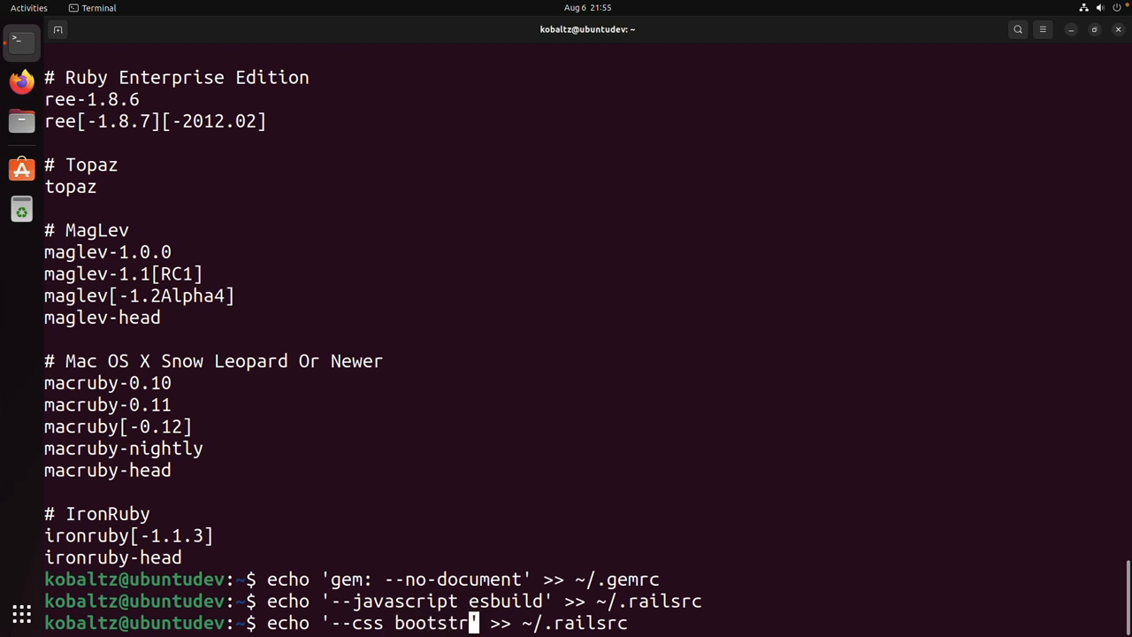
{"action": "key", "text": "Return"}
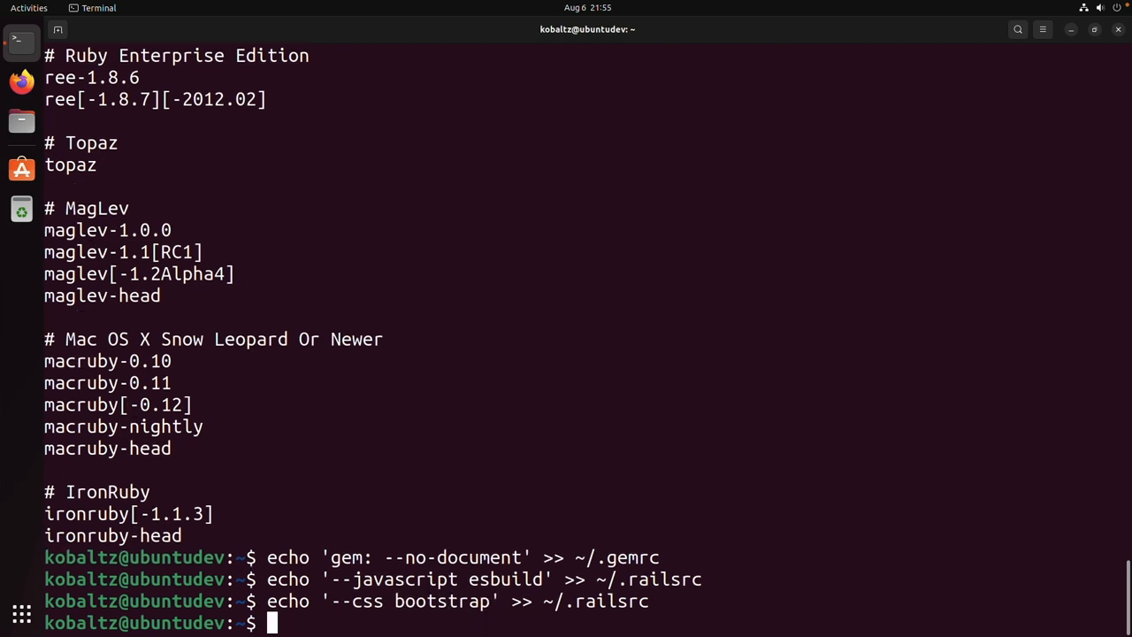
{"action": "type", "text": "rv"}
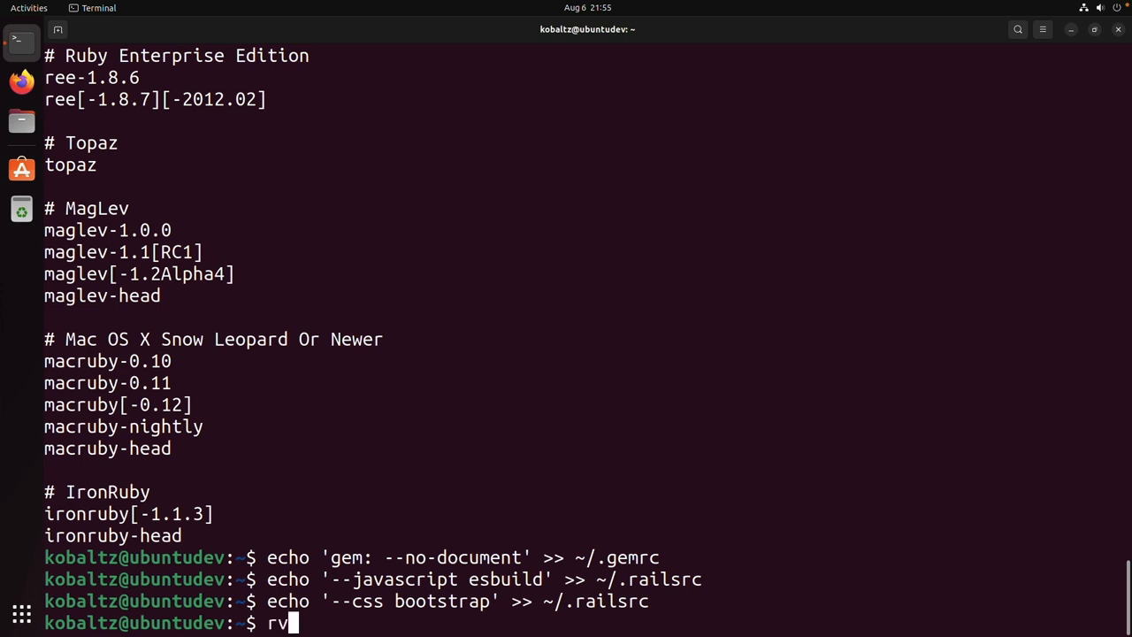
{"action": "type", "text": "m"}
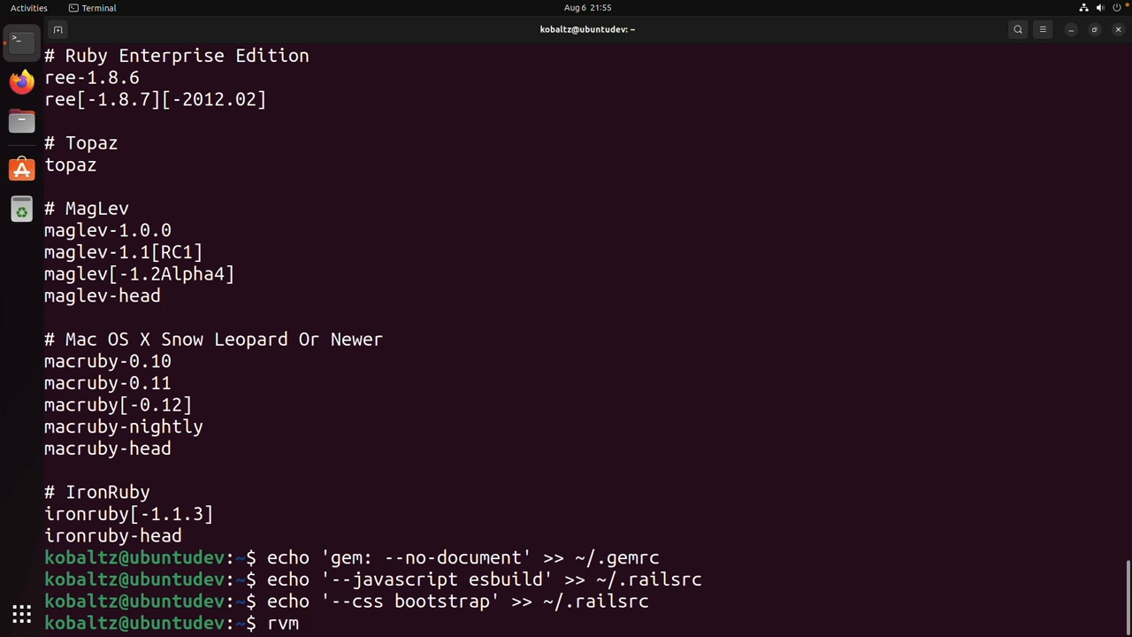
{"action": "type", "text": "install 3.1."}
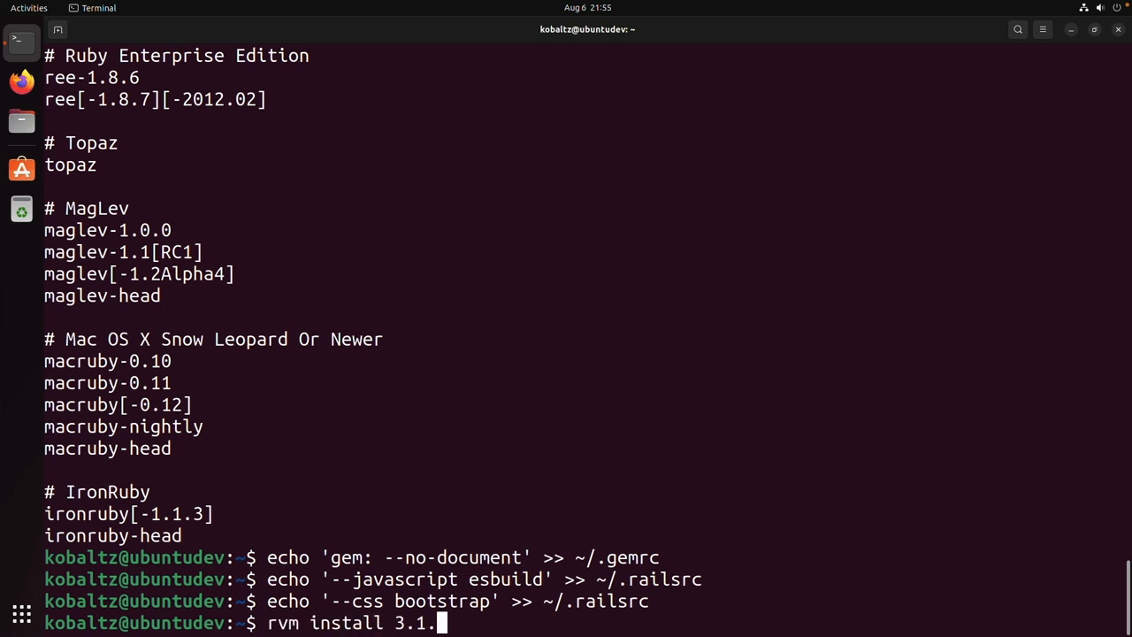
- Run rvm install 3.1.2 and follow the compile output until it completes
{"action": "key", "text": "Return"}
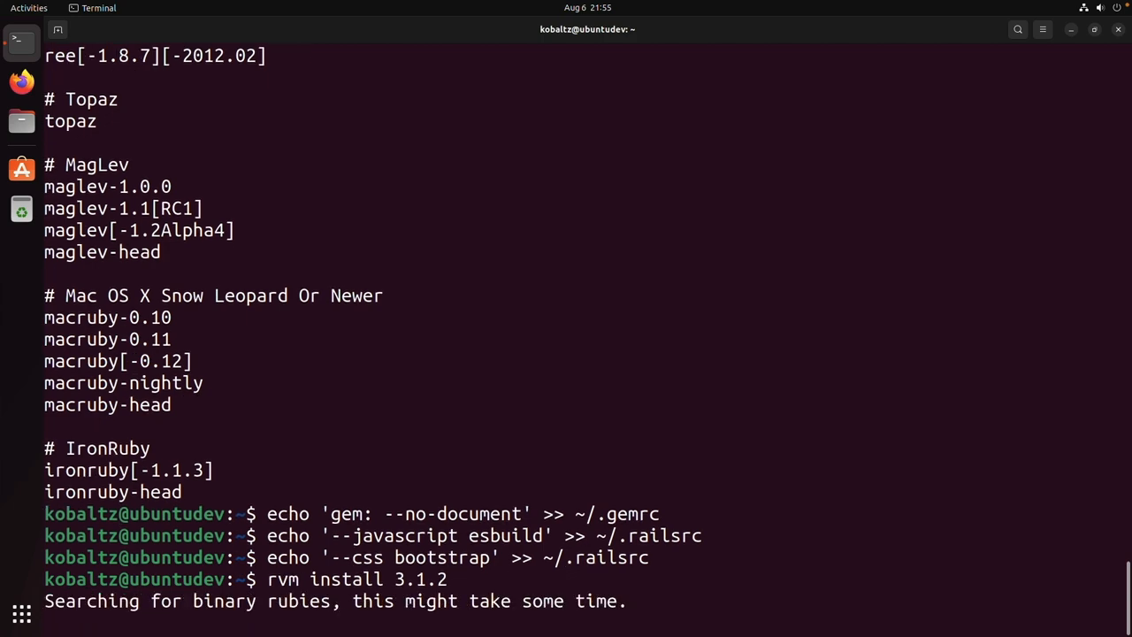
{"action": "scroll", "scroll_direction": "down", "scroll_amount": 3}
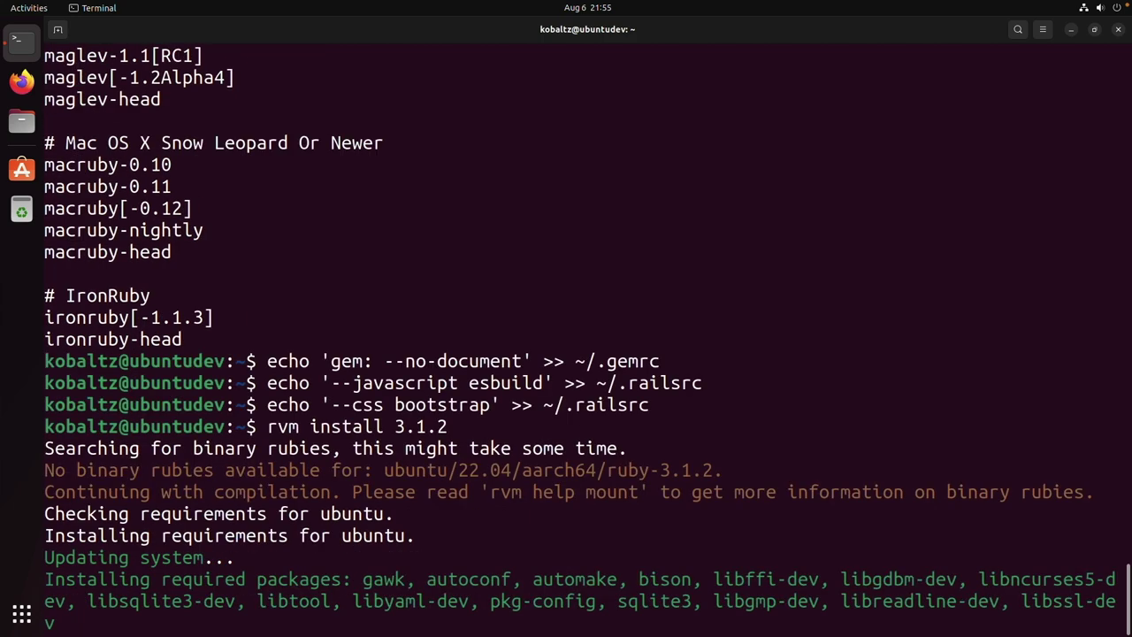
{"action": "mouse_move", "coordinate": [104, 573]}
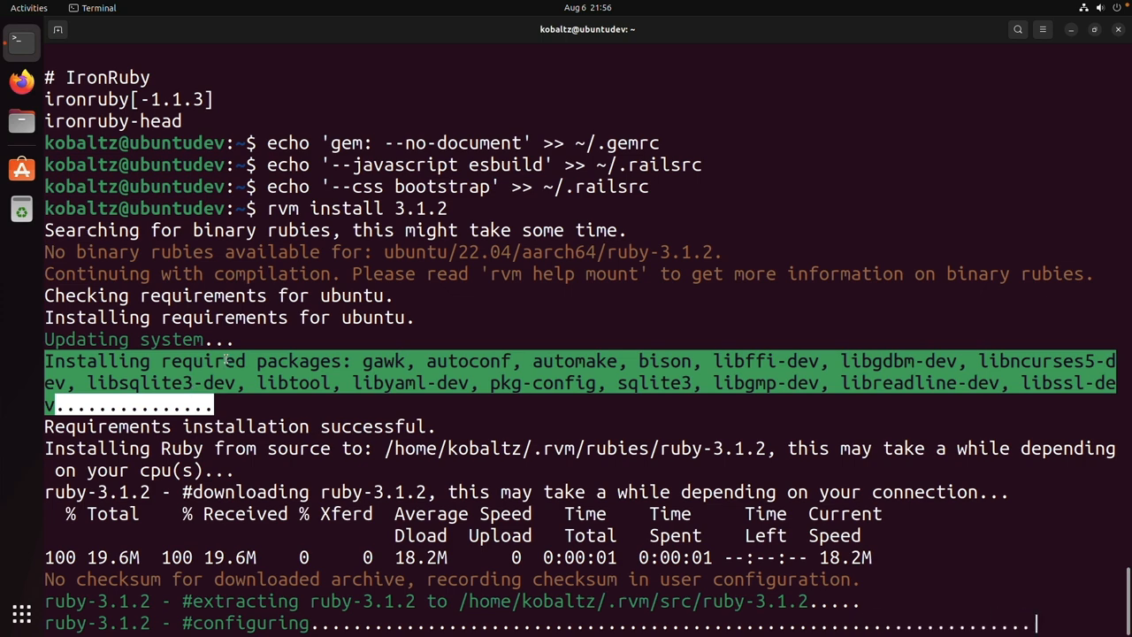
{"action": "scroll", "scroll_direction": "down", "scroll_amount": 3}
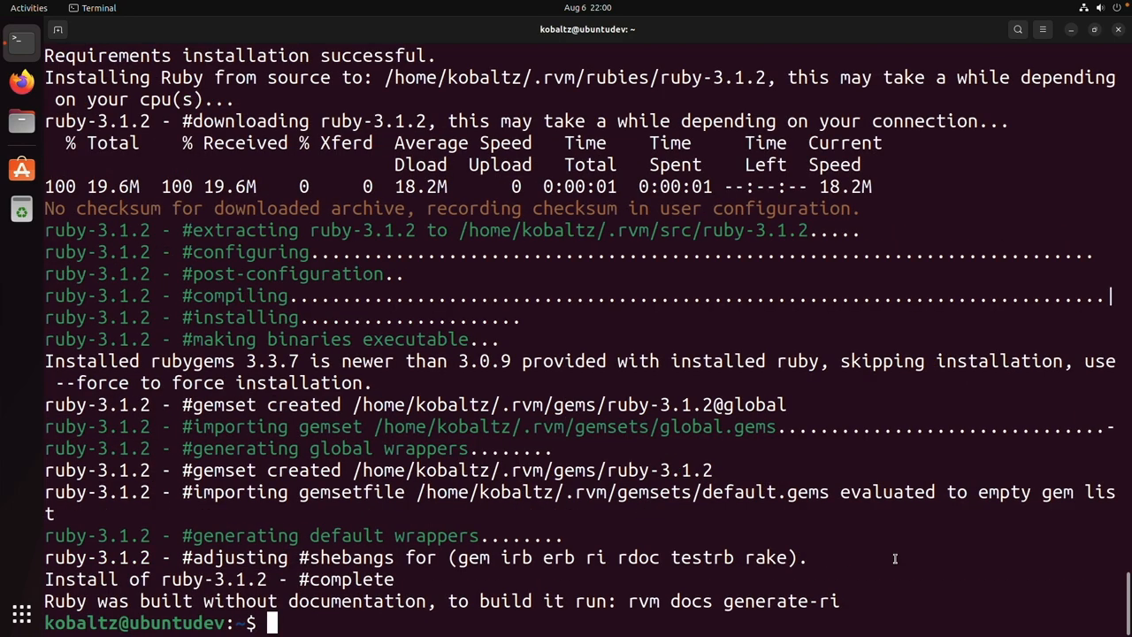
- Update RubyGems with gem update --system and install Rails 7.0.3.1
{"action": "type", "text": "gem"}
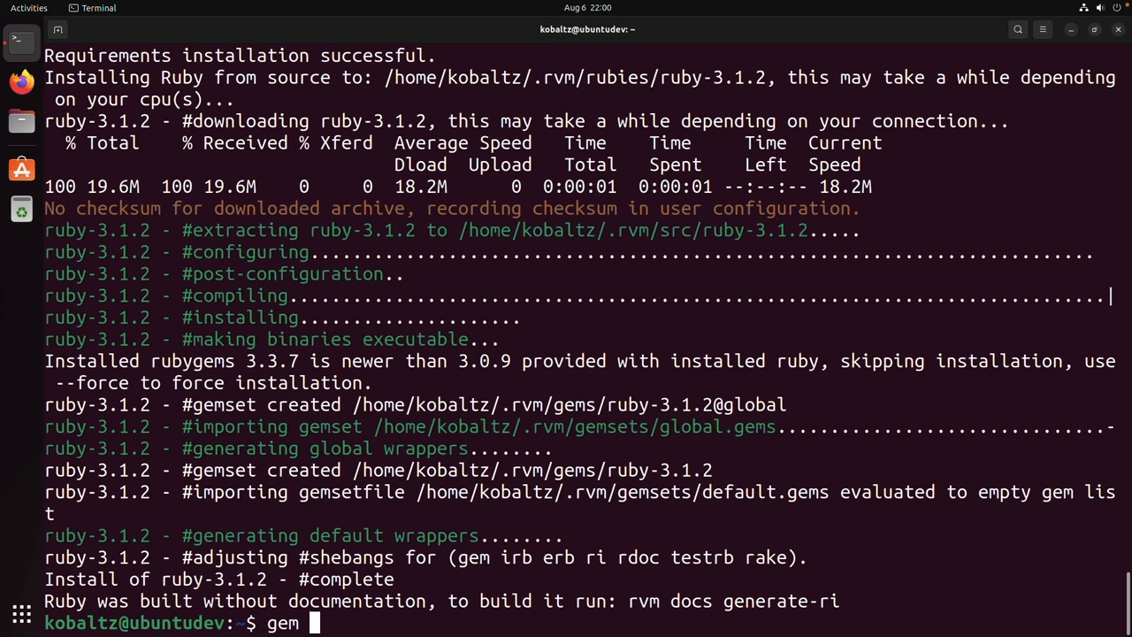
{"action": "type", "text": "update -"}
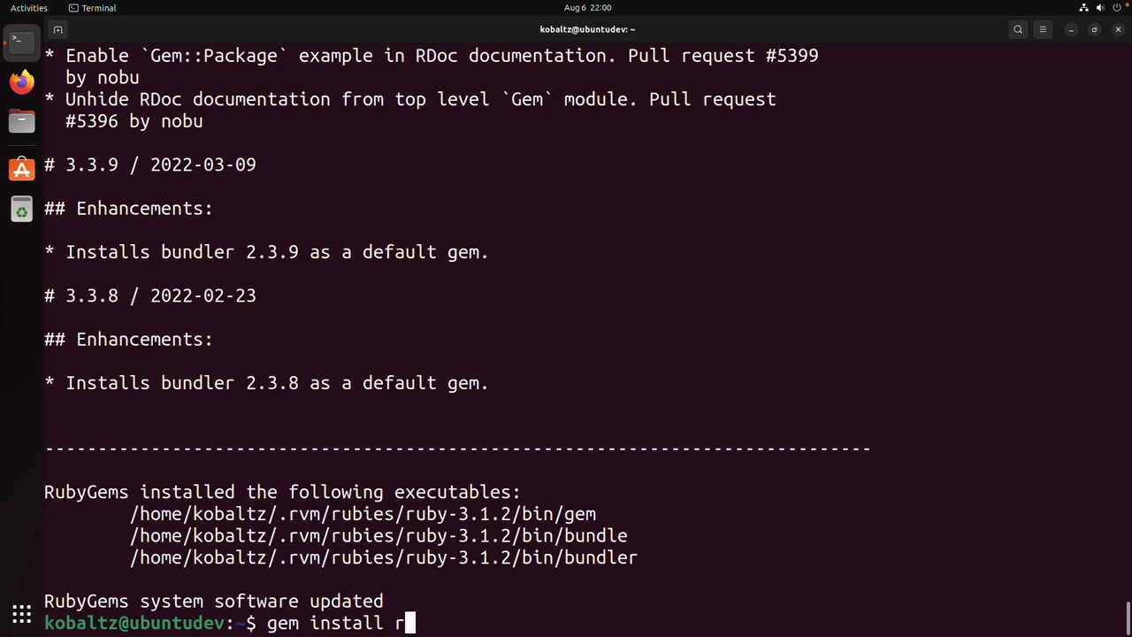
{"action": "type", "text": "ails"}
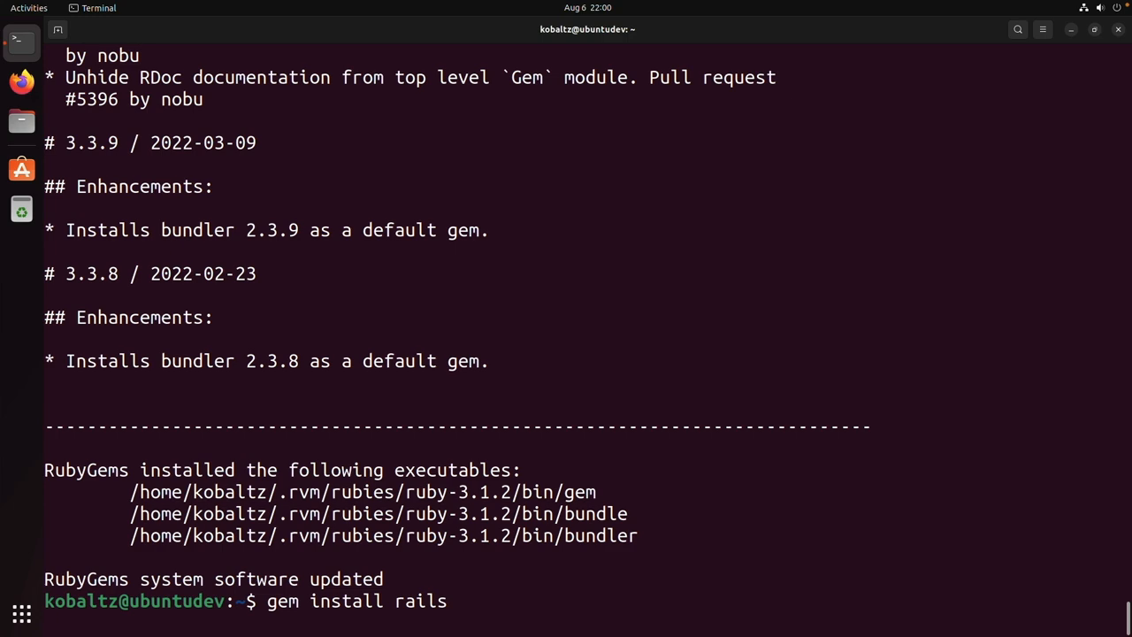
{"action": "key", "text": "Return"}
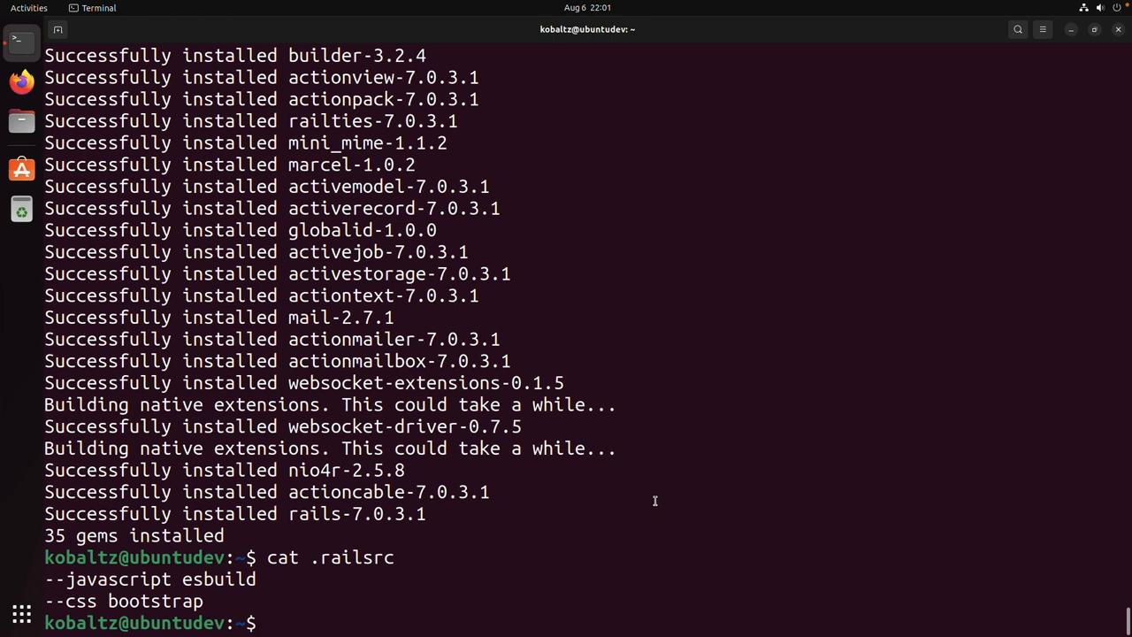
- Download nodesource_setup.sh for Node.js 18 and run it with sudo sh
{"action": "type", "text": "curl -sL https://deb.nodesource.com/setup_18.x -o nodesource_setup.sh"}
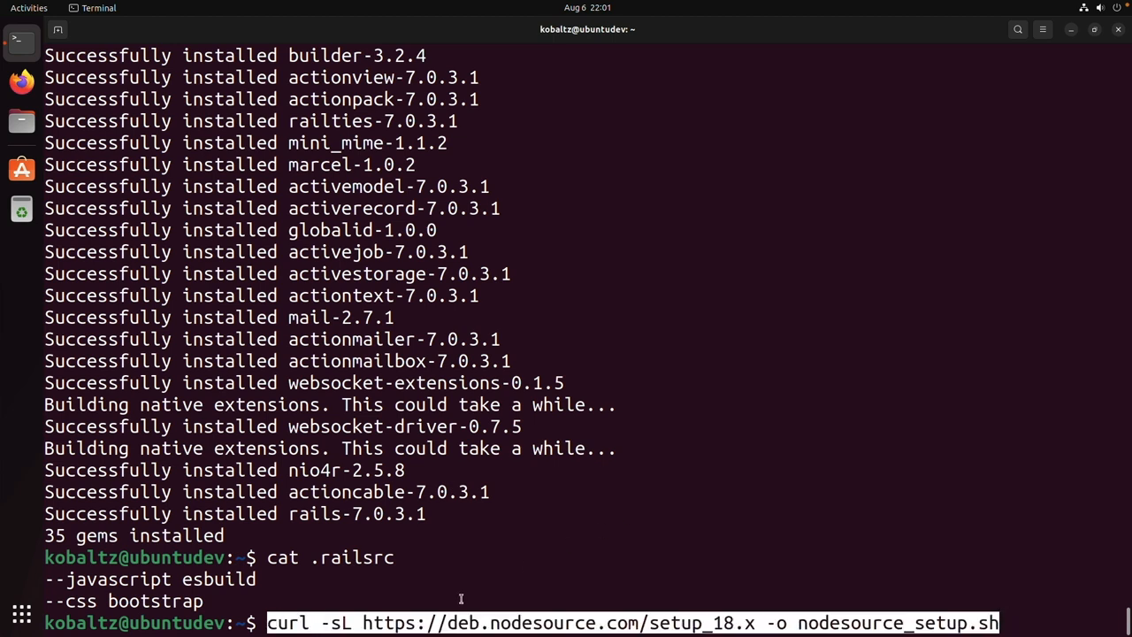
{"action": "key", "text": "Return"}
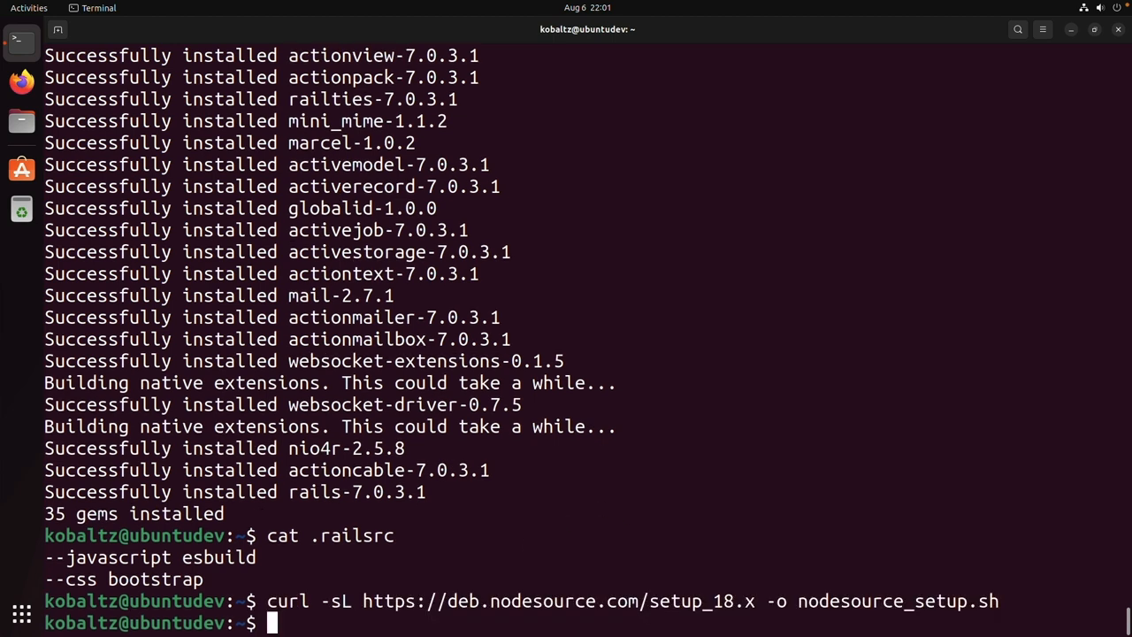
{"action": "type", "text": "sudo s"}
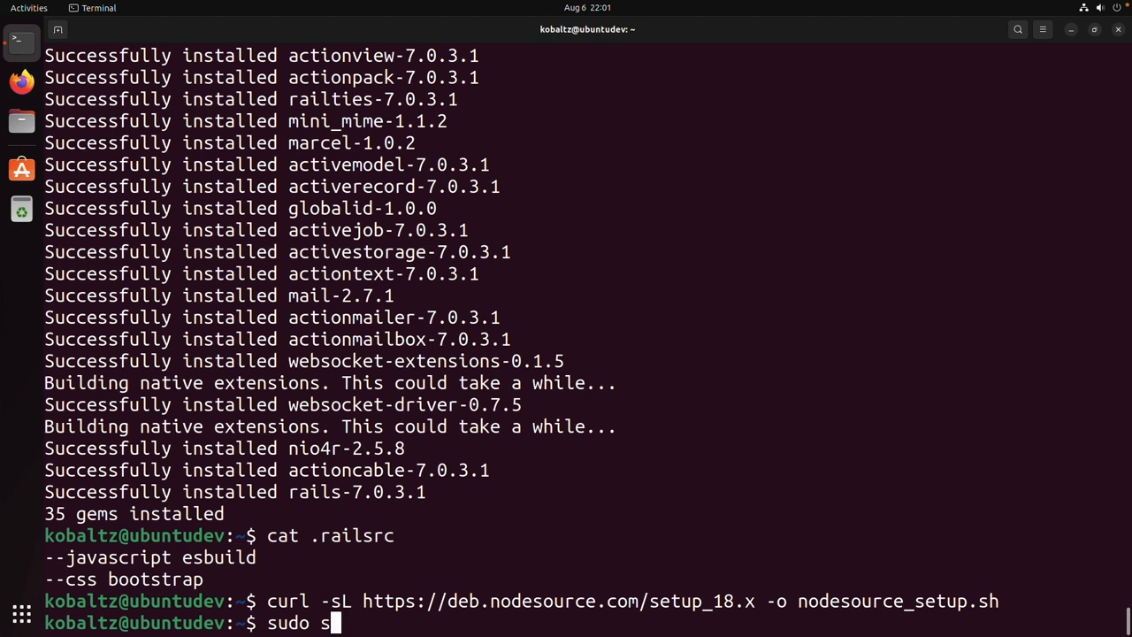
{"action": "type", "text": "h nodesource_setup.sh"}
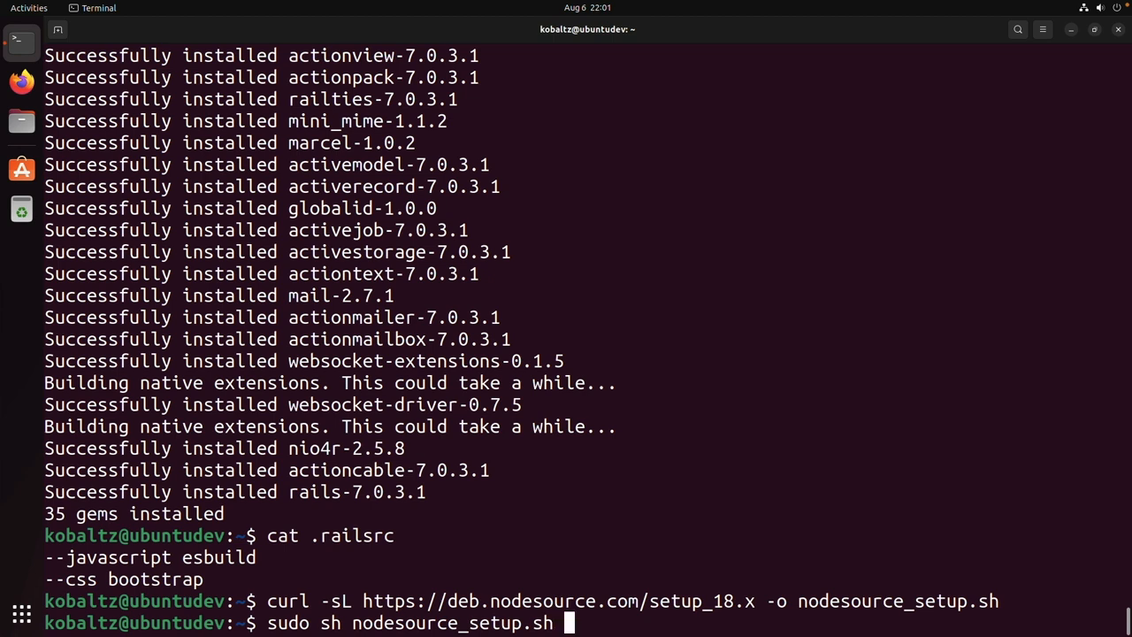
{"action": "key", "text": "Return"}
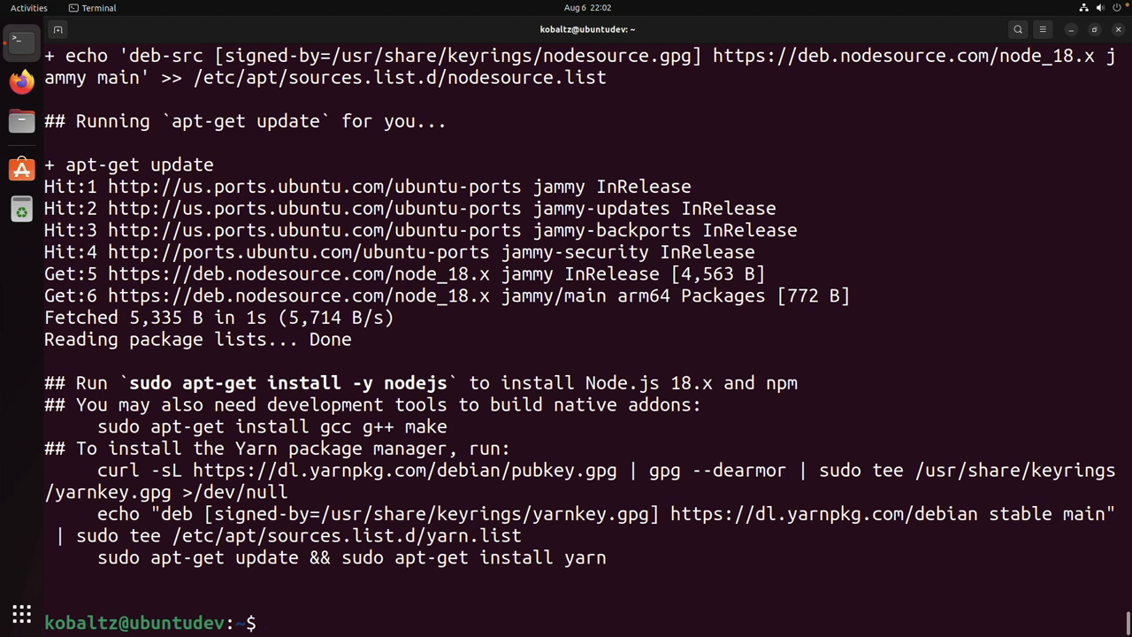
- Install Node.js with sudo apt install nodejs -y
{"action": "type", "text": "sudo"}
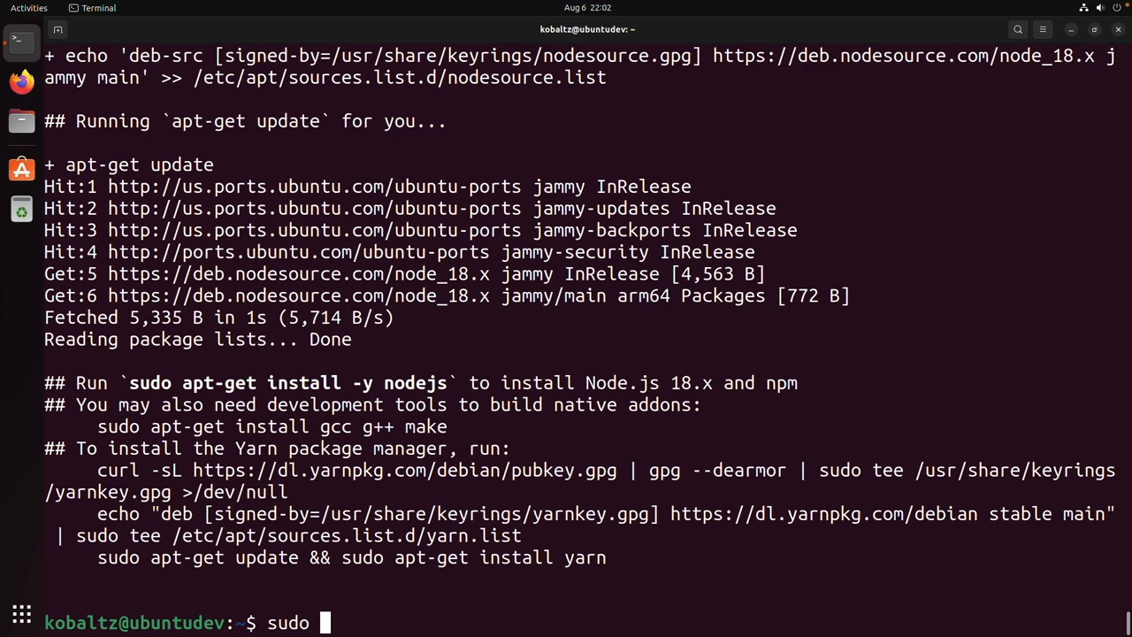
{"action": "type", "text": "apt install nod"}
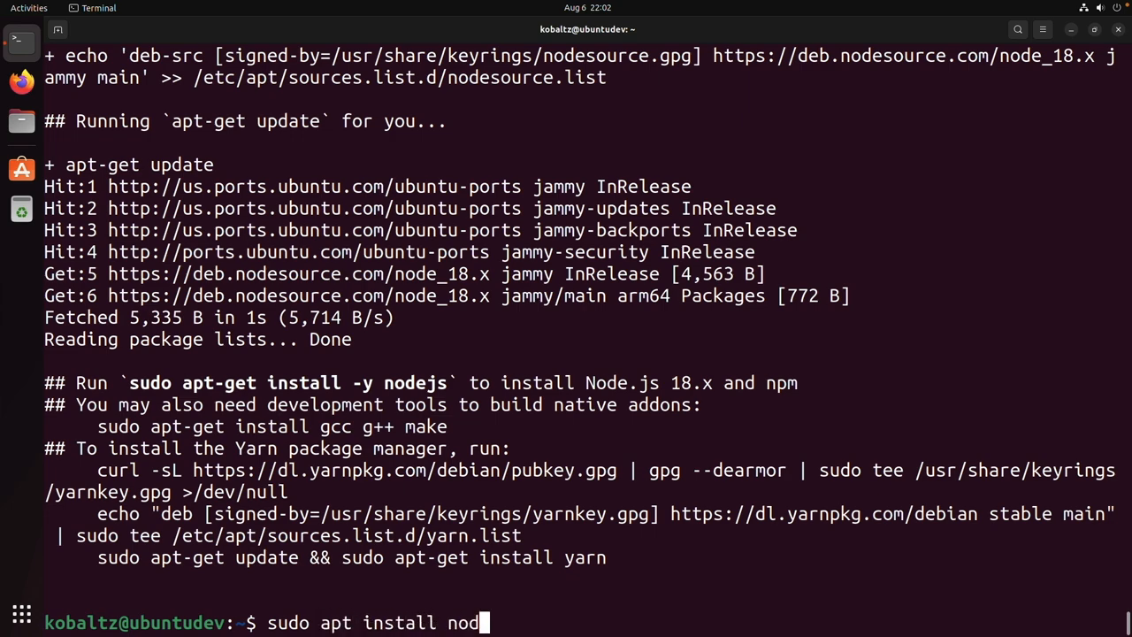
{"action": "type", "text": "ejs -y"}
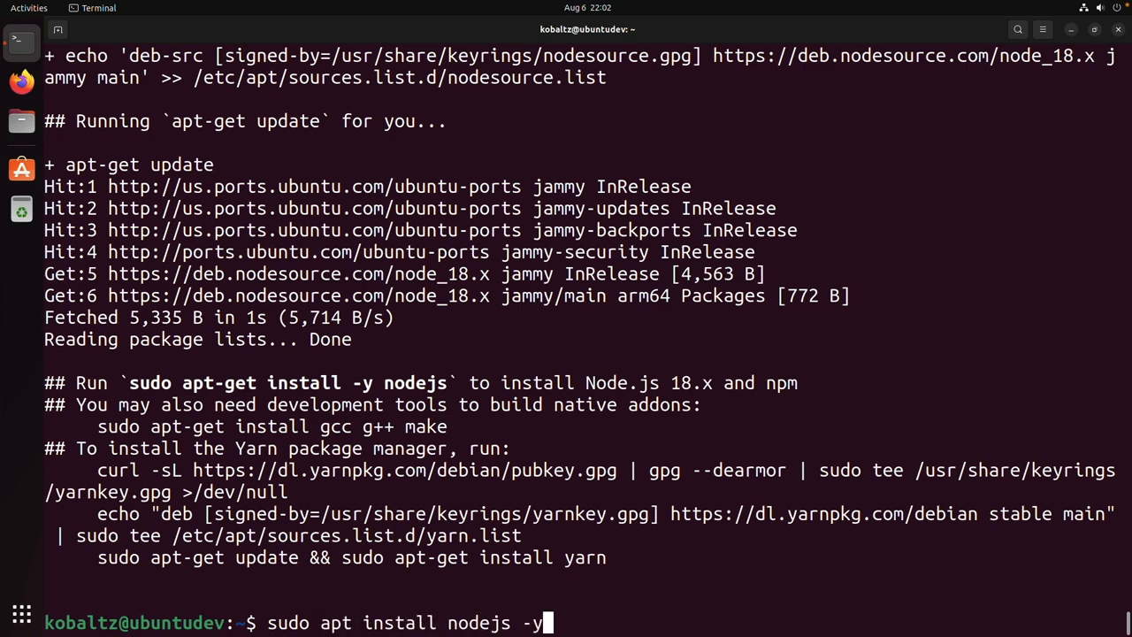
{"action": "key", "text": "Return"}
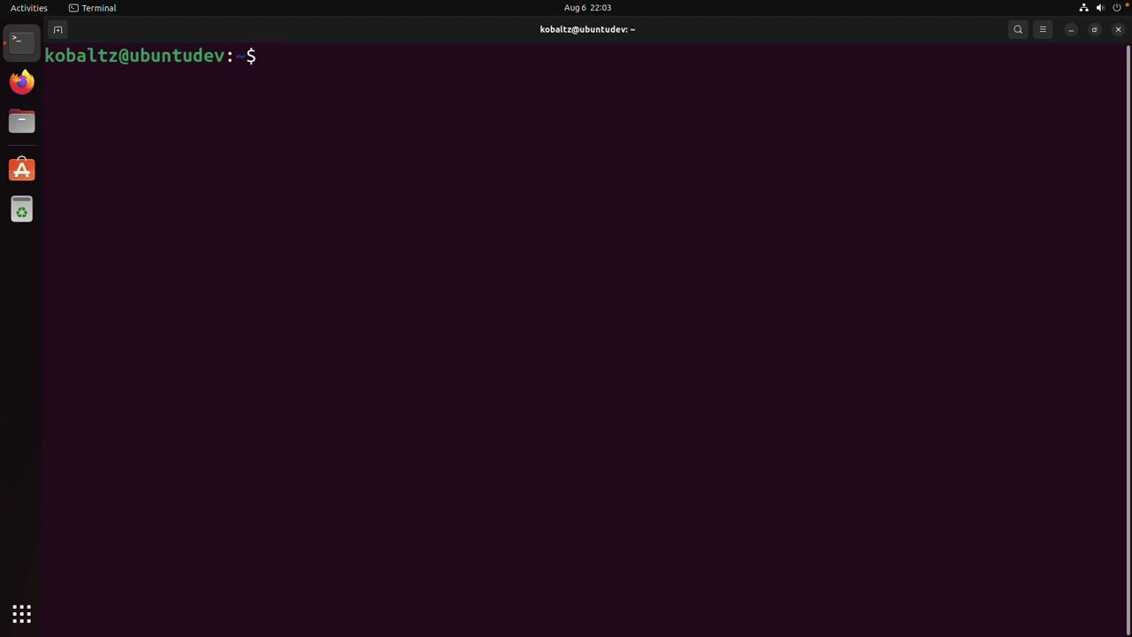
- Install Yarn via npm -g, retry with sudo, and confirm yarn -v shows 1.22.19
{"action": "type", "text": "npm"}
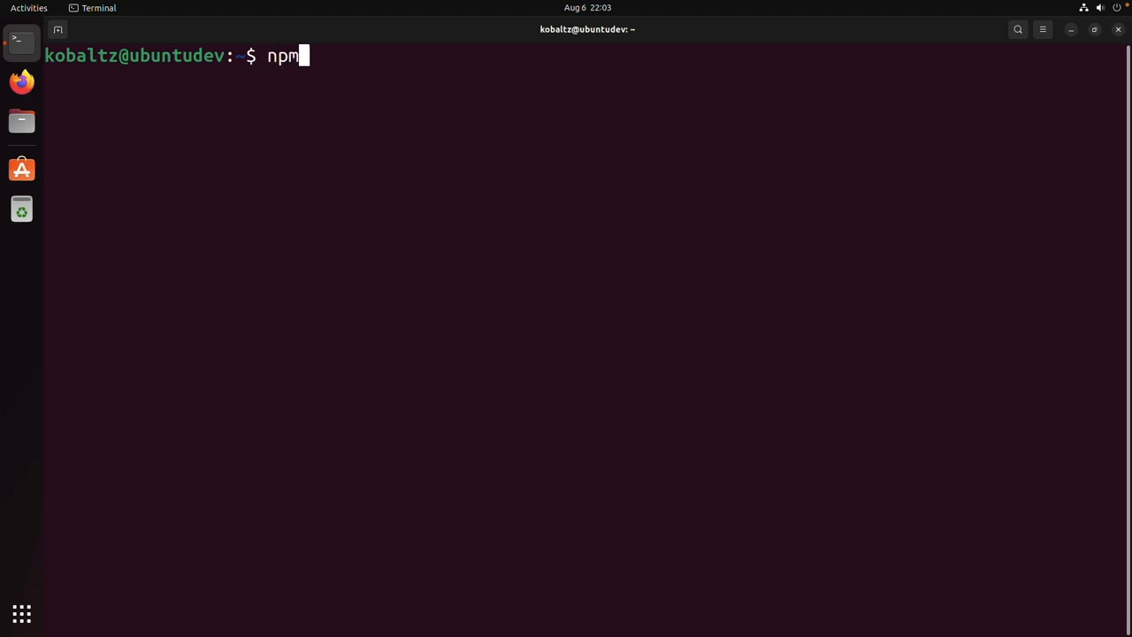
{"action": "type", "text": "-g"}
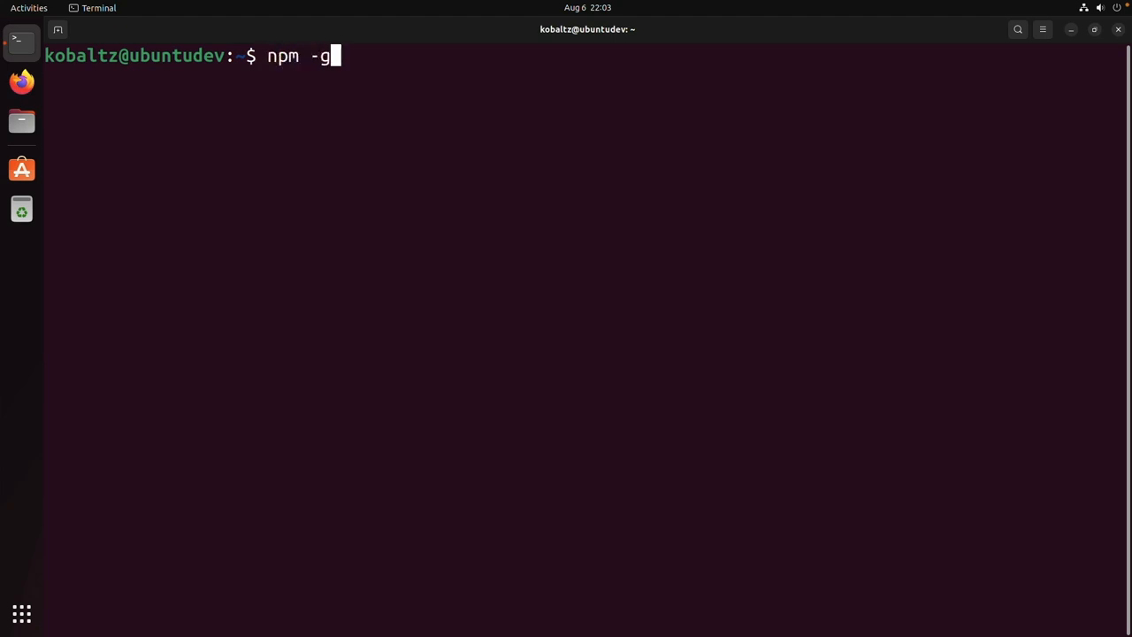
{"action": "type", "text": "i"}
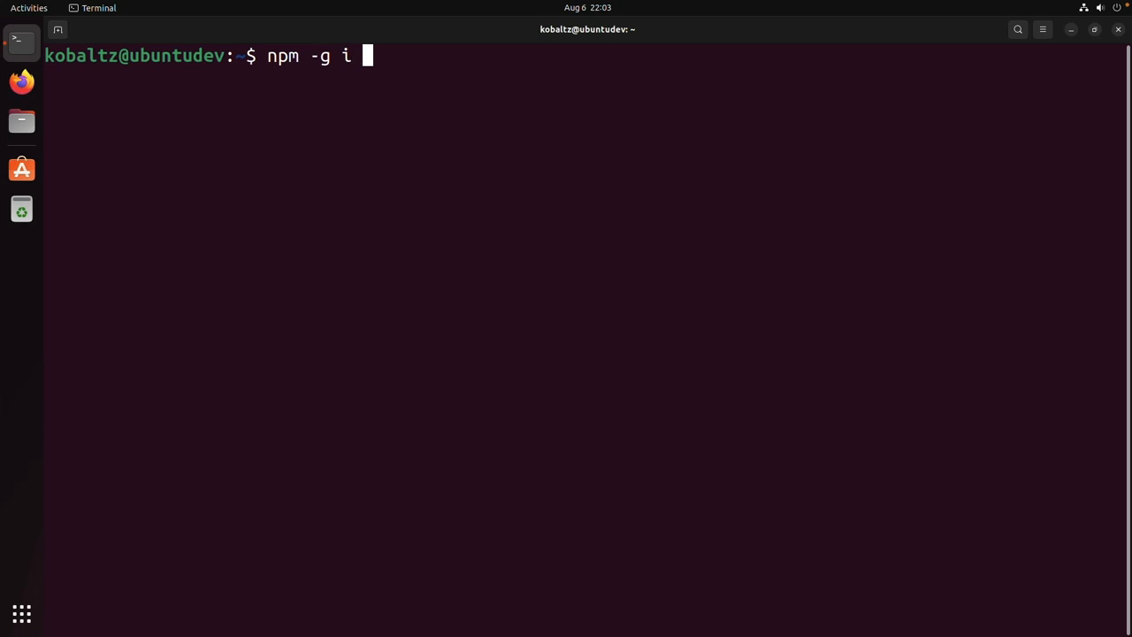
{"action": "key", "text": "Return"}
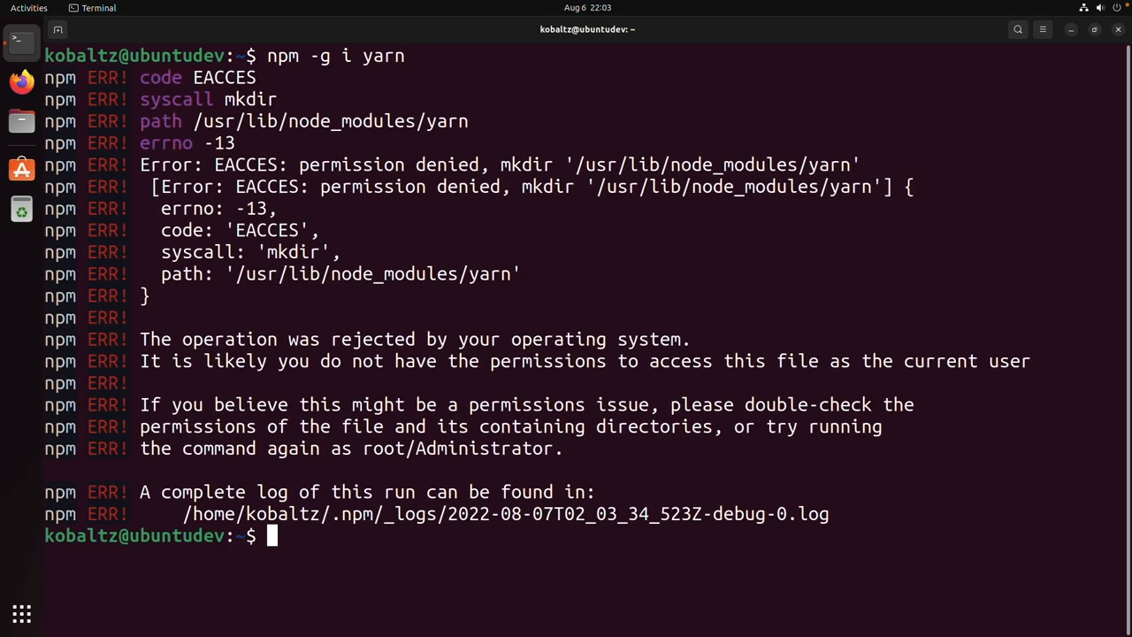
{"action": "type", "text": "npm -g i yarn"}
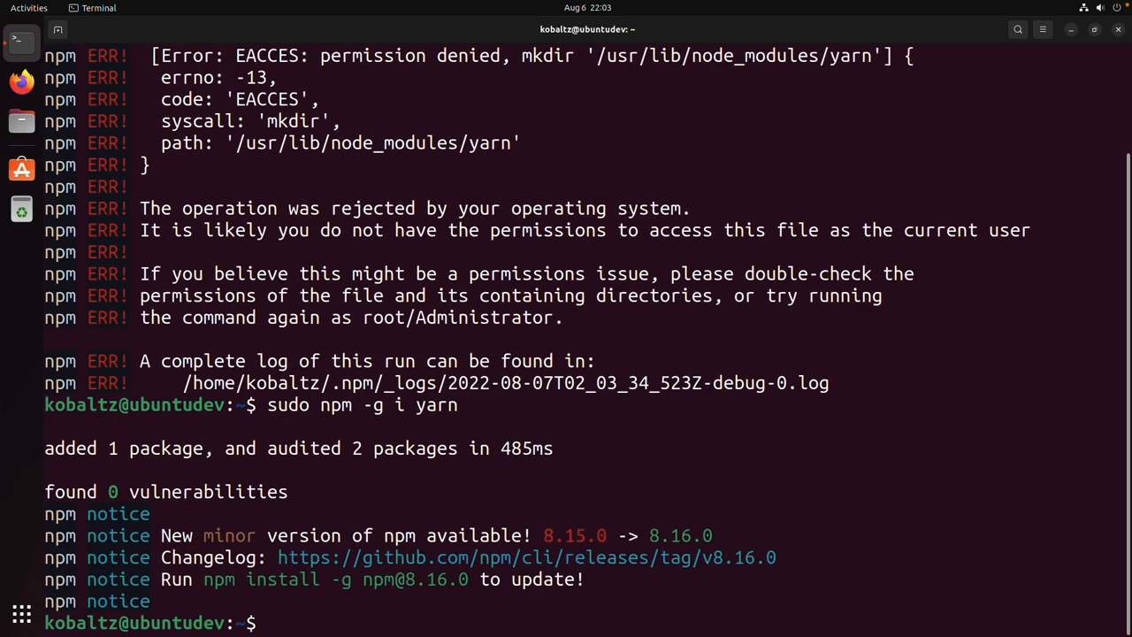
{"action": "type", "text": "yarn"}
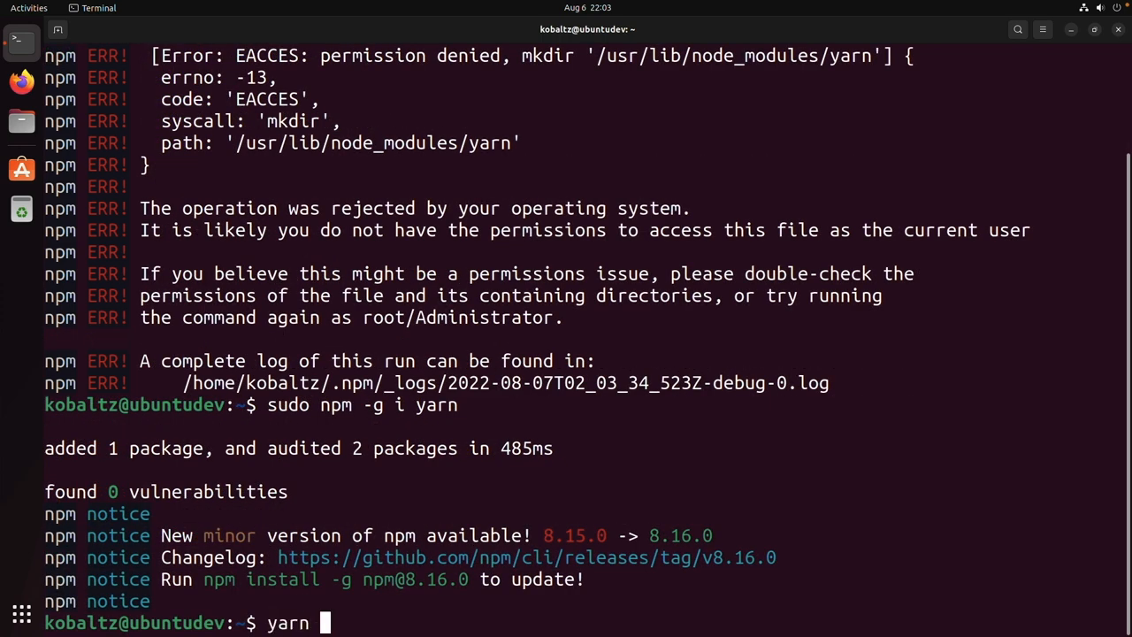
{"action": "key", "text": "Return"}
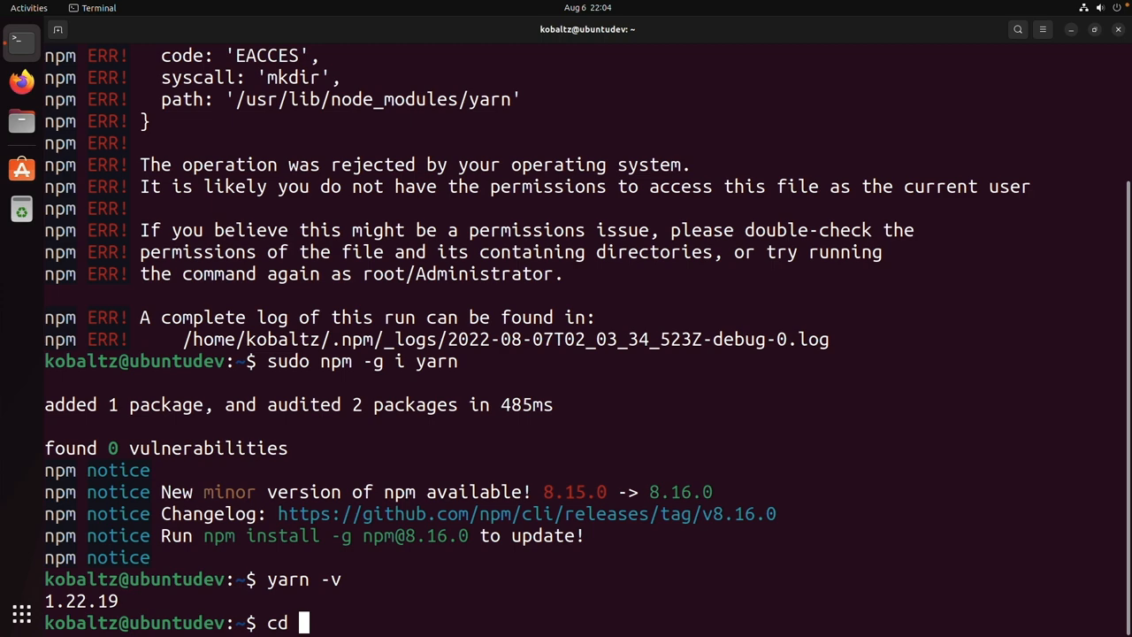
- Generate the 'example' Rails app in Documents, enter example/, and run bin/dev
{"action": "type", "text": "Documents/"}
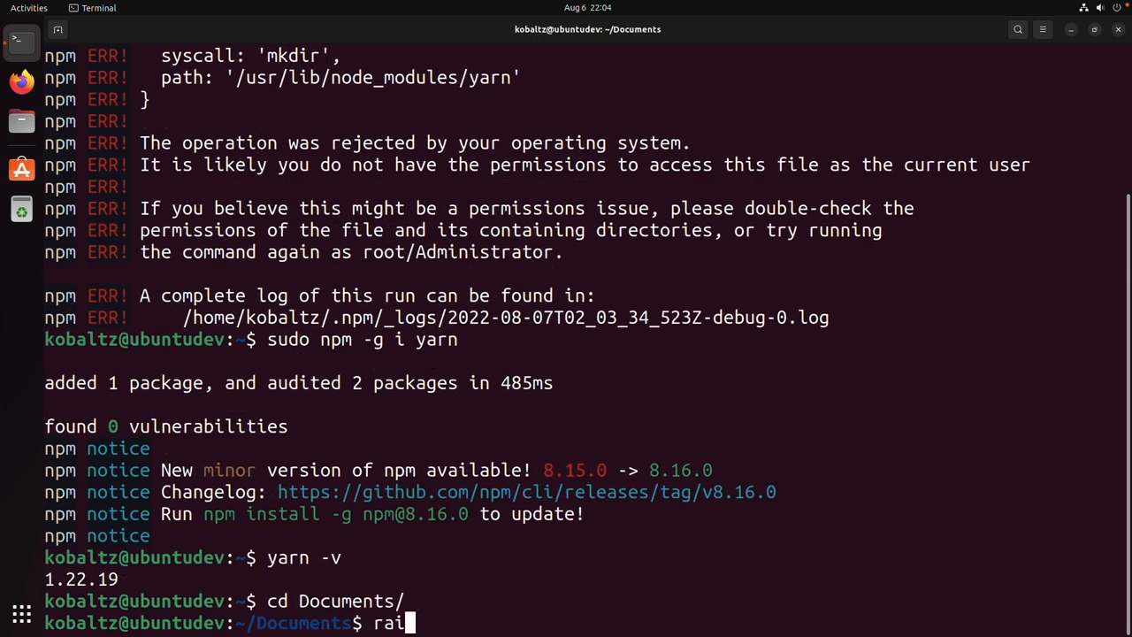
{"action": "type", "text": "ls new e"}
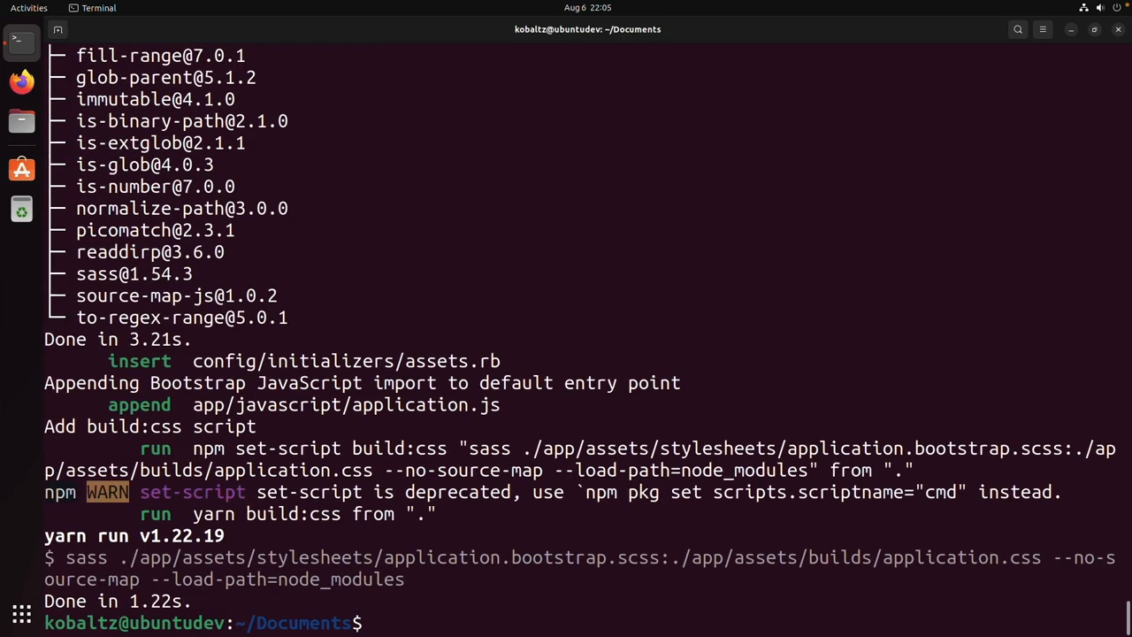
{"action": "type", "text": "cd example/"}
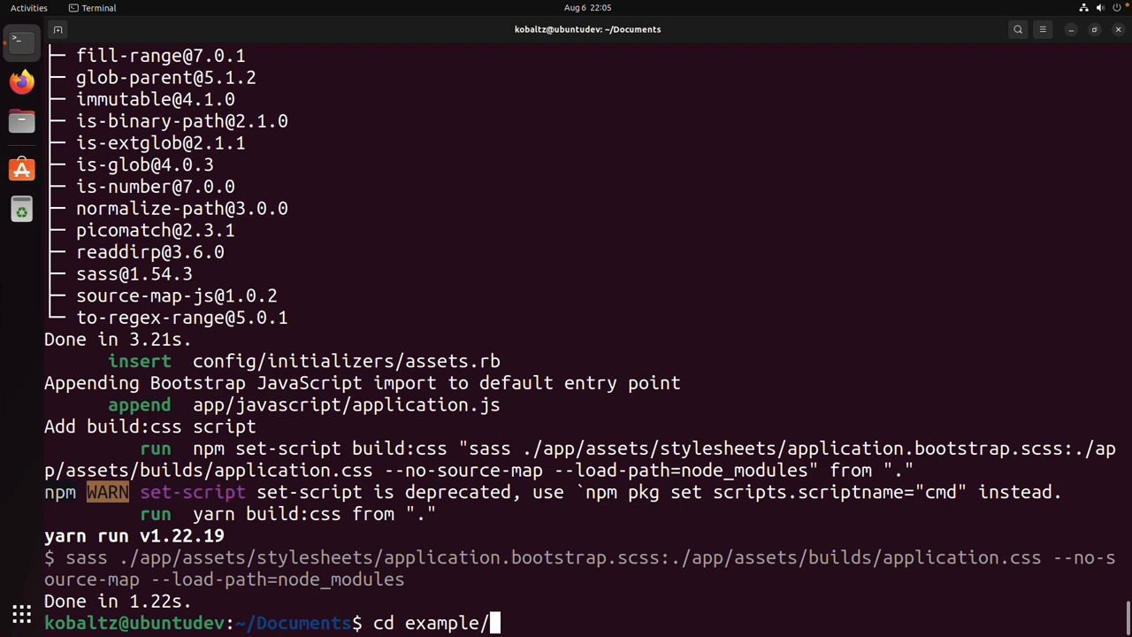
{"action": "key", "text": "Return"}
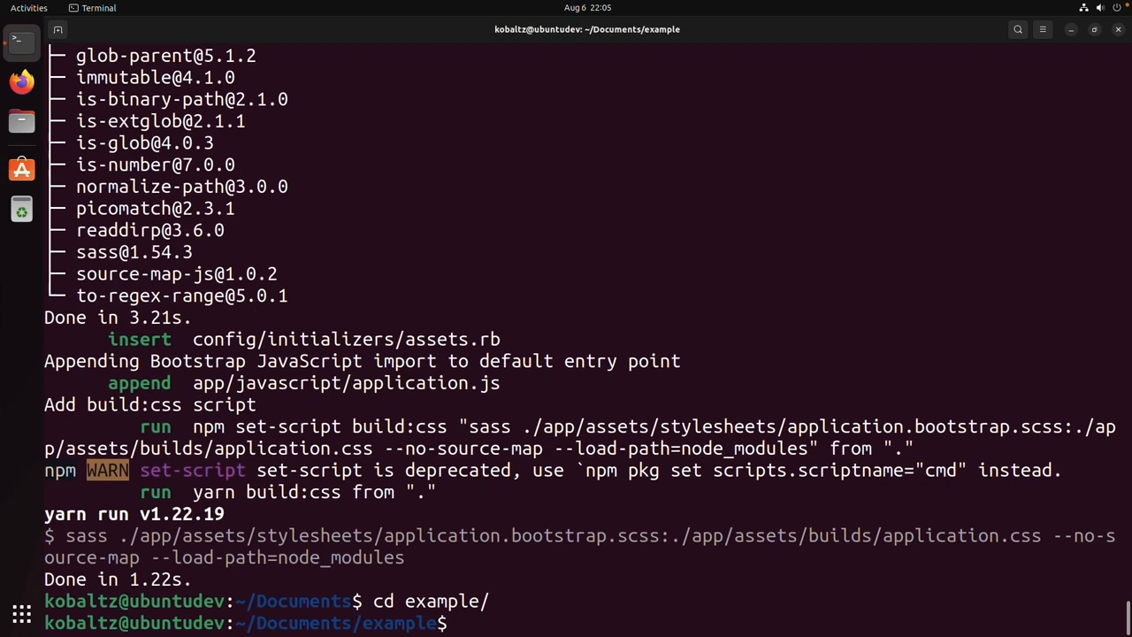
{"action": "type", "text": "bin/dev"}
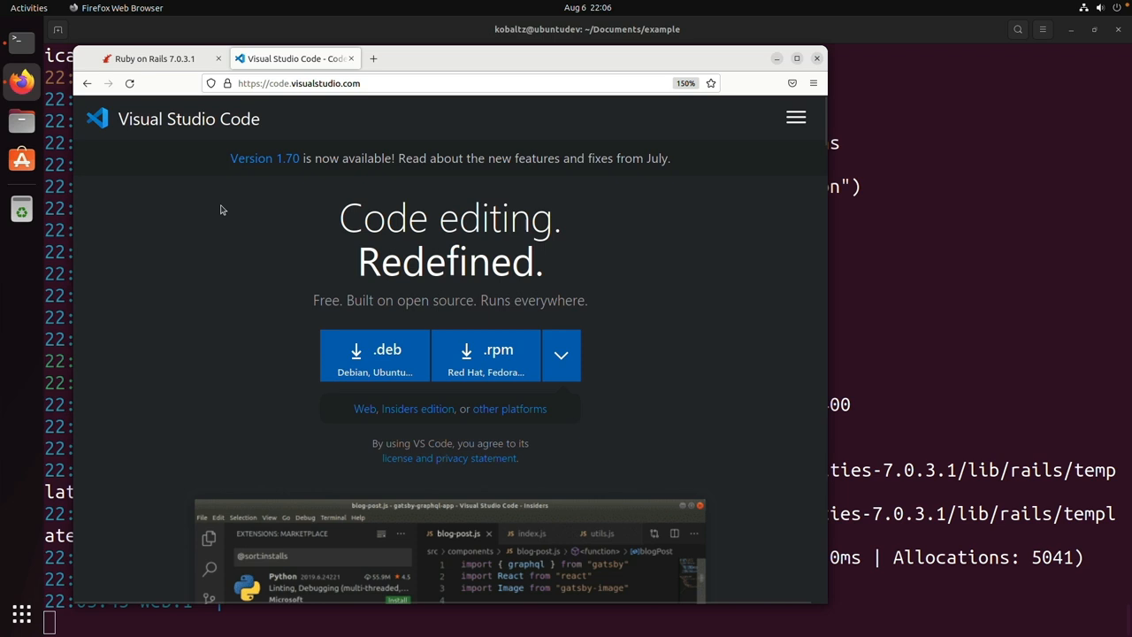
{"action": "mouse_move", "coordinate": [261, 113]}
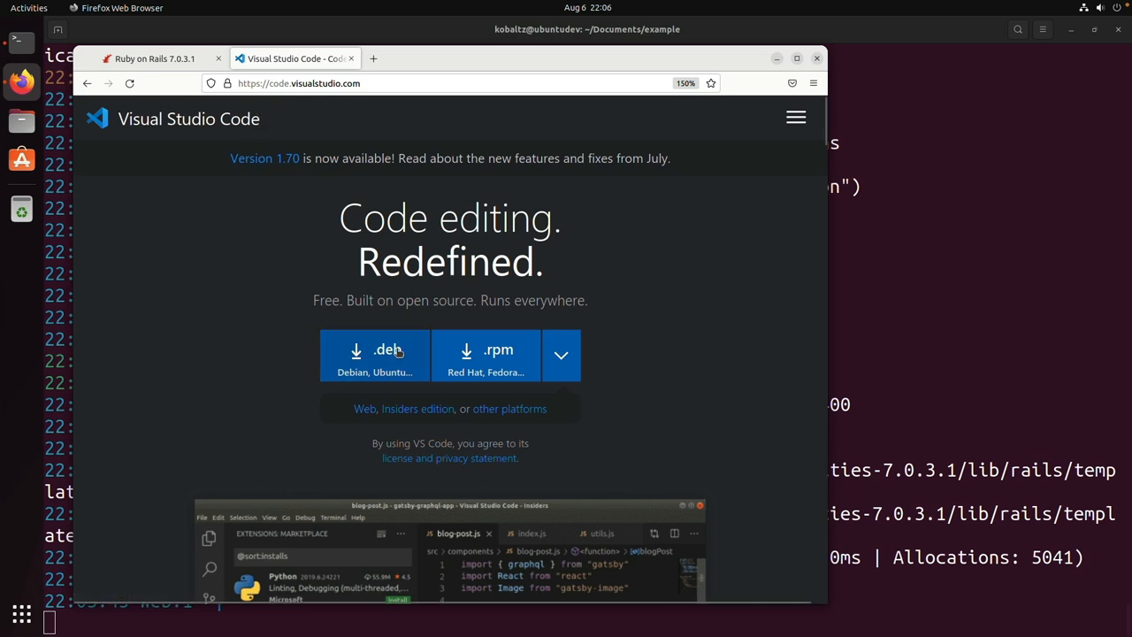
{"action": "mouse_move", "coordinate": [387, 366]}
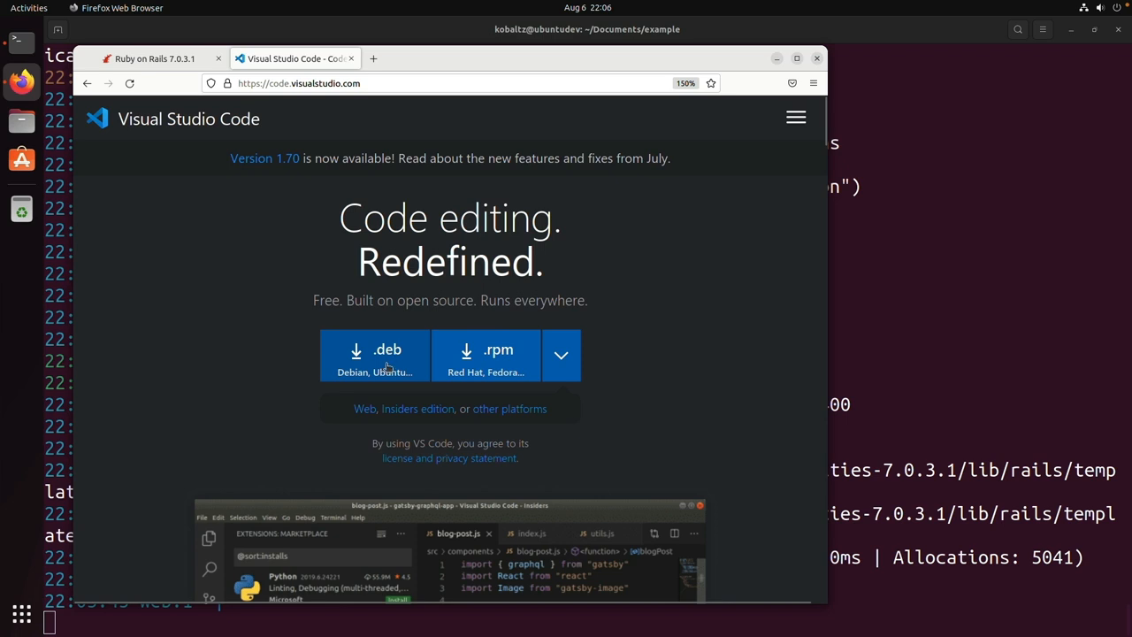
{"action": "mouse_move", "coordinate": [446, 398]}
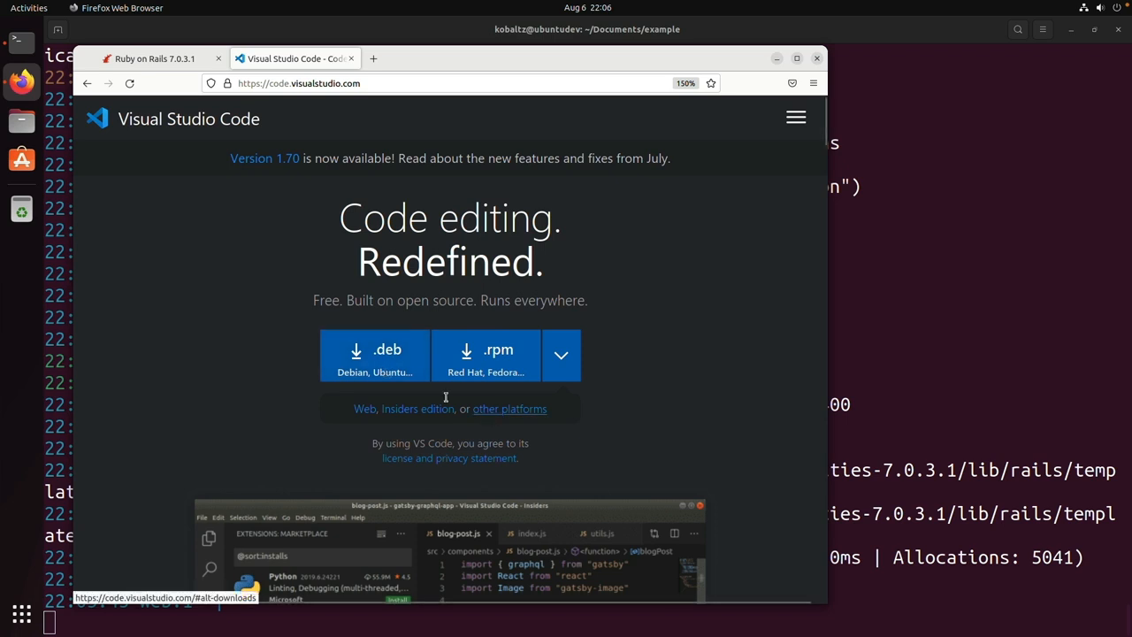
{"action": "mouse_move", "coordinate": [509, 409]}
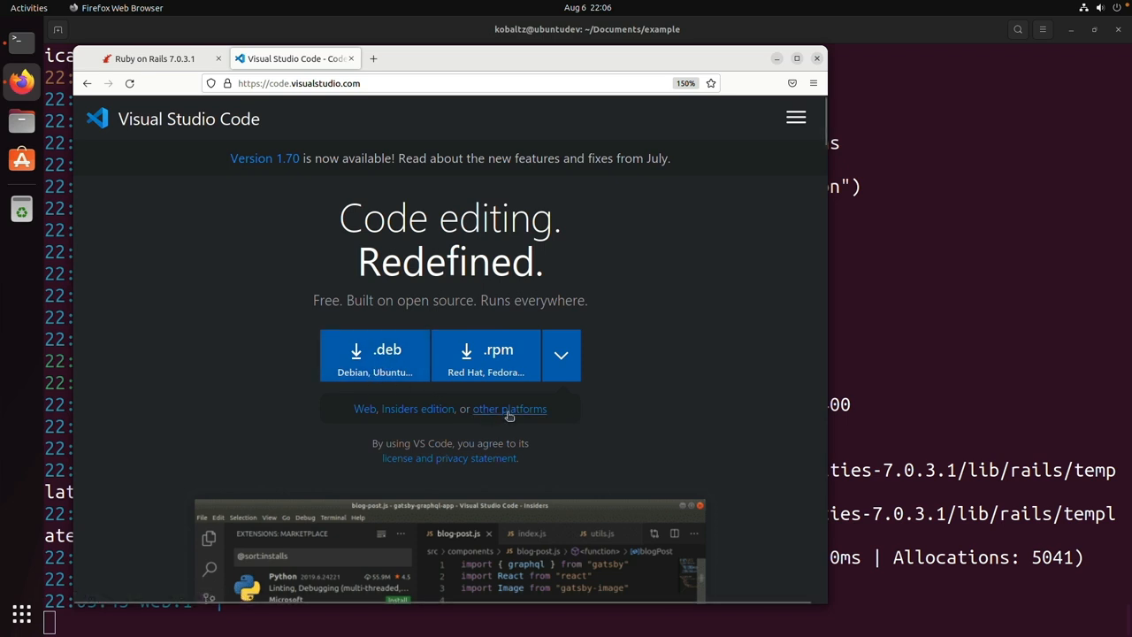
- Under 'other platforms', download the ARM 64 .deb build of VS Code
{"action": "left_click", "coordinate": [509, 409]}
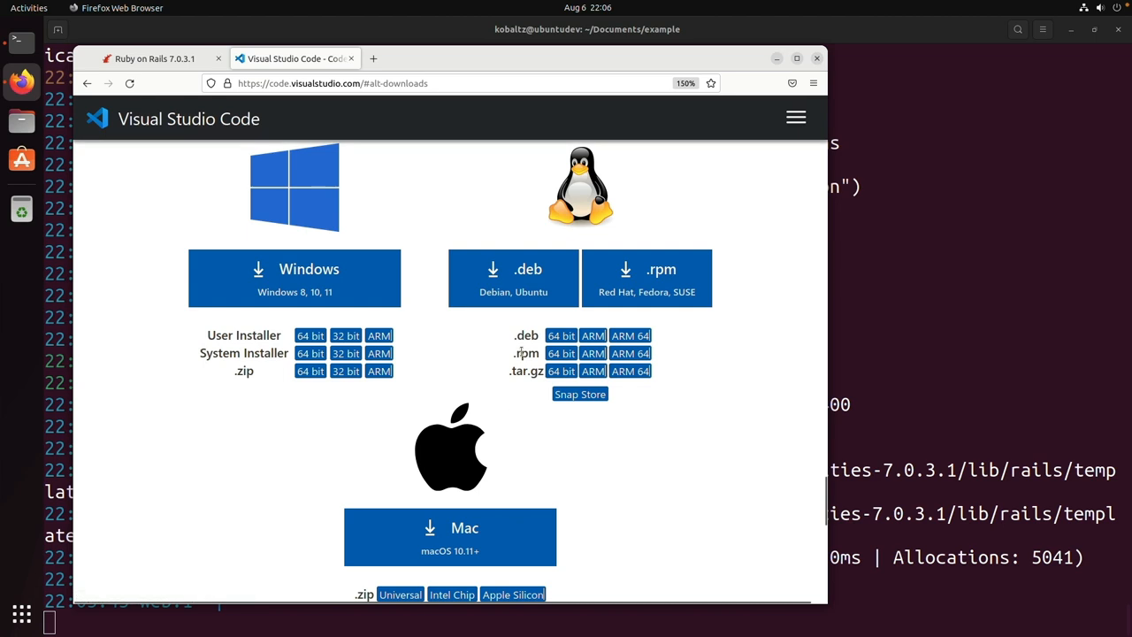
{"action": "mouse_move", "coordinate": [561, 335]}
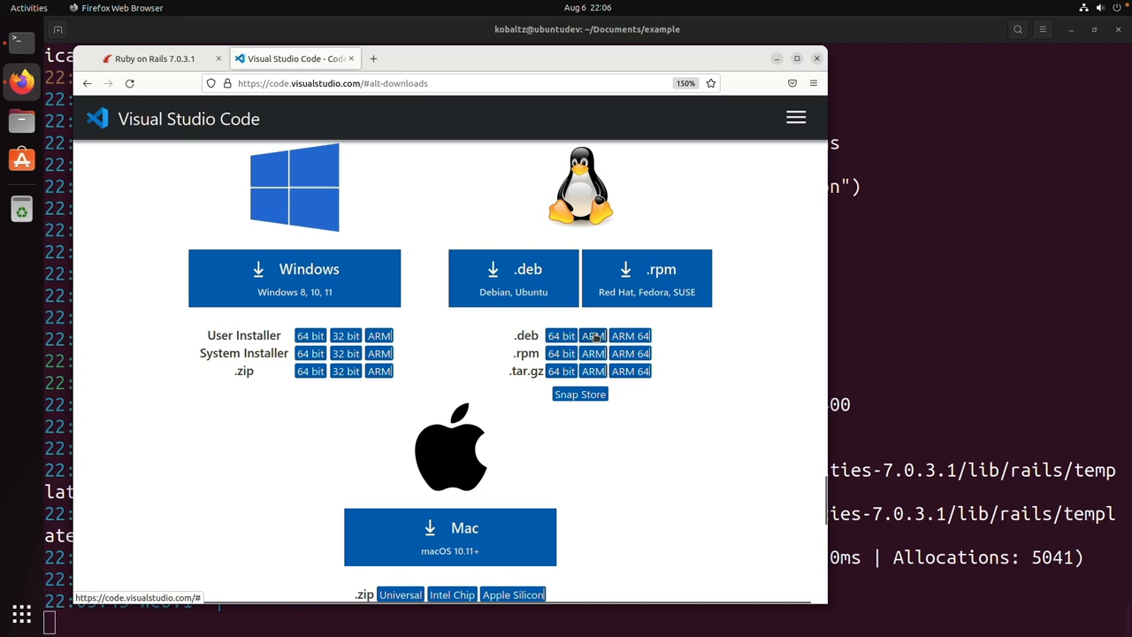
{"action": "mouse_move", "coordinate": [630, 335]}
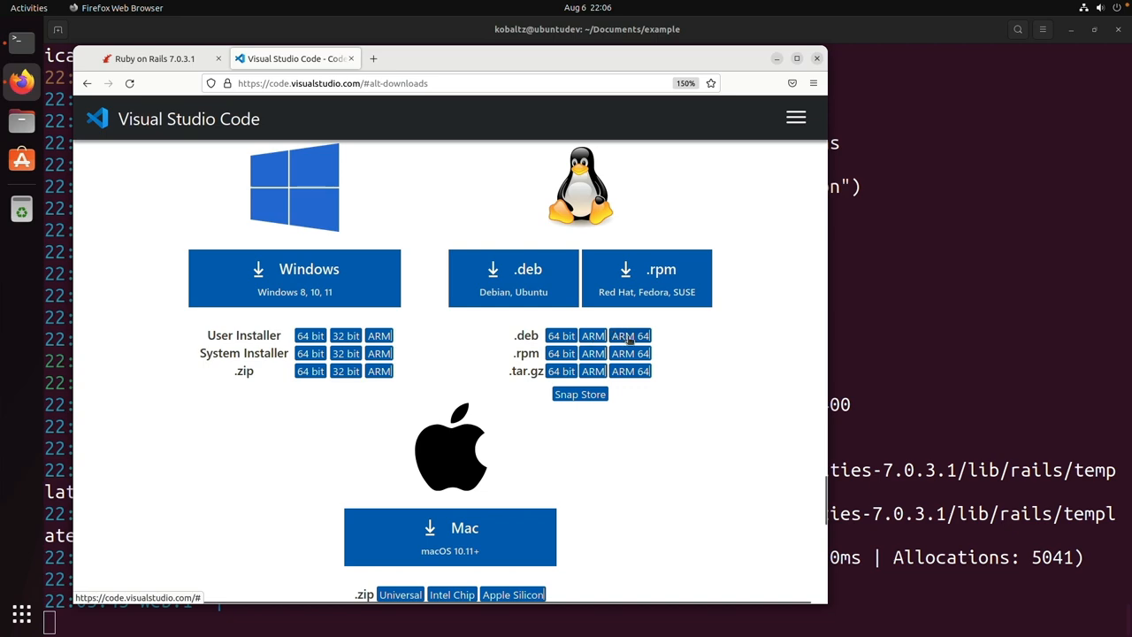
{"action": "left_click", "coordinate": [630, 335]}
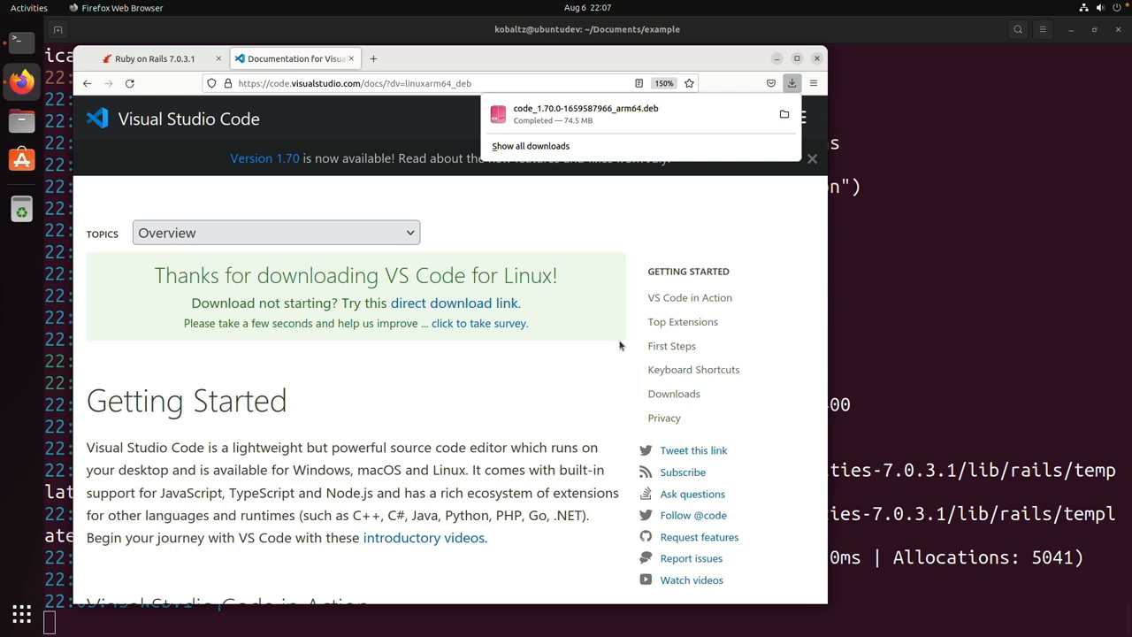
{"action": "mouse_move", "coordinate": [835, 224]}
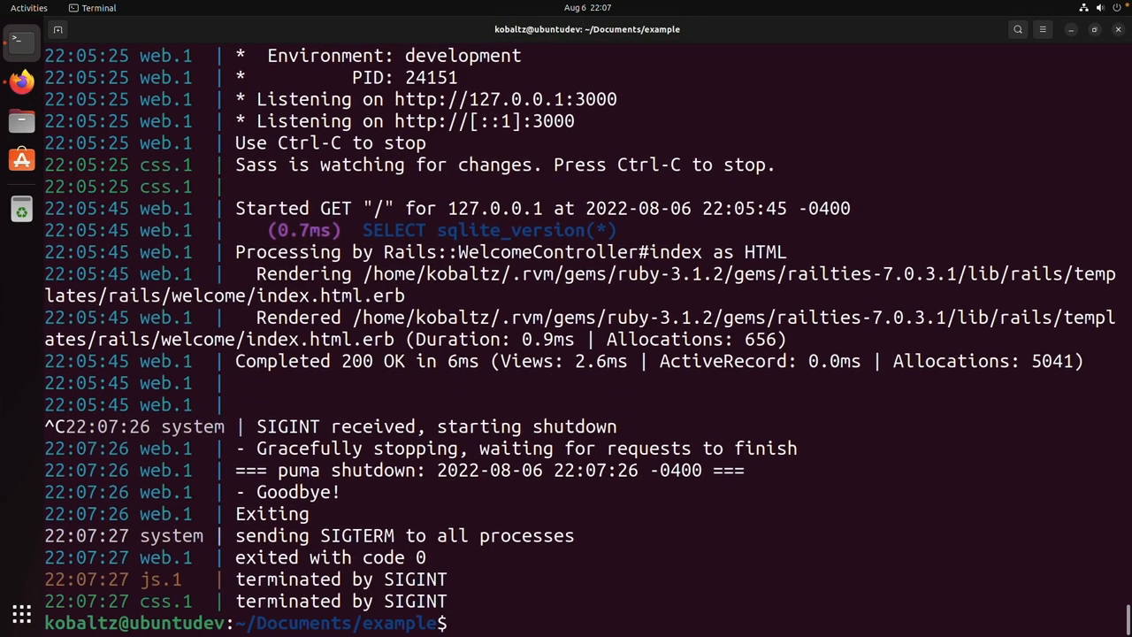
{"action": "type", "text": "cd"}
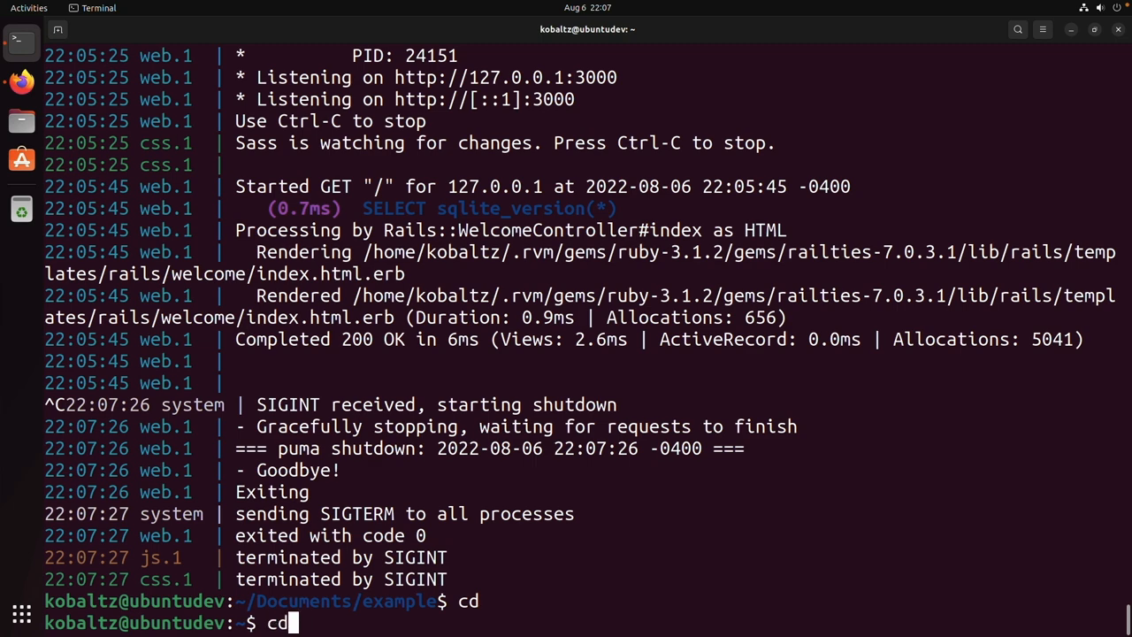
{"action": "type", "text": "Downloads/"}
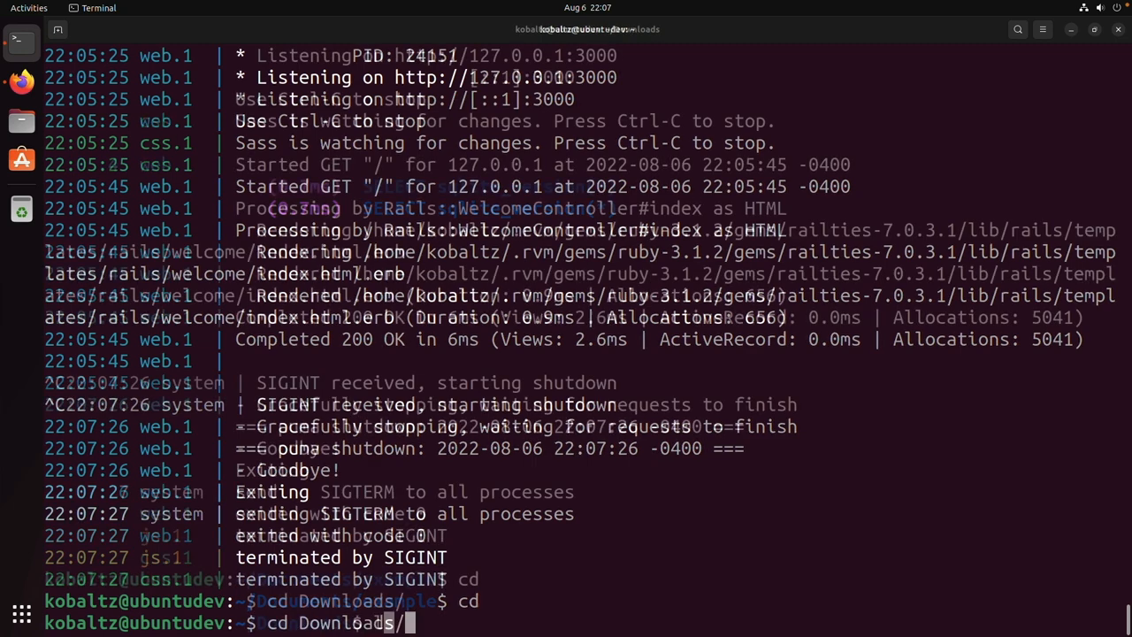
{"action": "key", "text": "Return"}
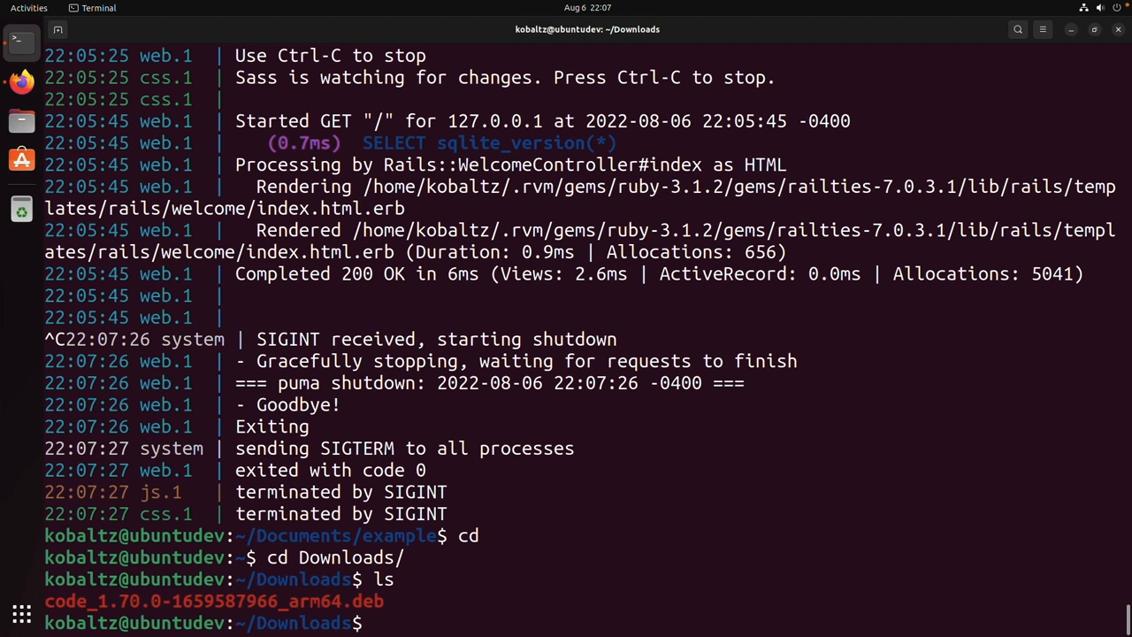
{"action": "type", "text": "sudo dpkg"}
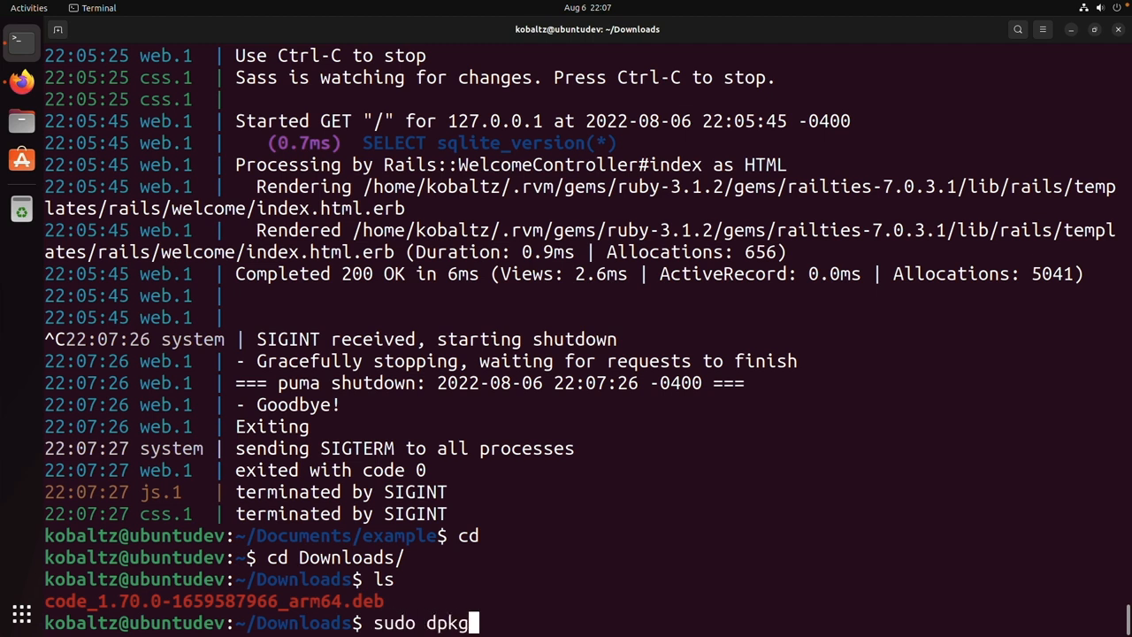
{"action": "type", "text": "-i"}
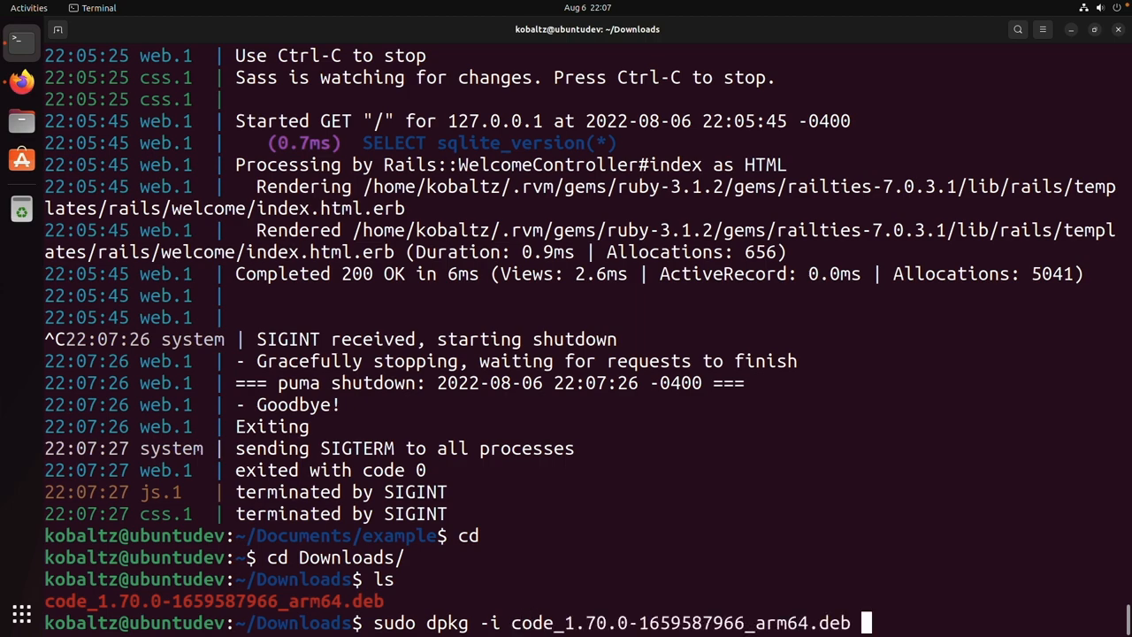
{"action": "key", "text": "Return"}
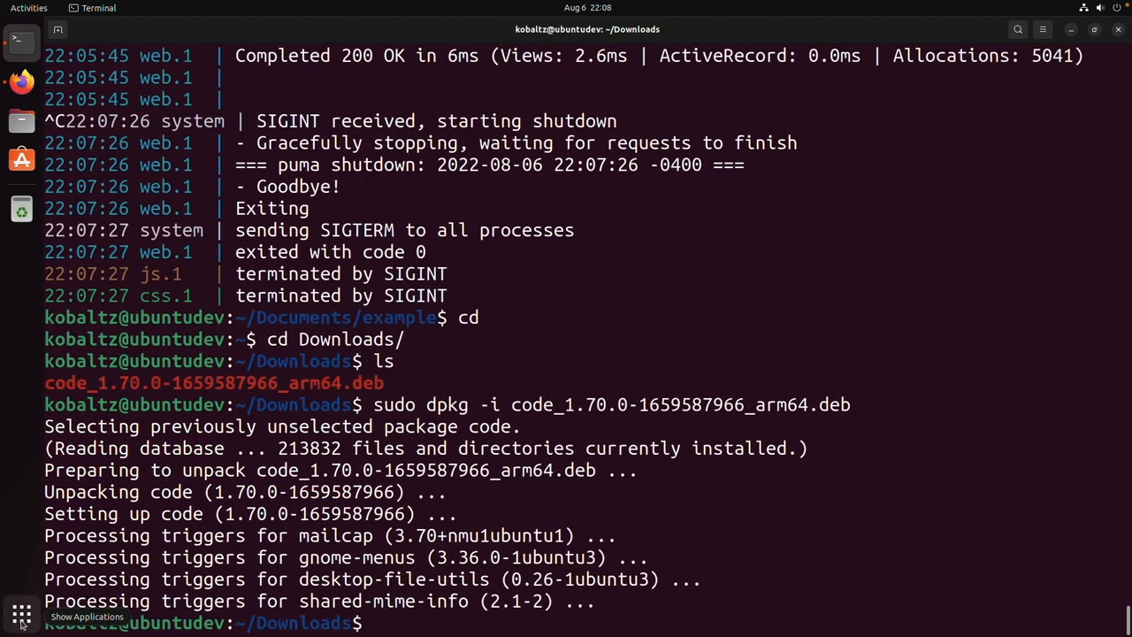
{"action": "left_click", "coordinate": [21, 614]}
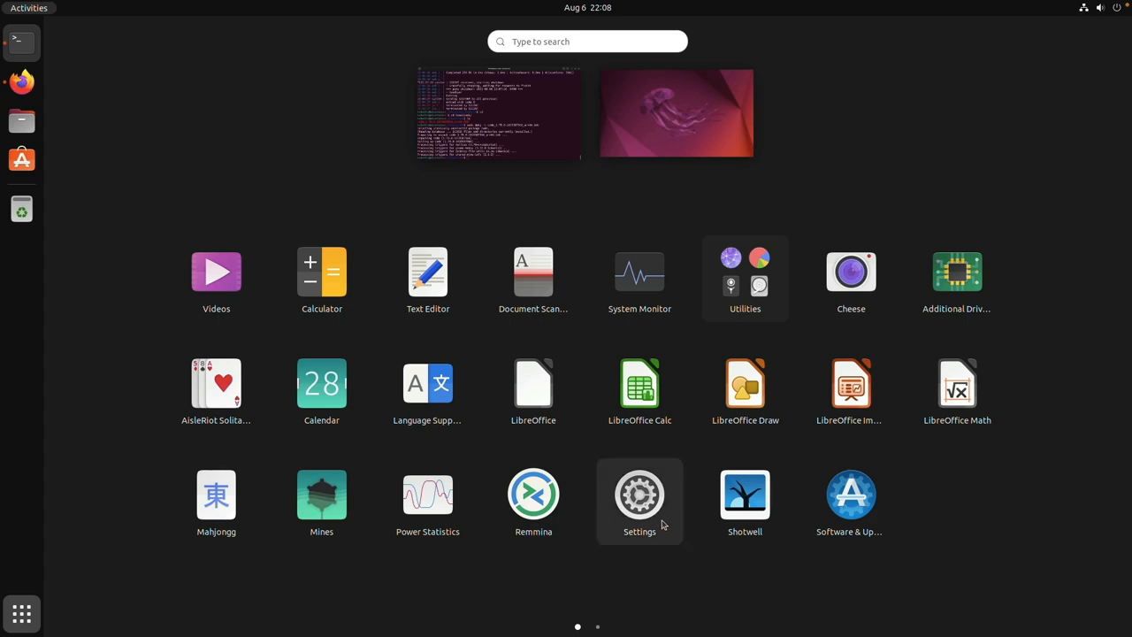
- Close the stray VS Code window, open ~/Documents/example with 'code .', and trust it and its parent folder
{"action": "type", "text": "code"}
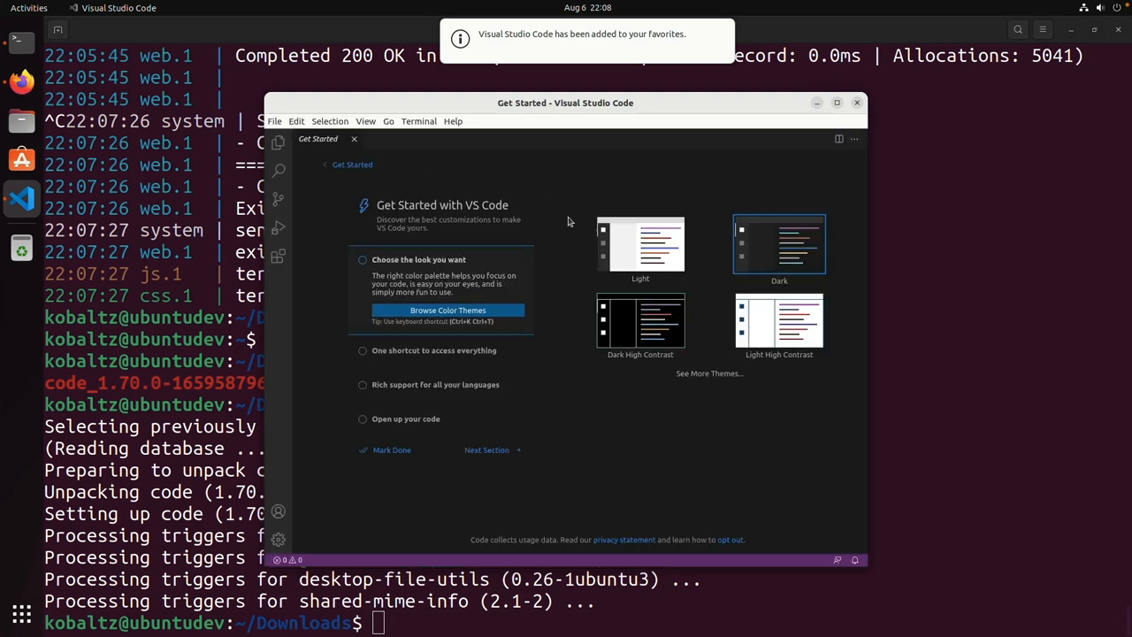
{"action": "left_click", "coordinate": [856, 103]}
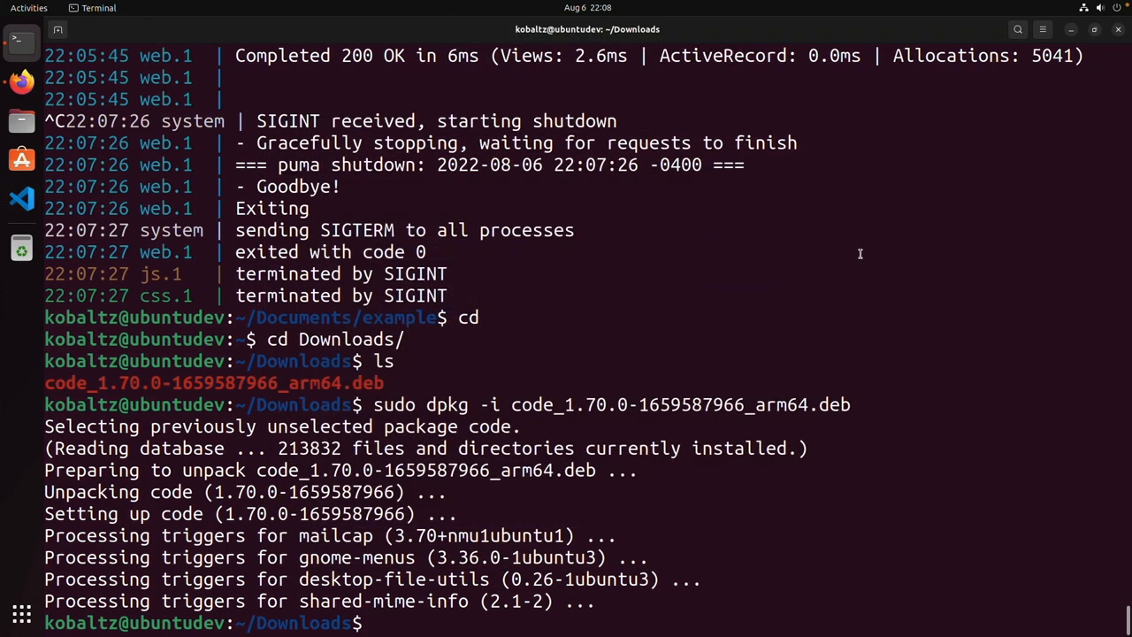
{"action": "type", "text": "cd"}
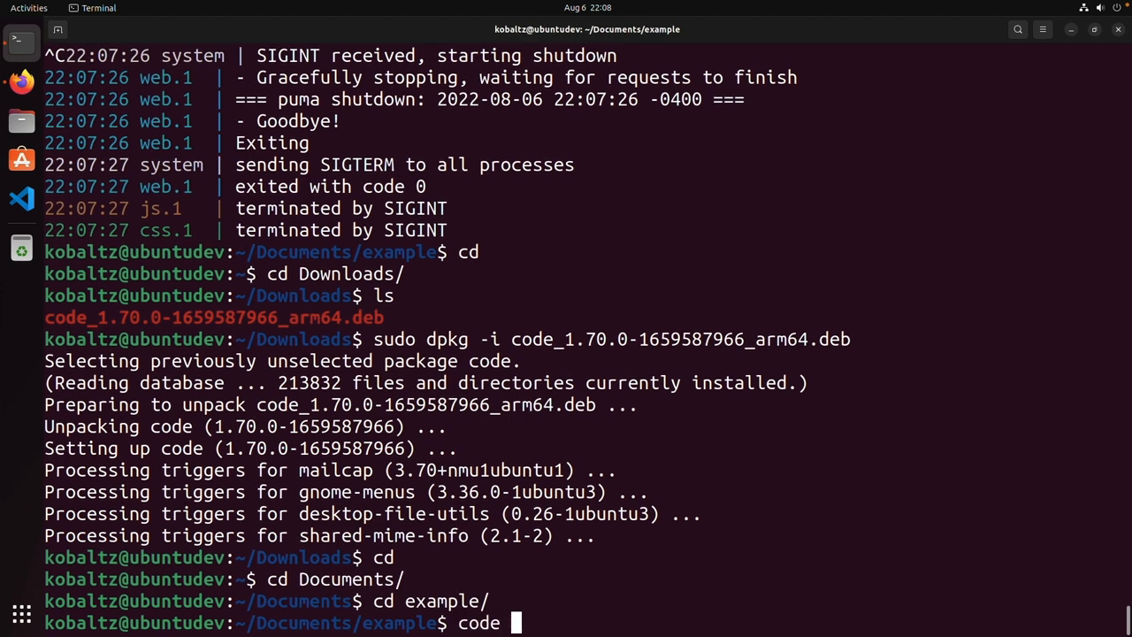
{"action": "type", "text": "."}
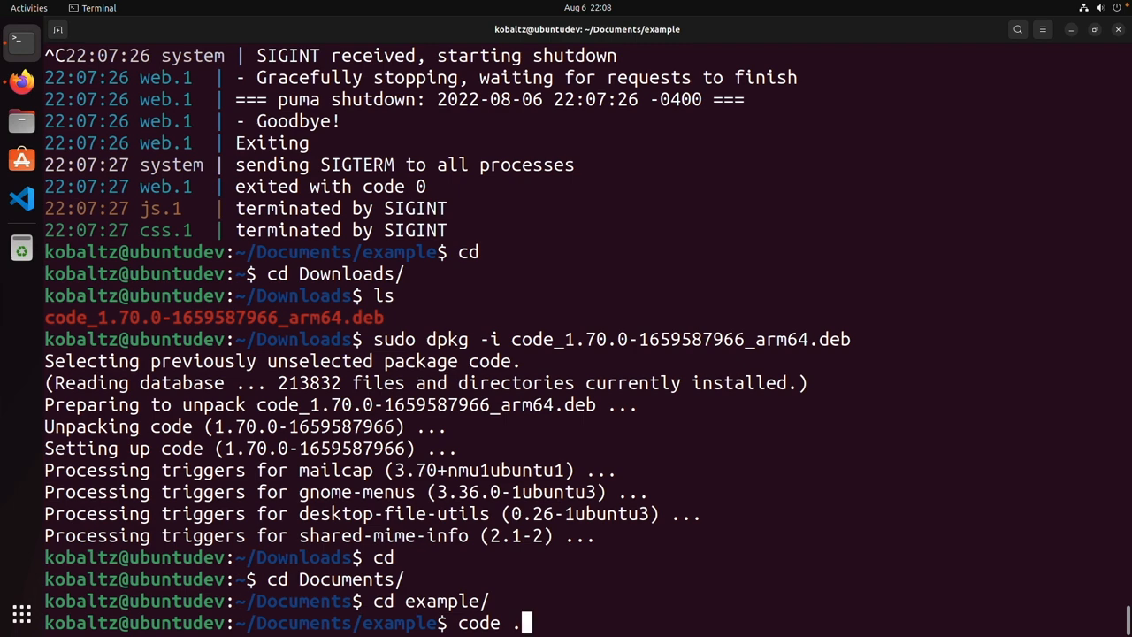
{"action": "key", "text": "Return"}
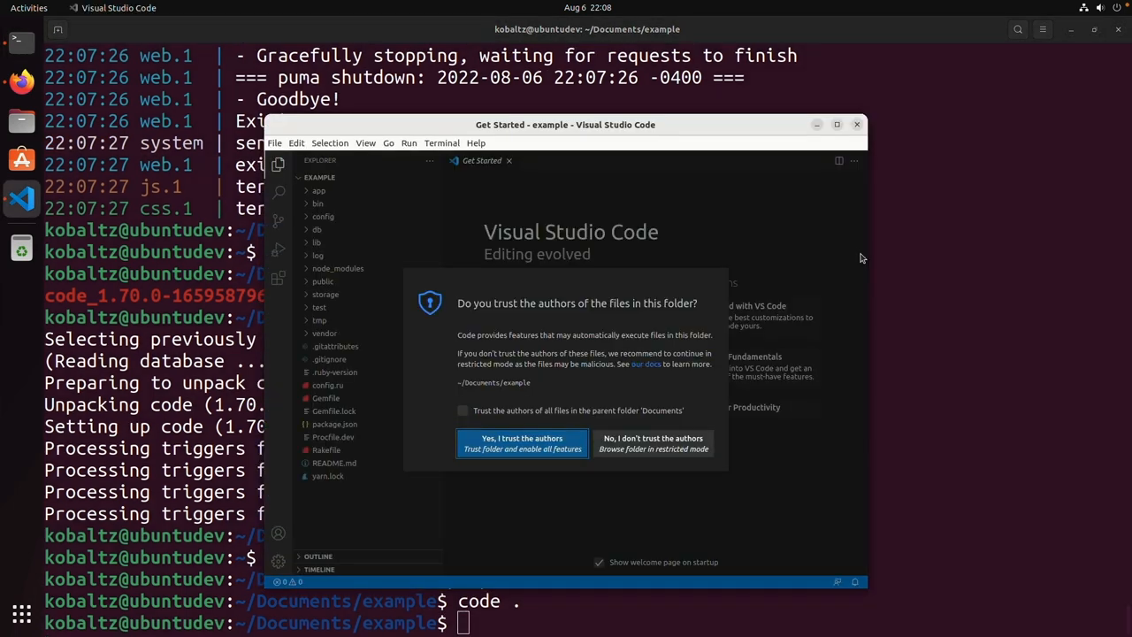
{"action": "left_click", "coordinate": [462, 411]}
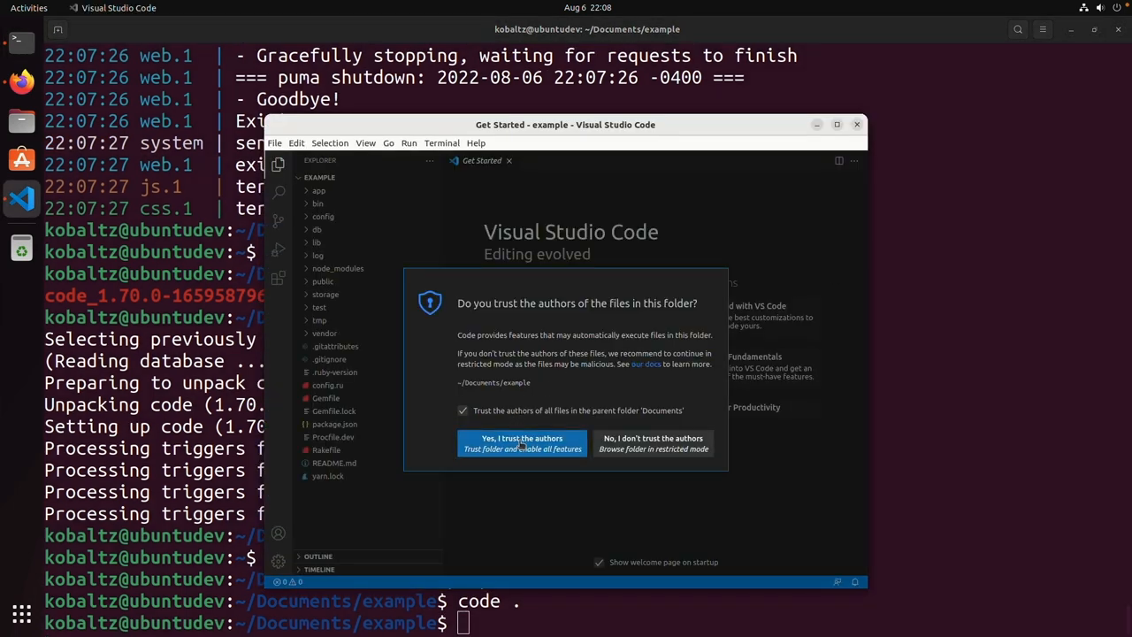
{"action": "left_click", "coordinate": [520, 442]}
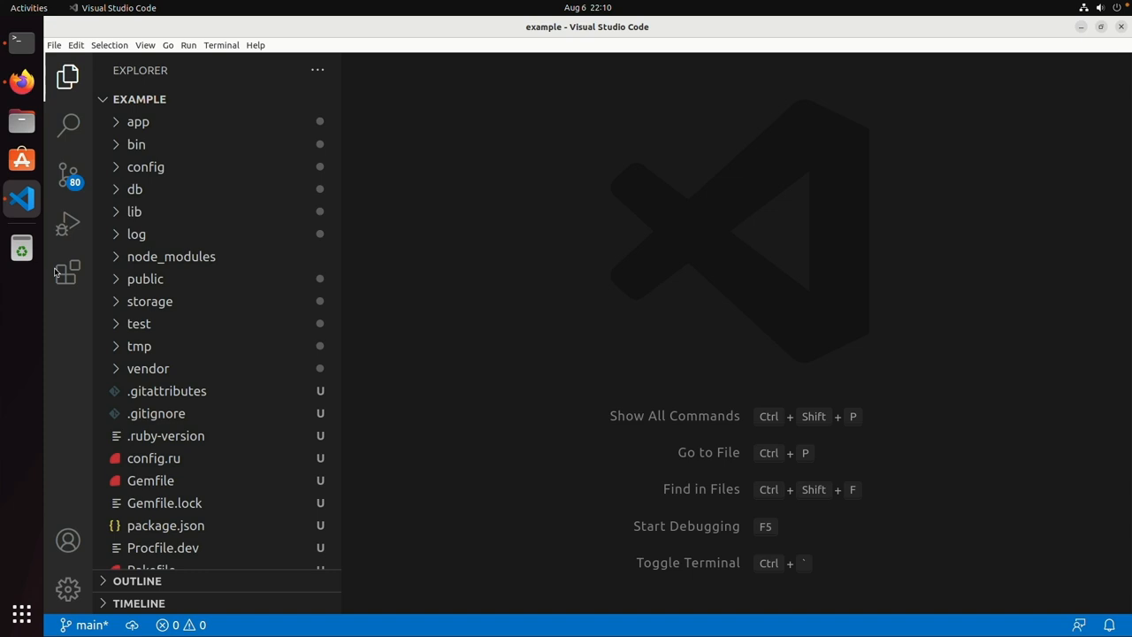
- Turn on Settings Sync from the Manage gear and choose Sign in with GitHub
{"action": "left_click", "coordinate": [68, 589]}
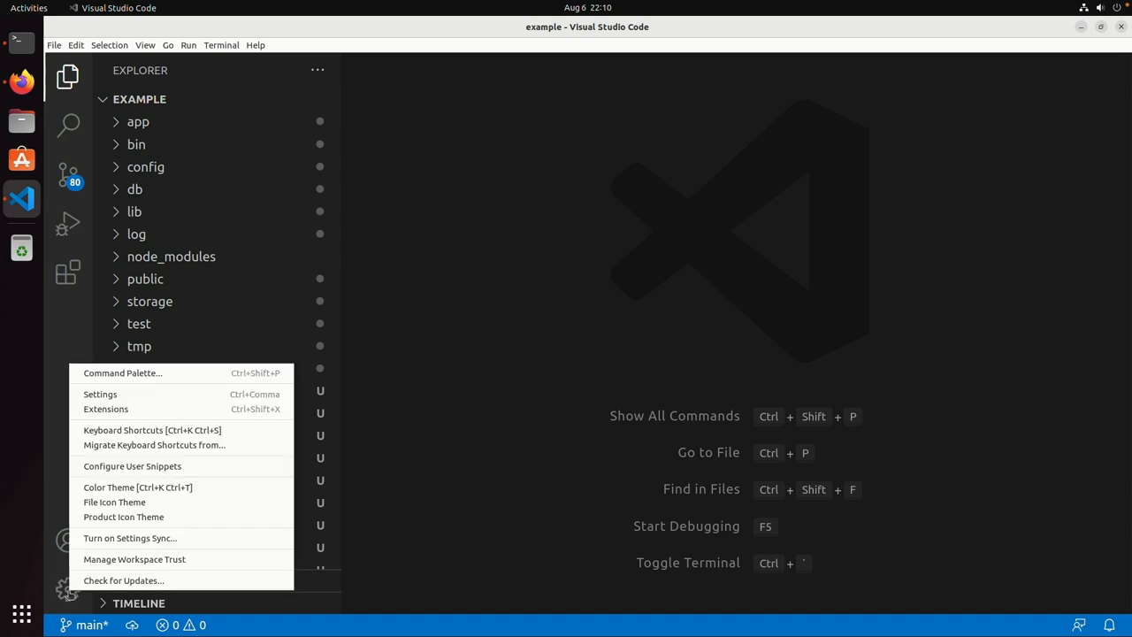
{"action": "left_click", "coordinate": [130, 537]}
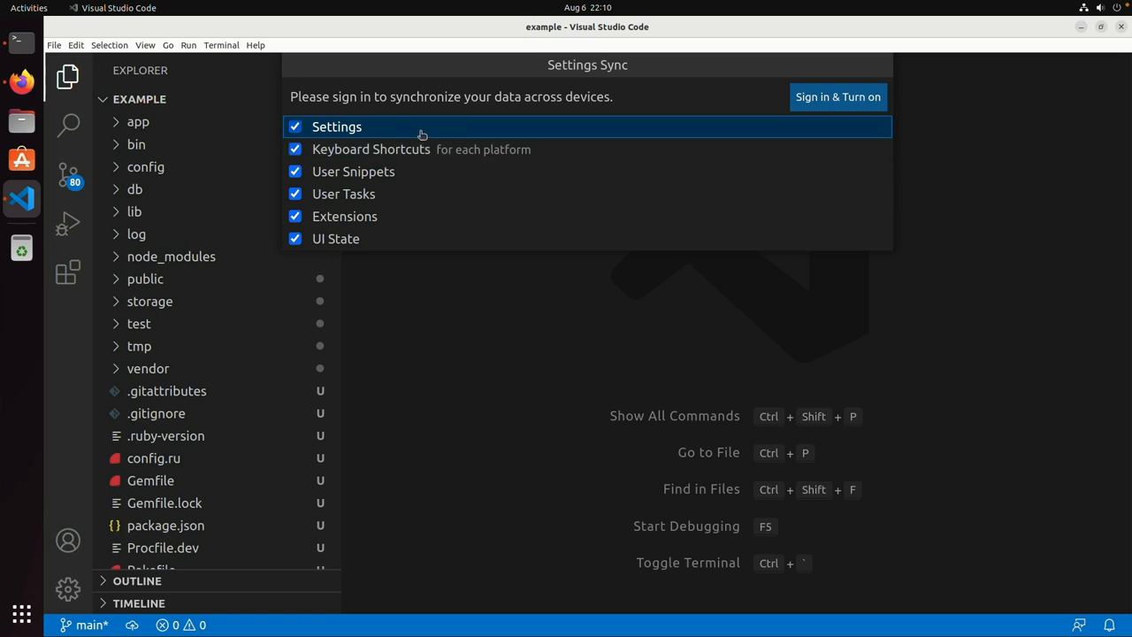
{"action": "mouse_move", "coordinate": [433, 188]}
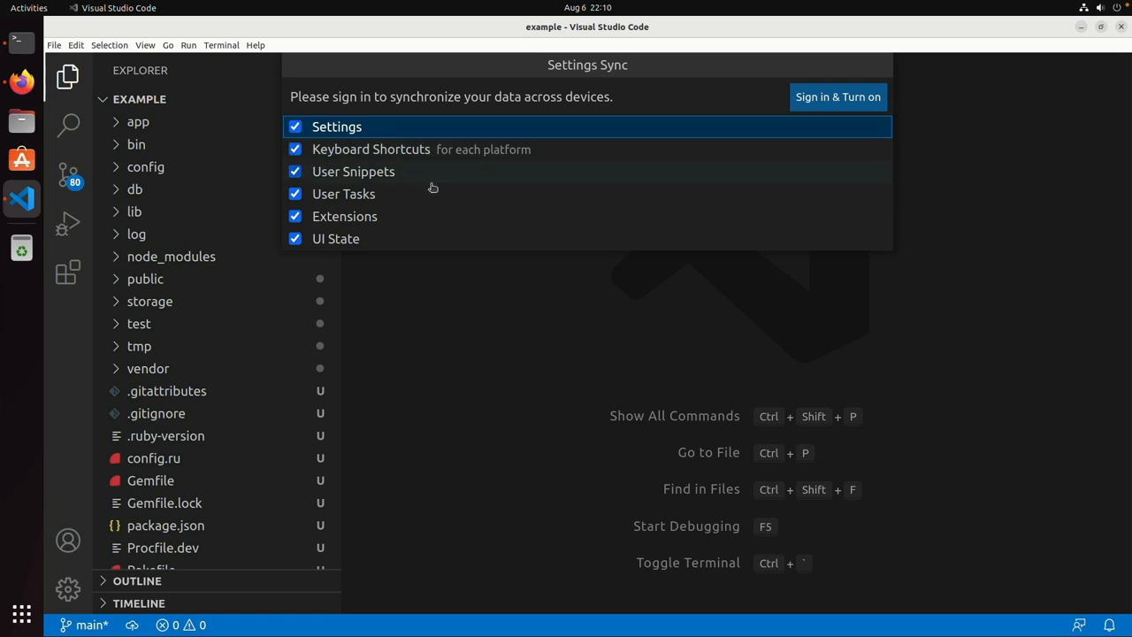
{"action": "mouse_move", "coordinate": [541, 216]}
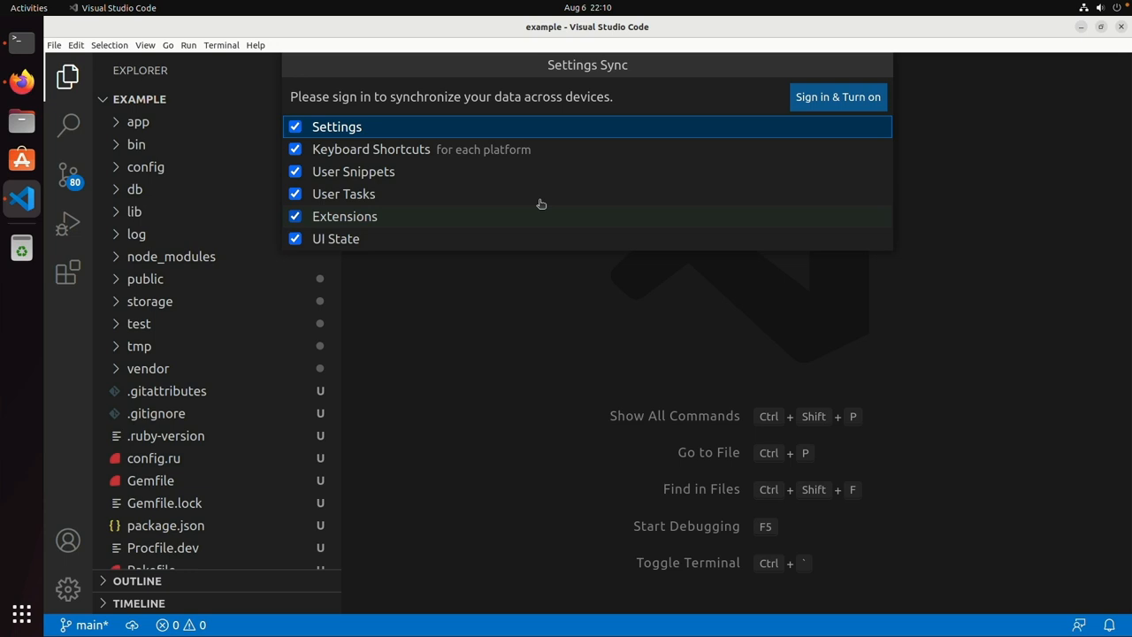
{"action": "left_click", "coordinate": [836, 96]}
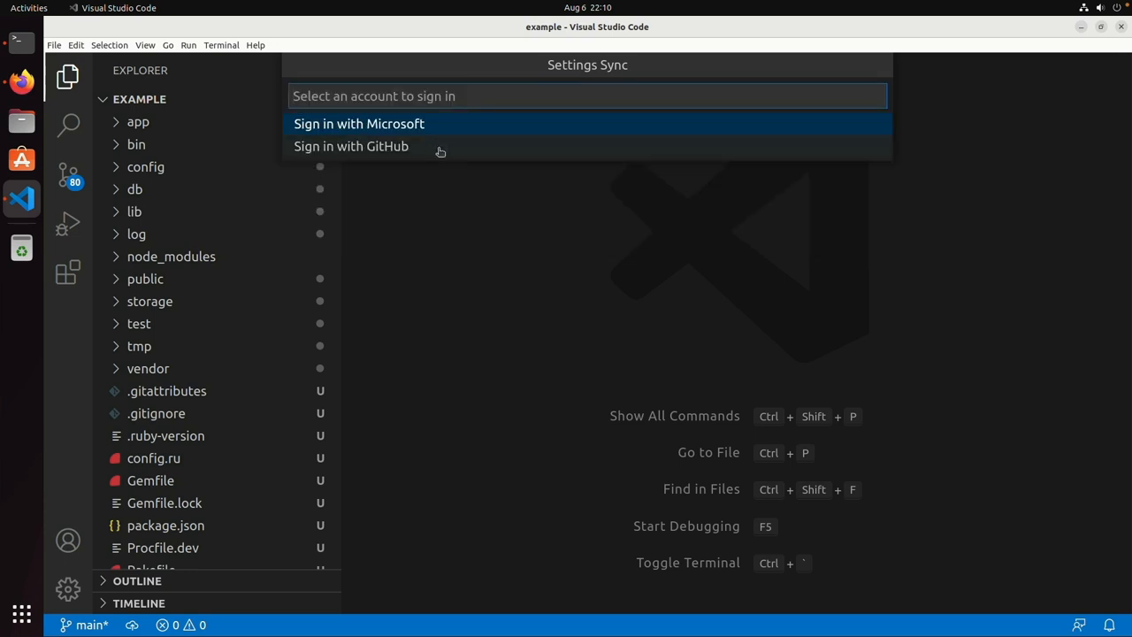
{"action": "left_click", "coordinate": [351, 146]}
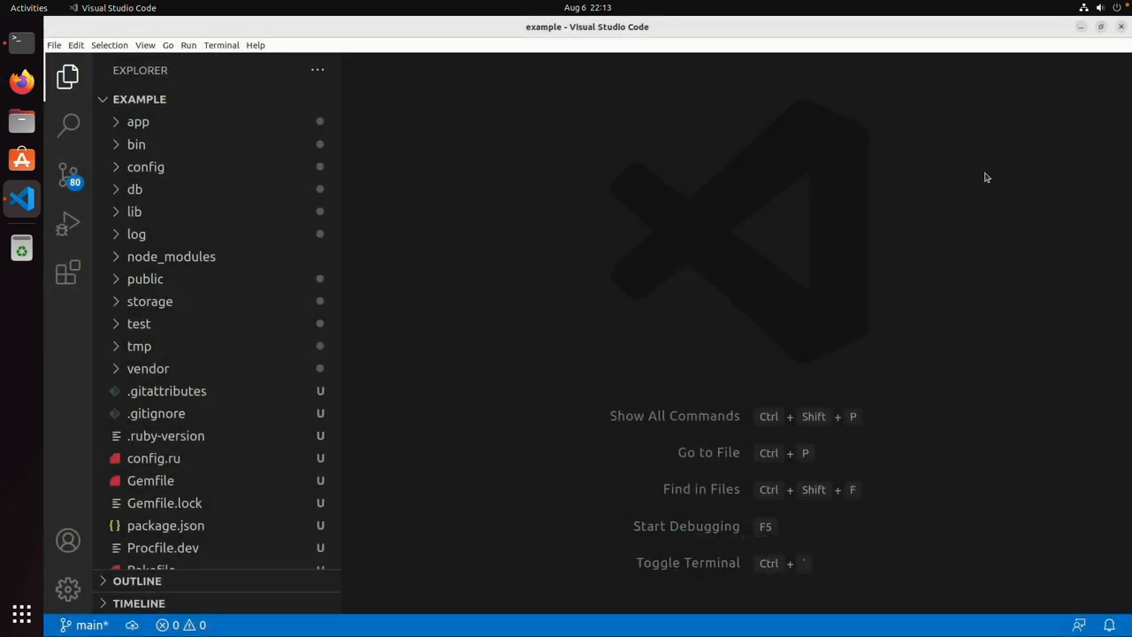
{"action": "mouse_move", "coordinate": [1118, 49]}
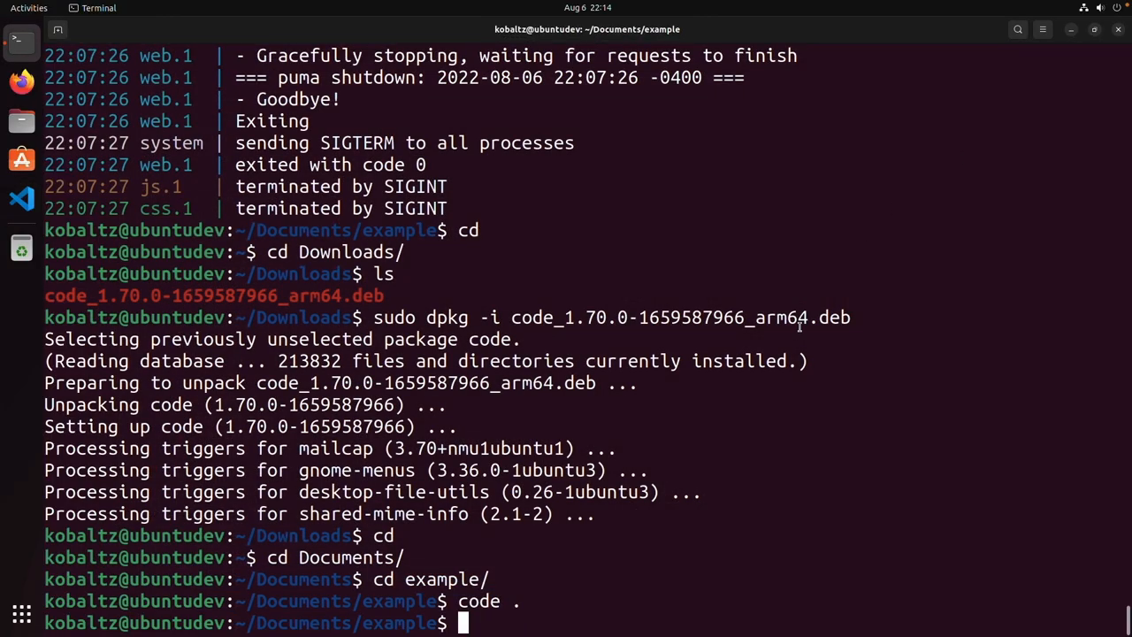
{"action": "mouse_move", "coordinate": [856, 423]}
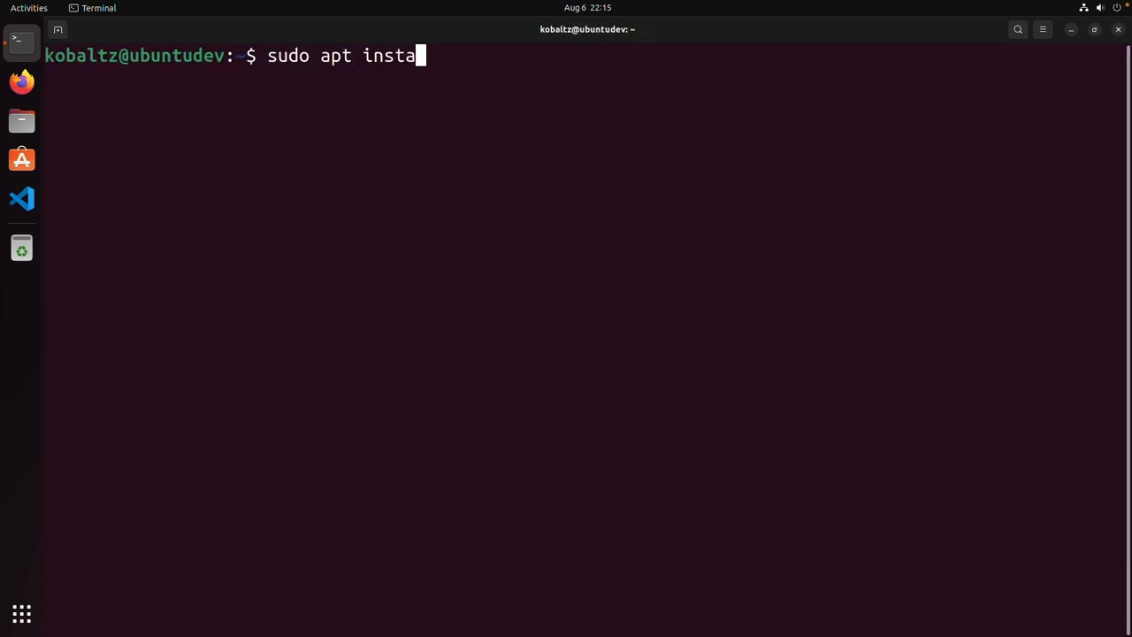
- Install apt-transport-https, ca-certificates and software-properties-common with apt
{"action": "type", "text": "ll"}
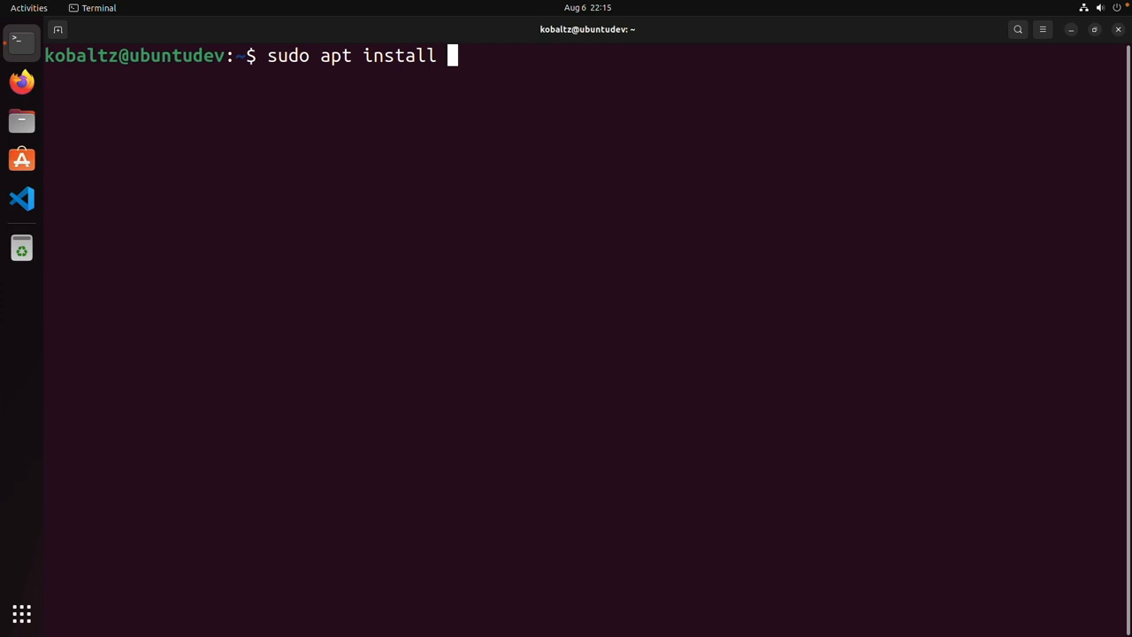
{"action": "type", "text": "apt-"}
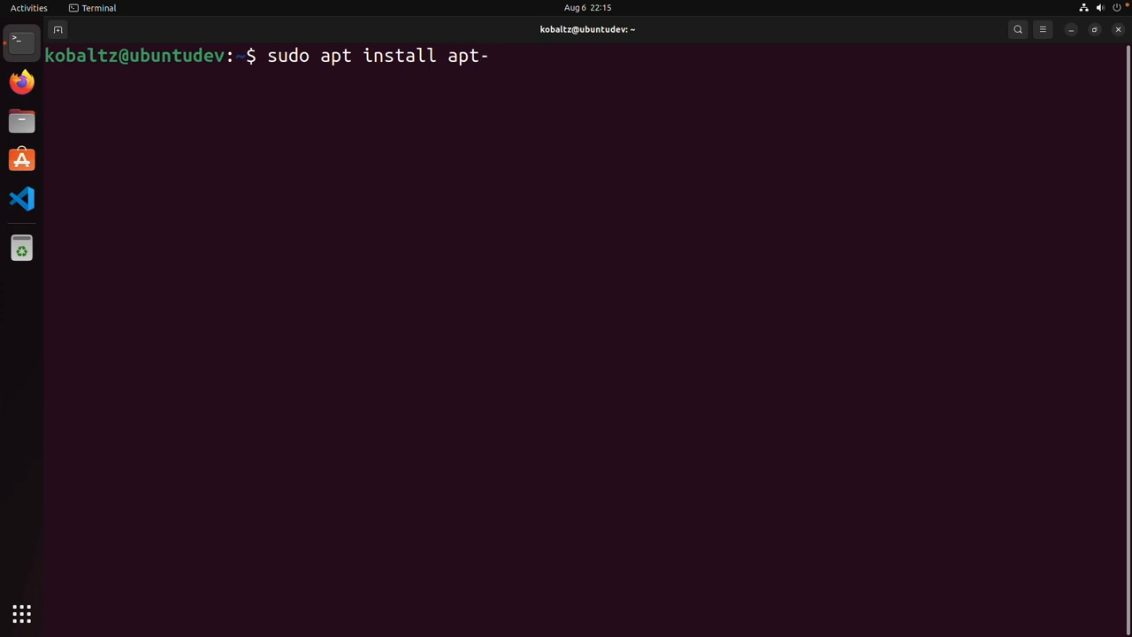
{"action": "type", "text": "transport-h"}
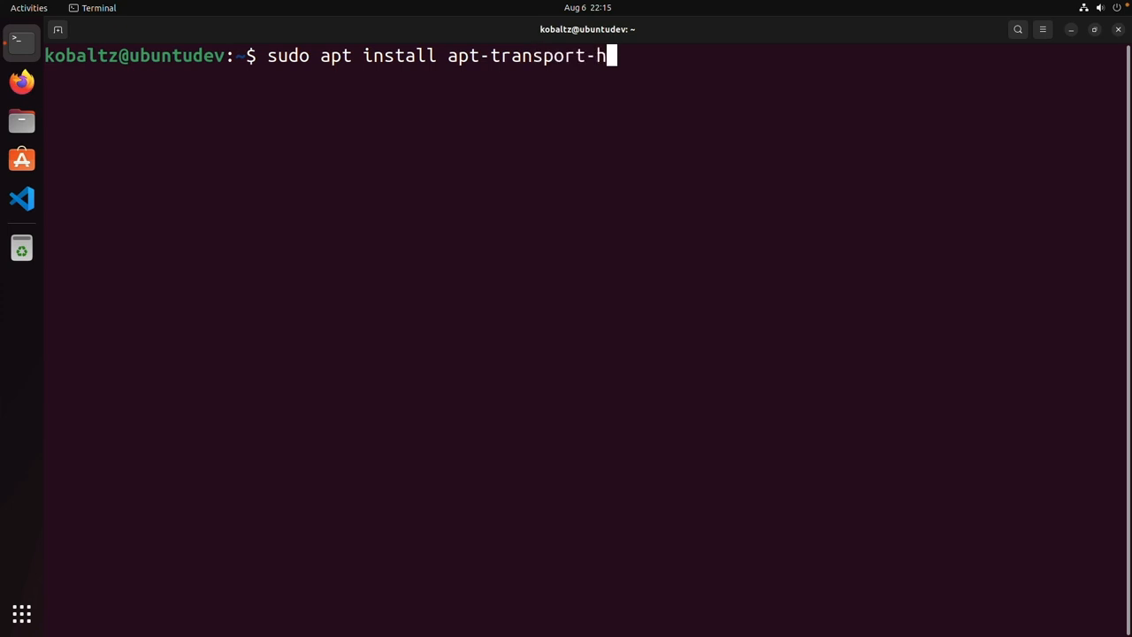
{"action": "type", "text": "ttps ca-"}
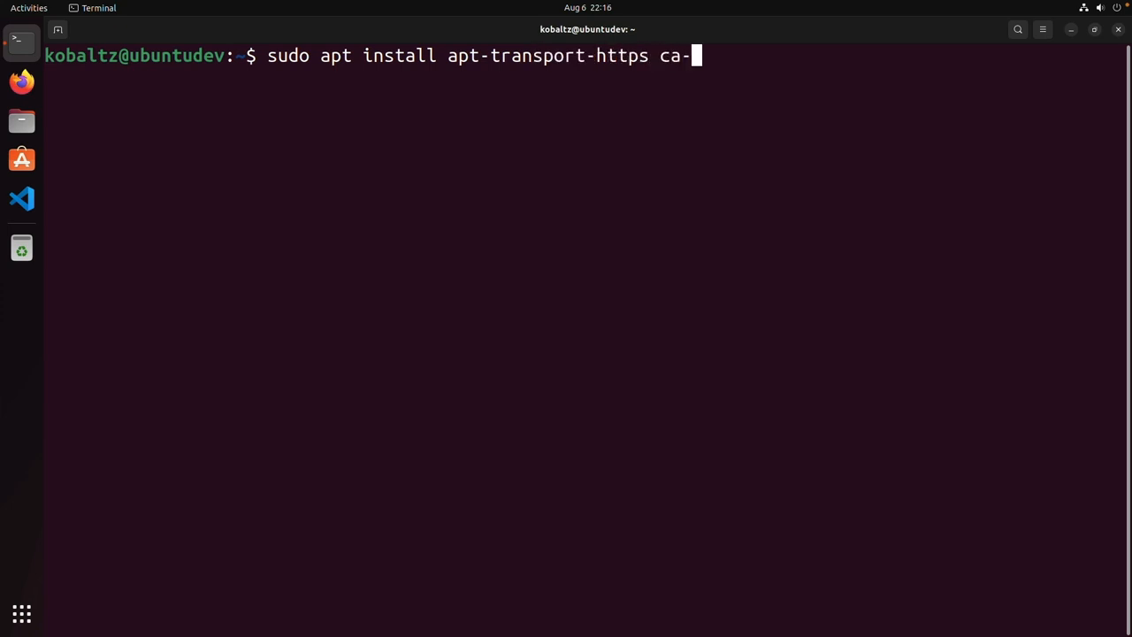
{"action": "type", "text": "certicates software-"}
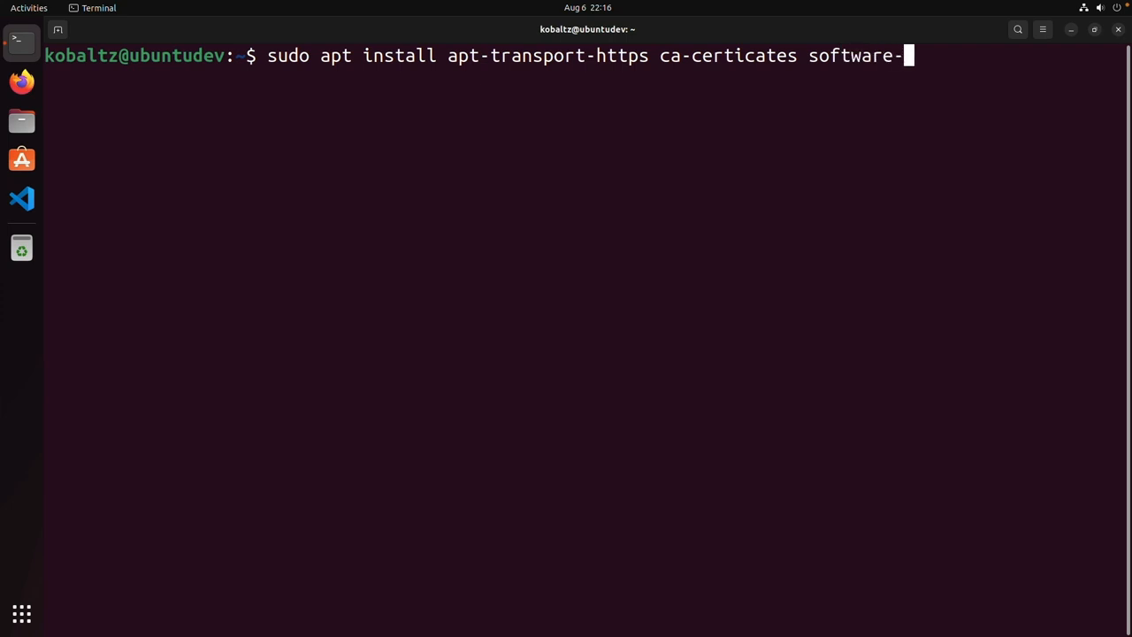
{"action": "key", "text": "Return"}
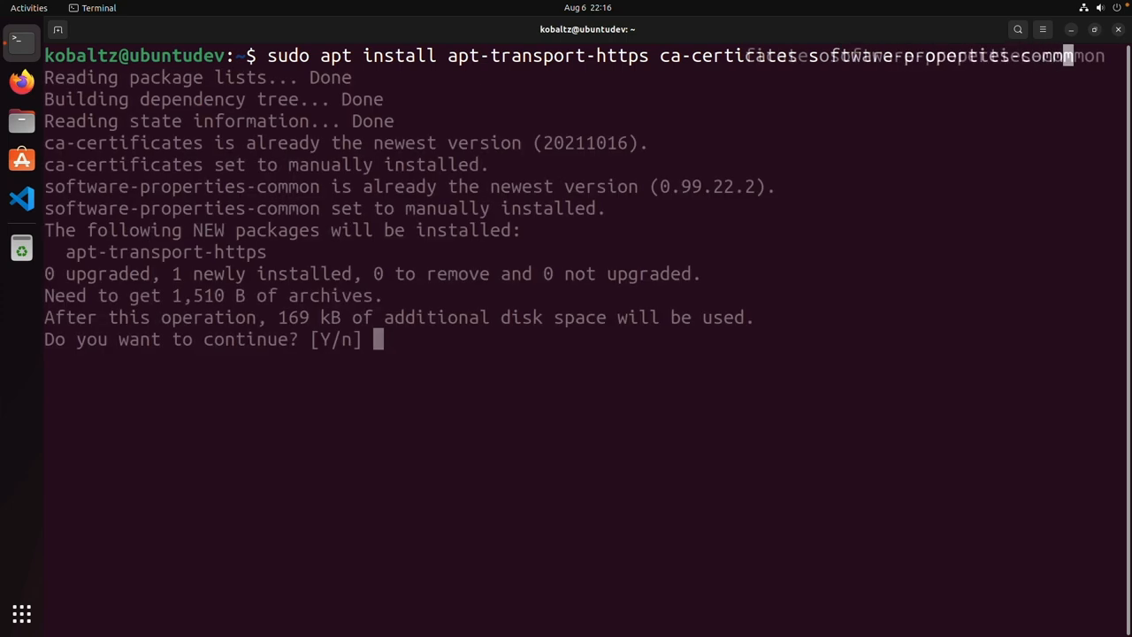
{"action": "key", "text": "Return"}
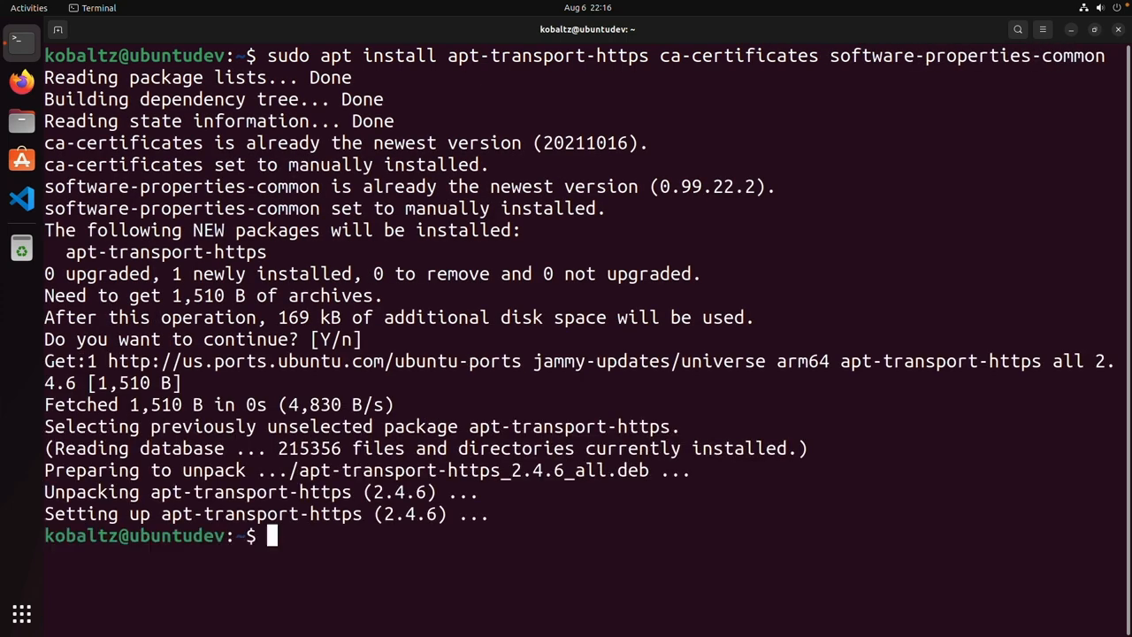
- Save Docker's GPG signing key via curl and start refreshing package lists with sudo apt
{"action": "type", "text": "curl -fsSL https://download.docker.com/linux/ubuntu/gpg | sudo gpg --dearmor -o /usr/share/keyrings/docker-archive-keyring.gpg"}
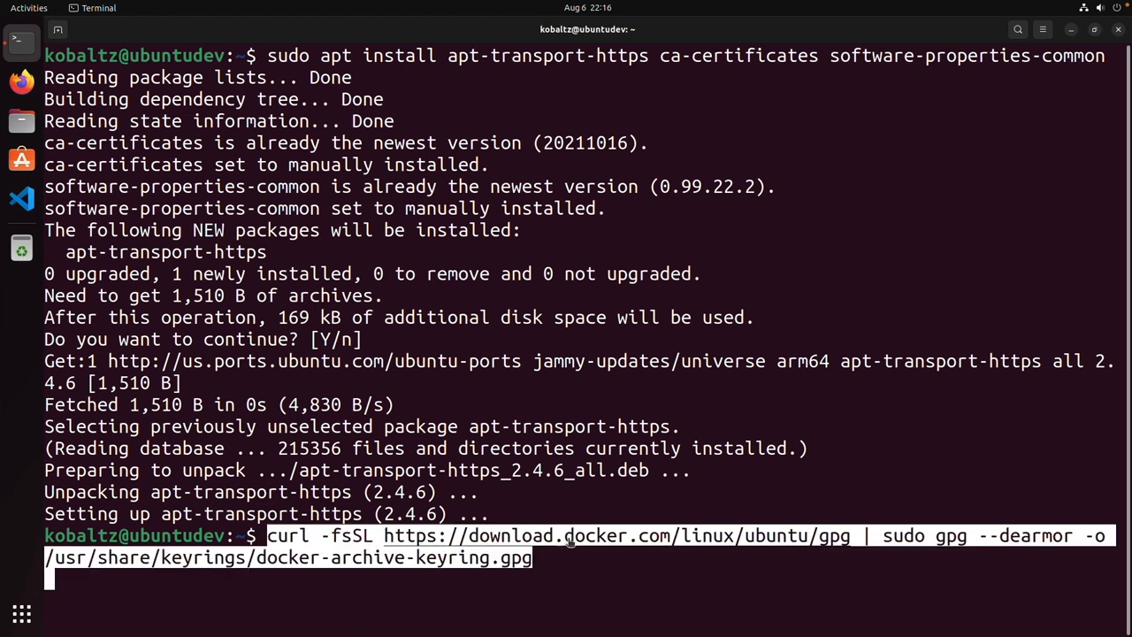
{"action": "mouse_move", "coordinate": [775, 530]}
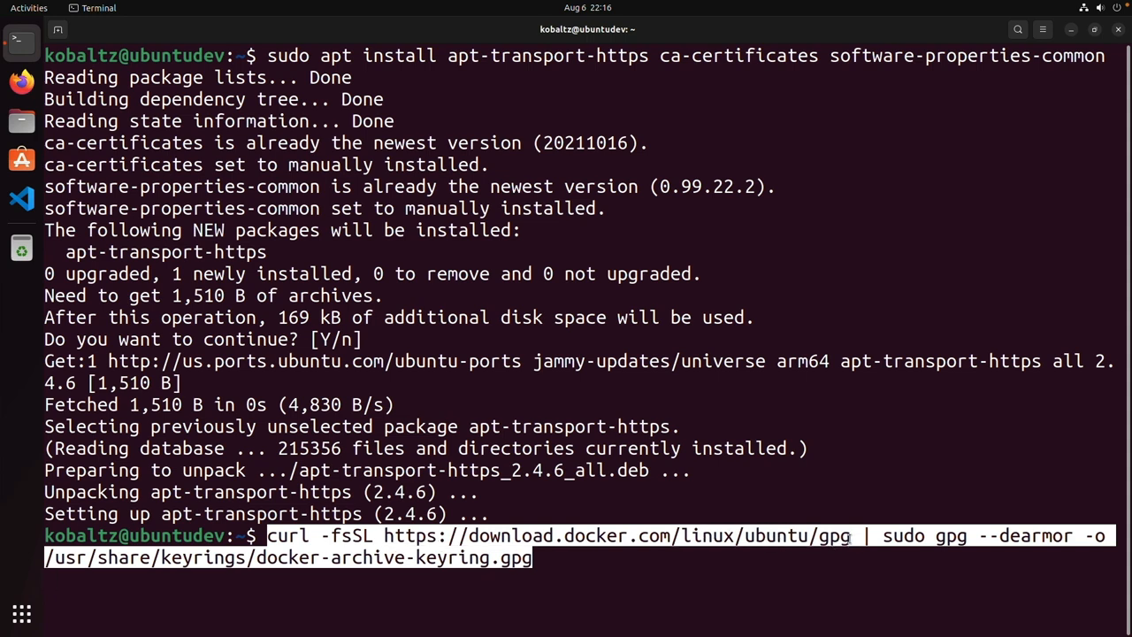
{"action": "key", "text": "Return"}
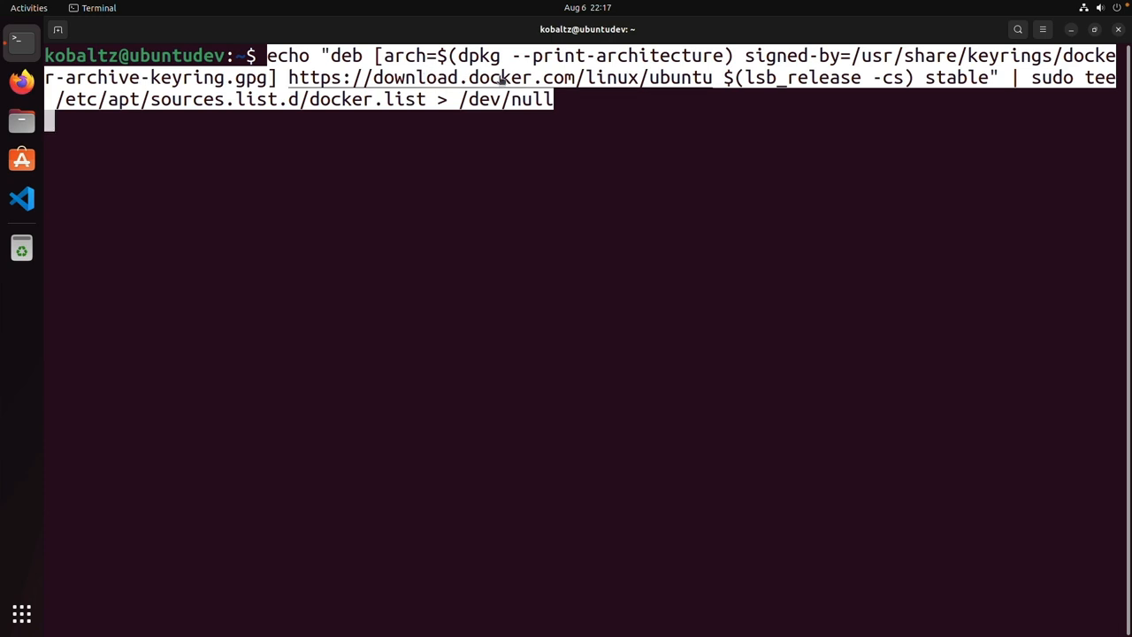
{"action": "mouse_move", "coordinate": [862, 137]}
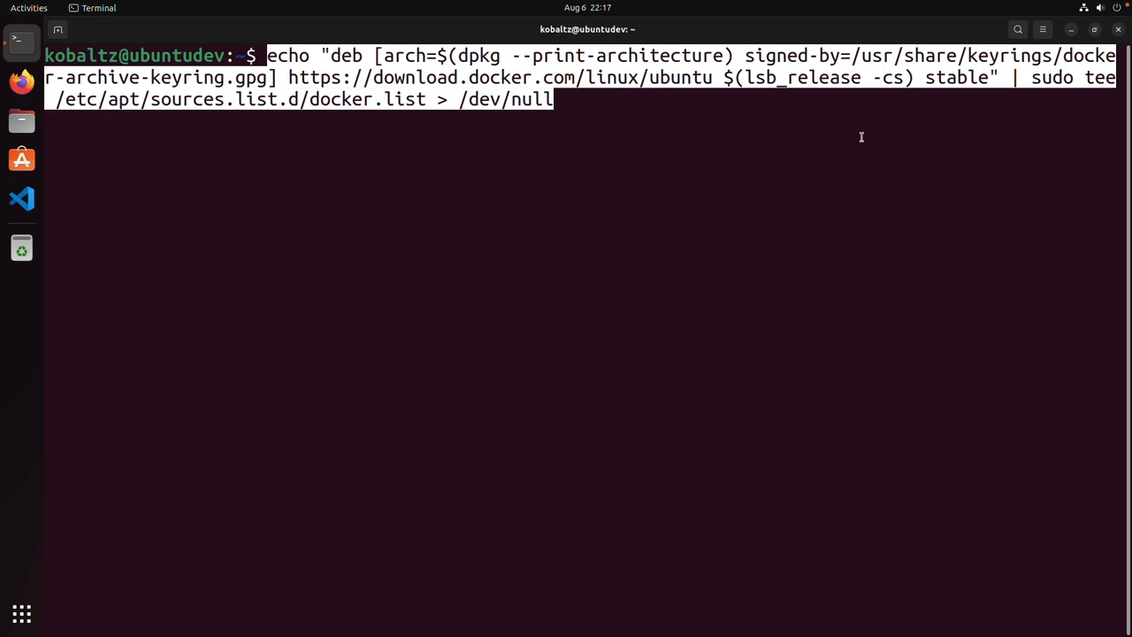
{"action": "type", "text": "sudo apt update"}
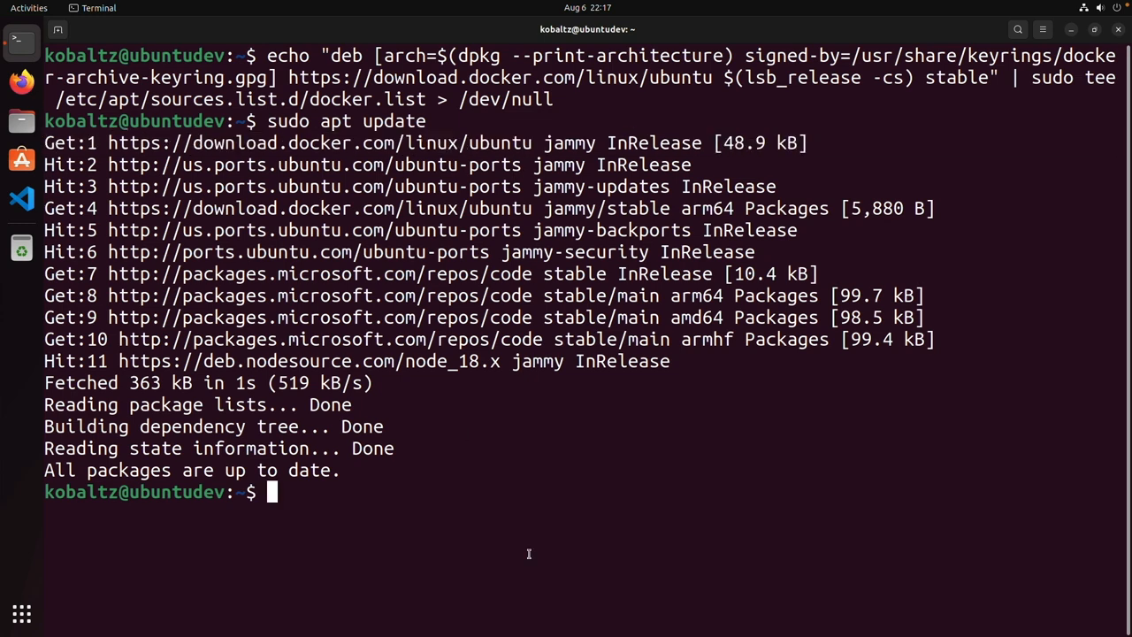
- Install docker-ce with sudo apt install
{"action": "type", "text": "sudo"}
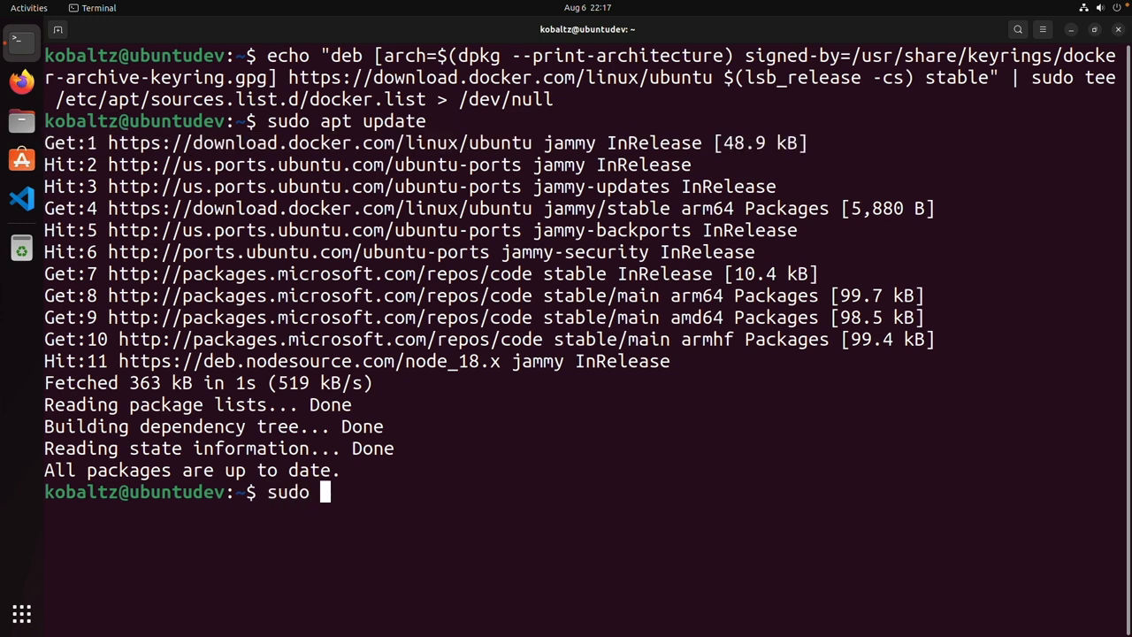
{"action": "type", "text": "apt install doc"}
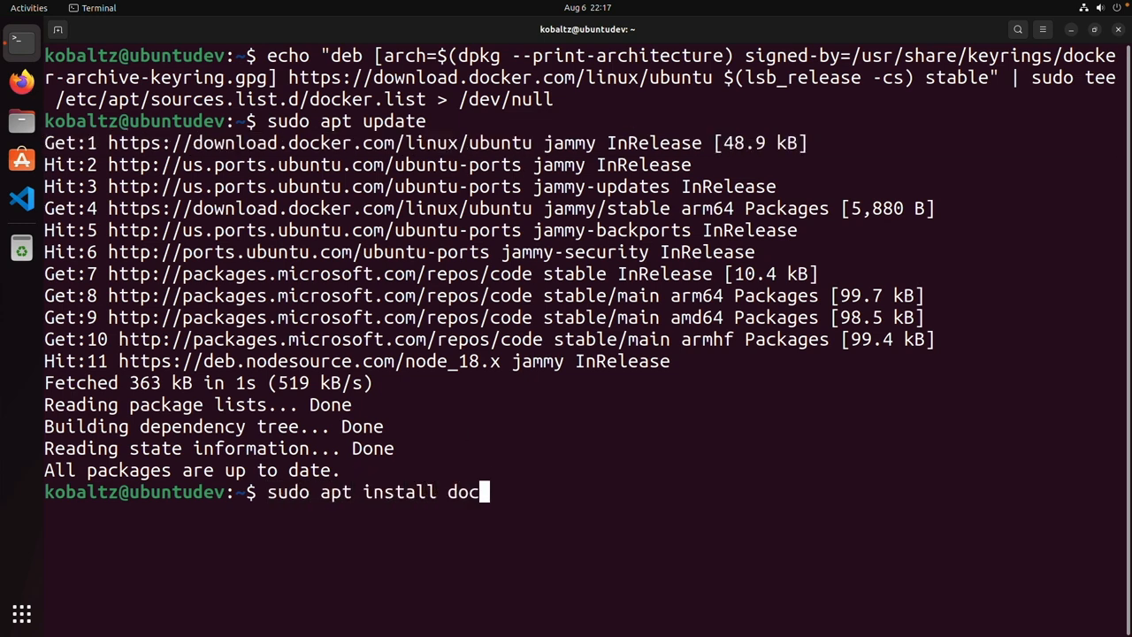
{"action": "key", "text": "Return"}
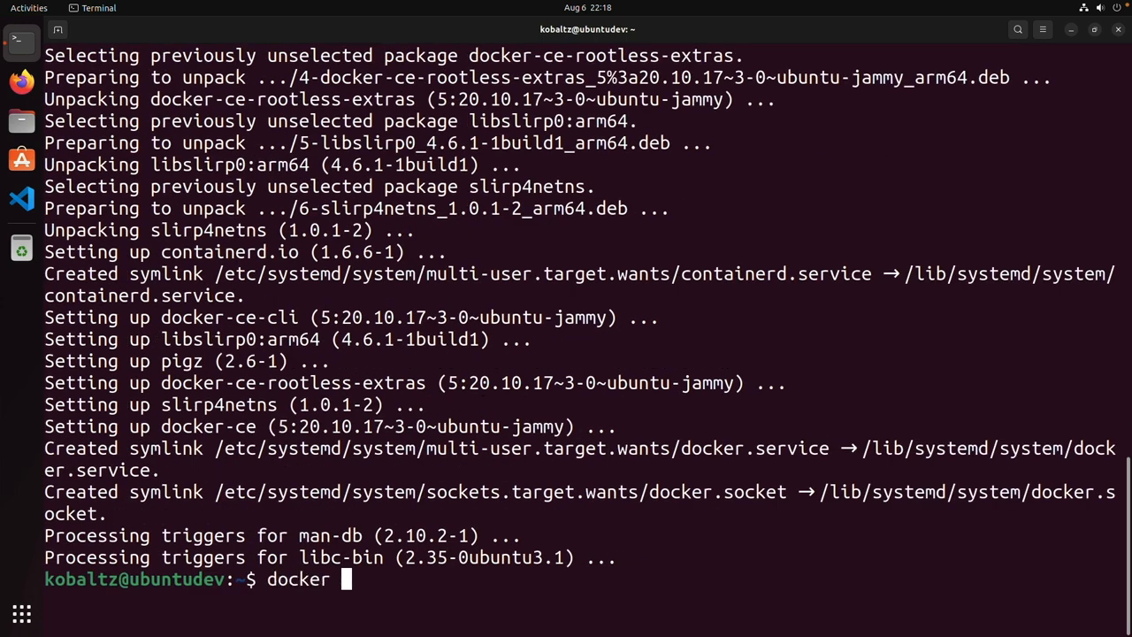
- Run the hello-world container, retrying with sudo after the permission-denied error
{"action": "type", "text": "run h"}
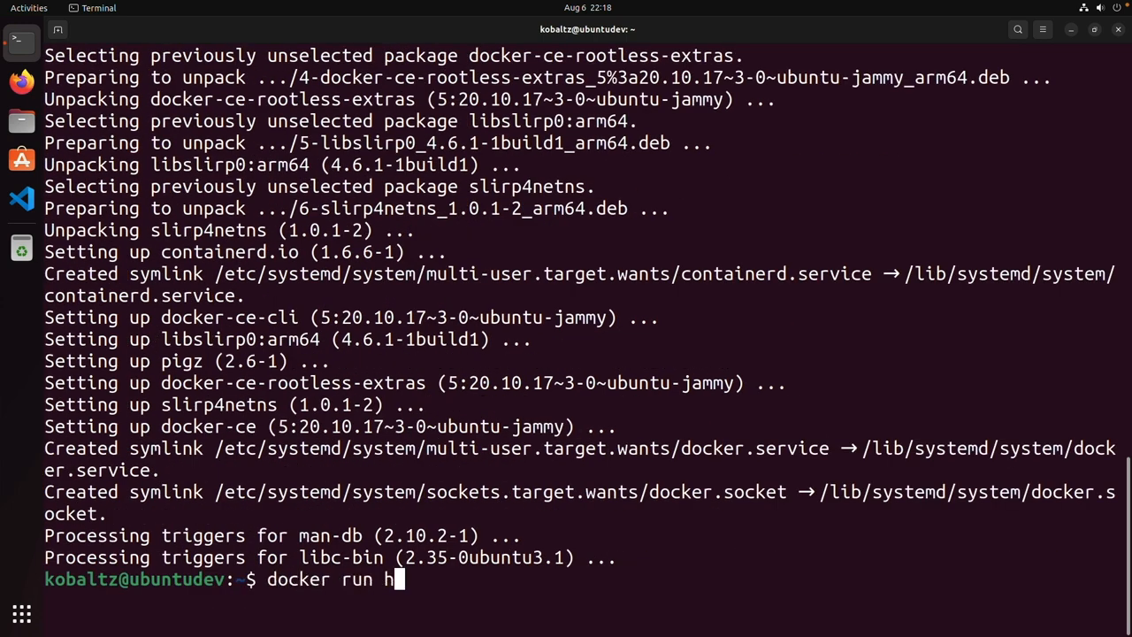
{"action": "key", "text": "Return"}
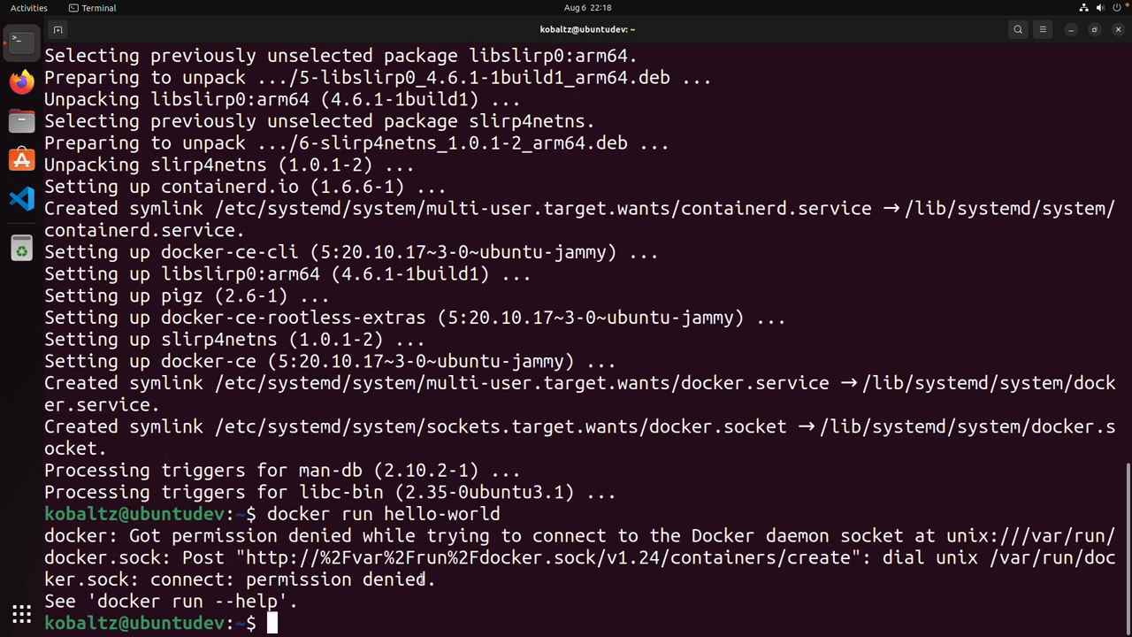
{"action": "type", "text": "sudo docker run he"}
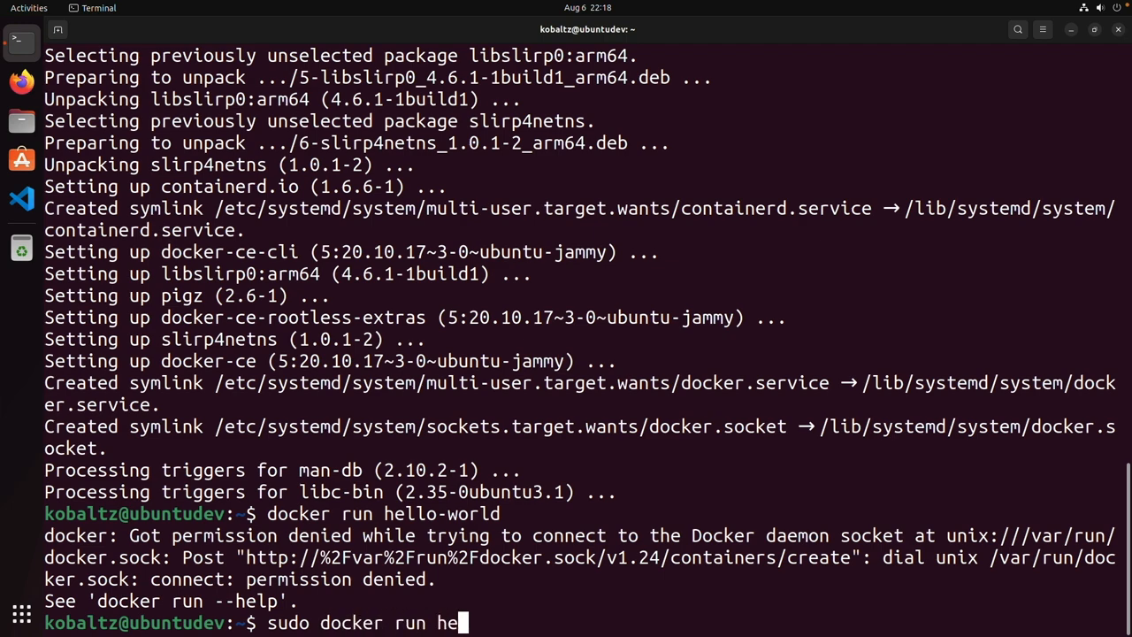
{"action": "key", "text": "Return"}
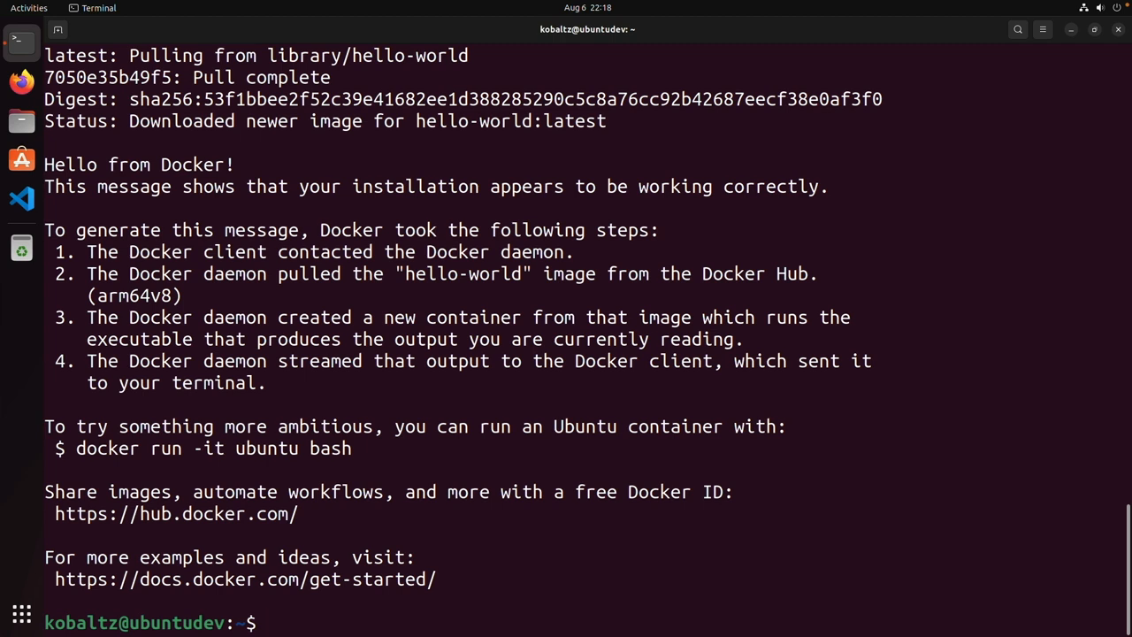
- Add the current user to the docker group with sudo usermod -aG docker
{"action": "type", "text": "s"}
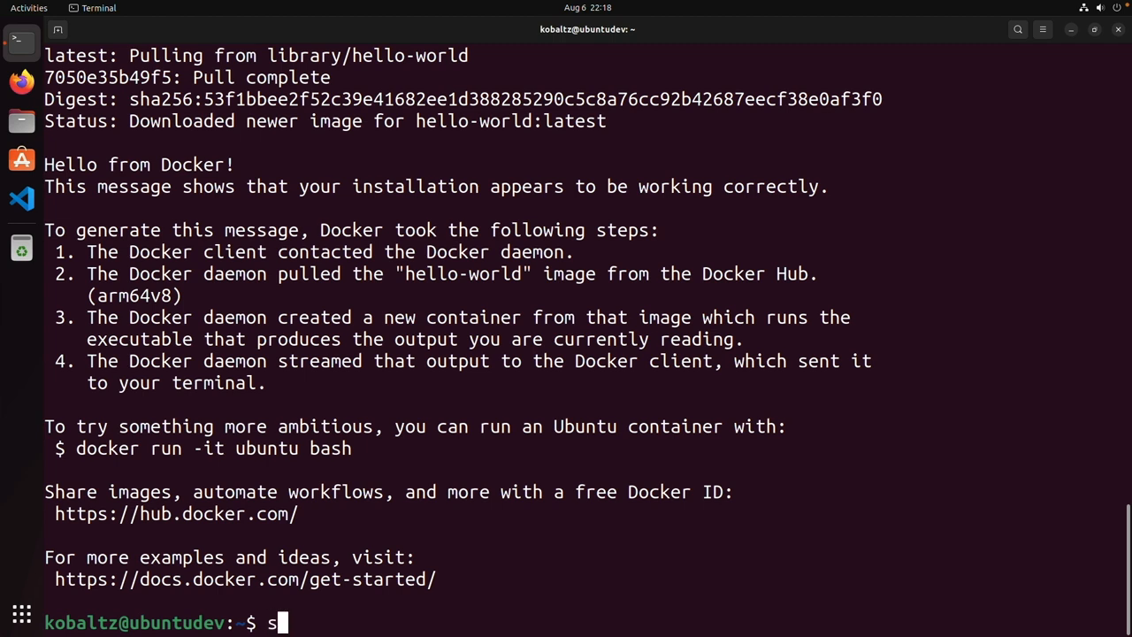
{"action": "type", "text": "udo usermod"}
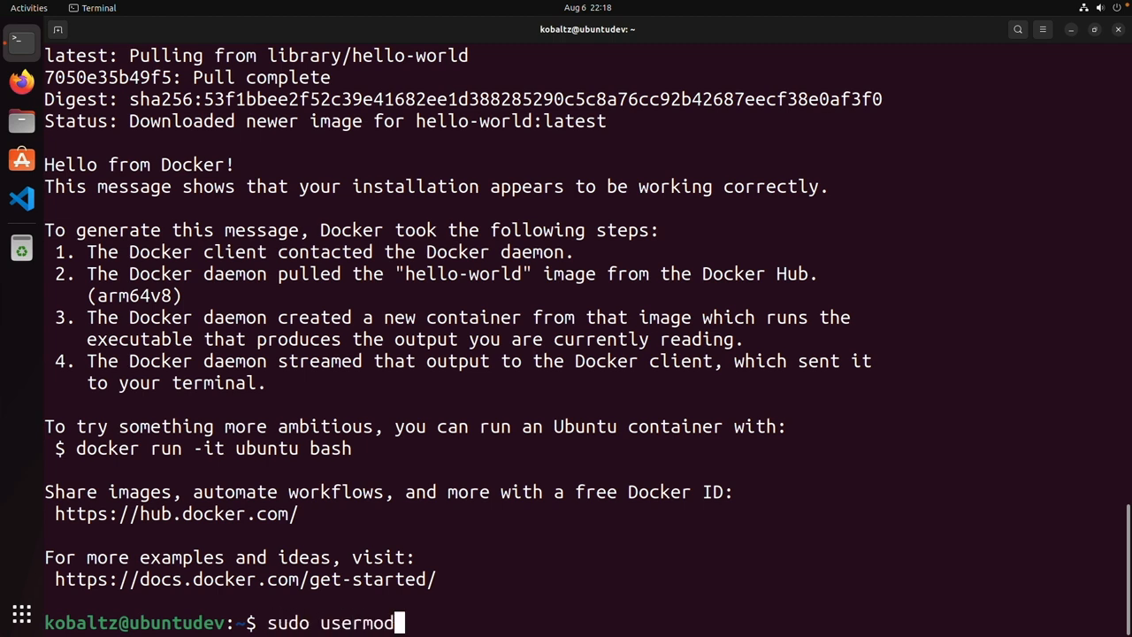
{"action": "type", "text": "-aG"}
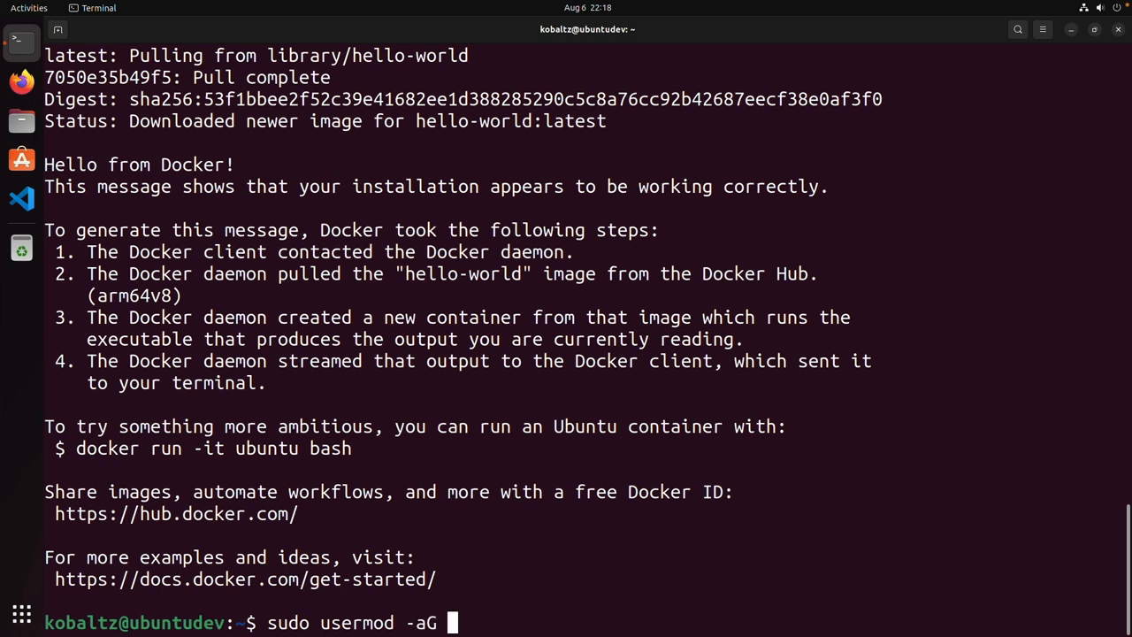
{"action": "type", "text": "docker"}
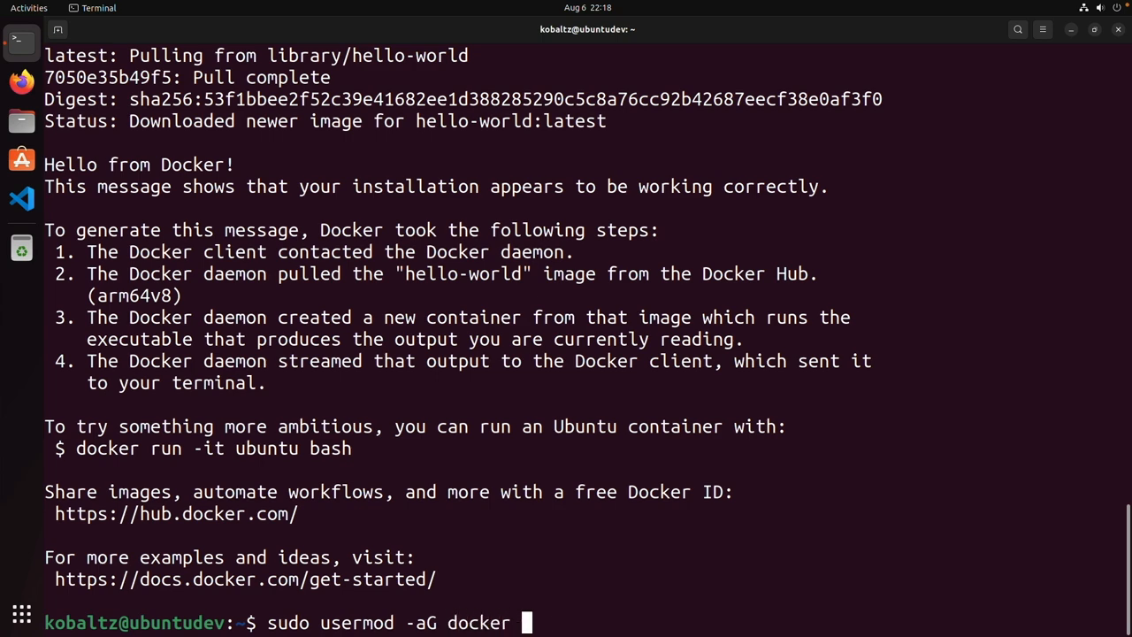
{"action": "type", "text": "$(USER)"}
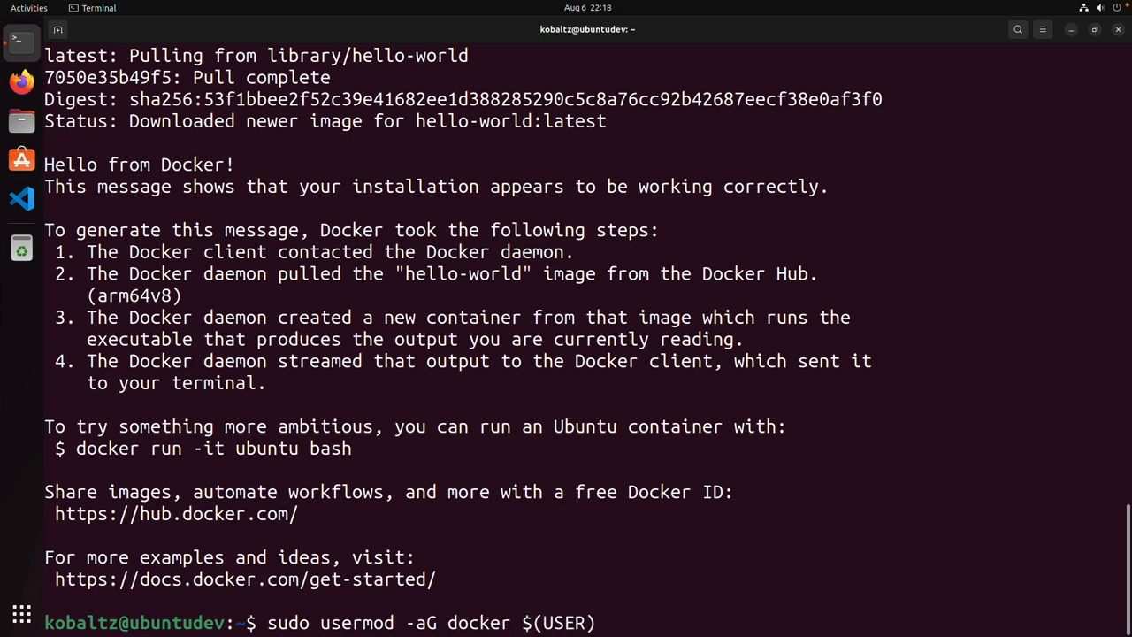
{"action": "key", "text": "Return"}
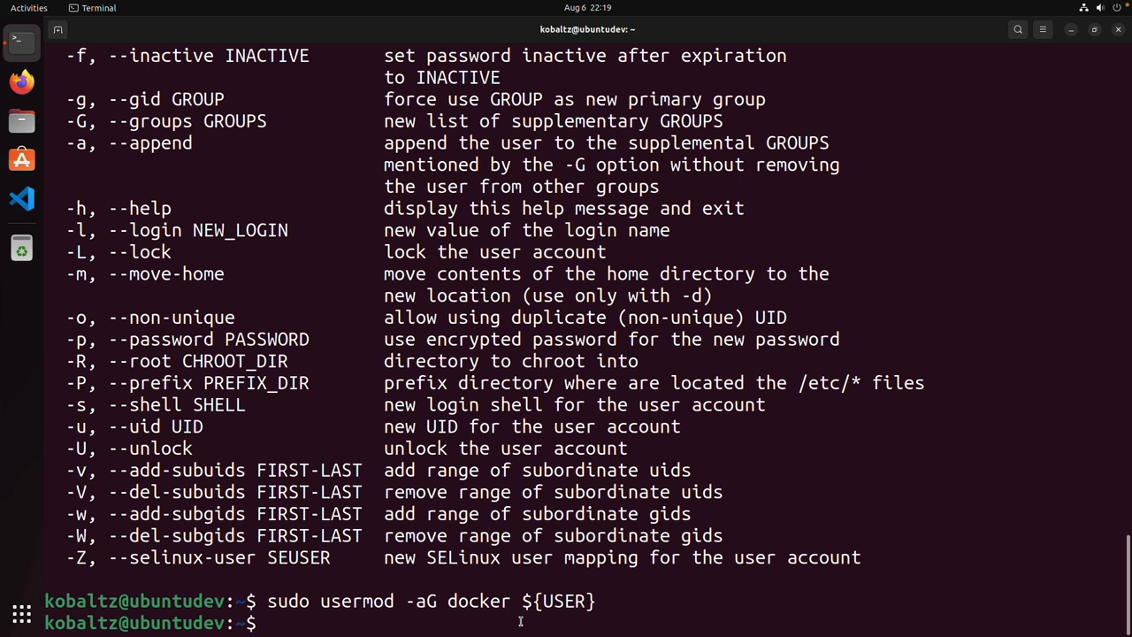
- Start a fresh login shell with 'su -' and begin typing 'docker run he'
{"action": "type", "text": "su -"}
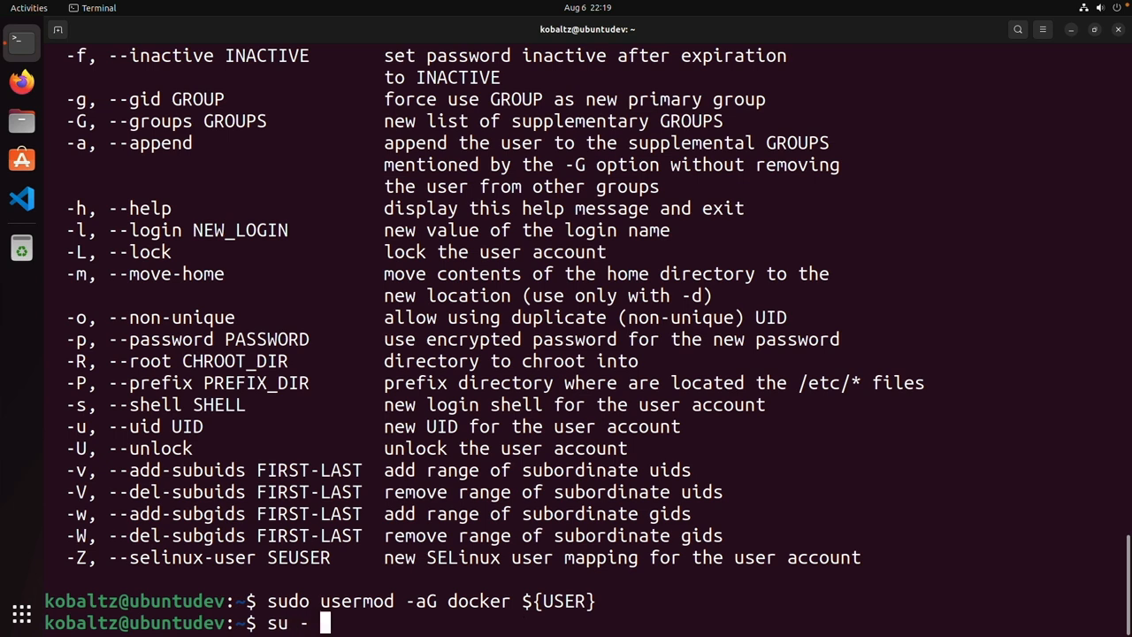
{"action": "key", "text": "Return"}
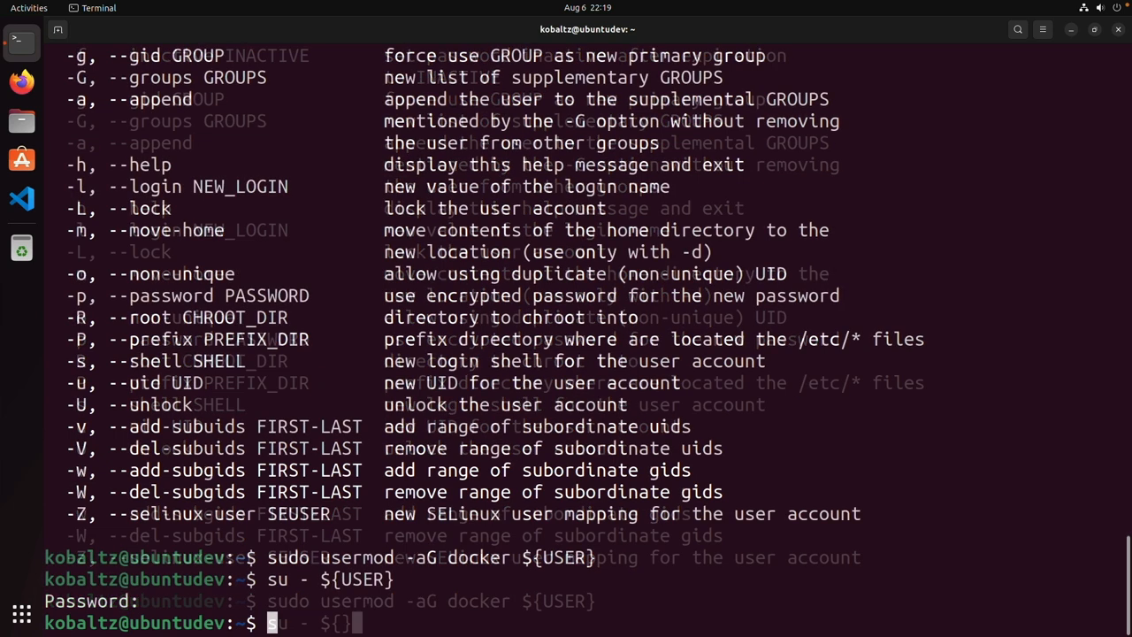
{"action": "type", "text": "docker run he"}
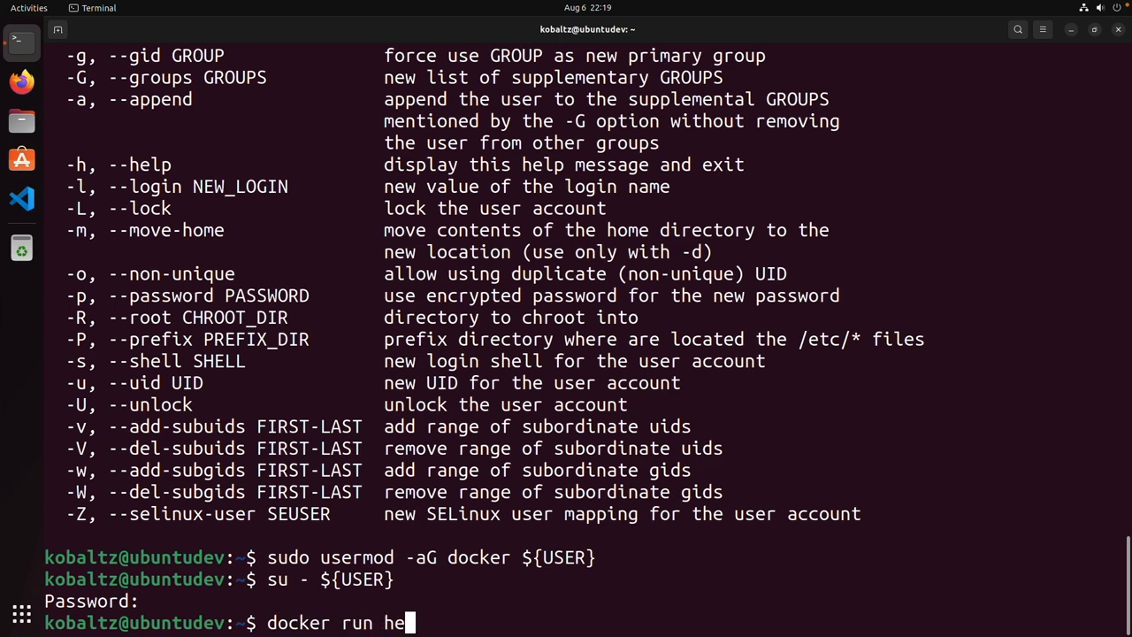